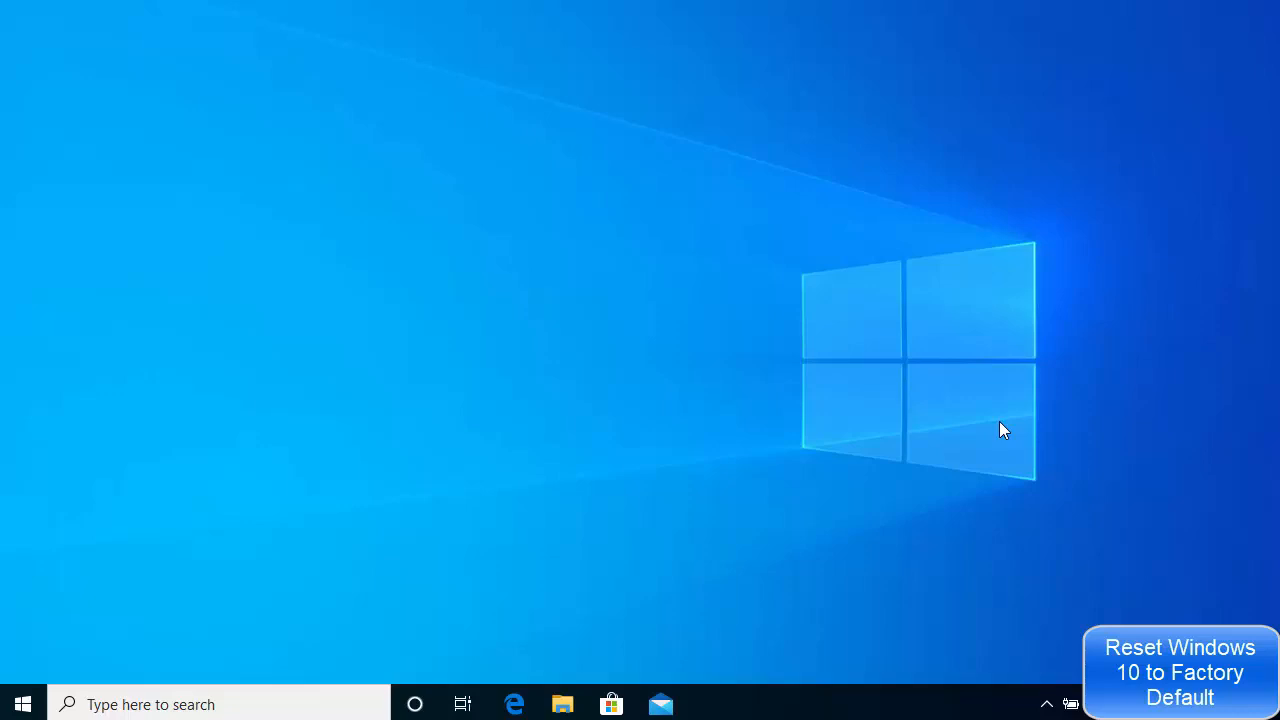
mouse_move(995, 428)
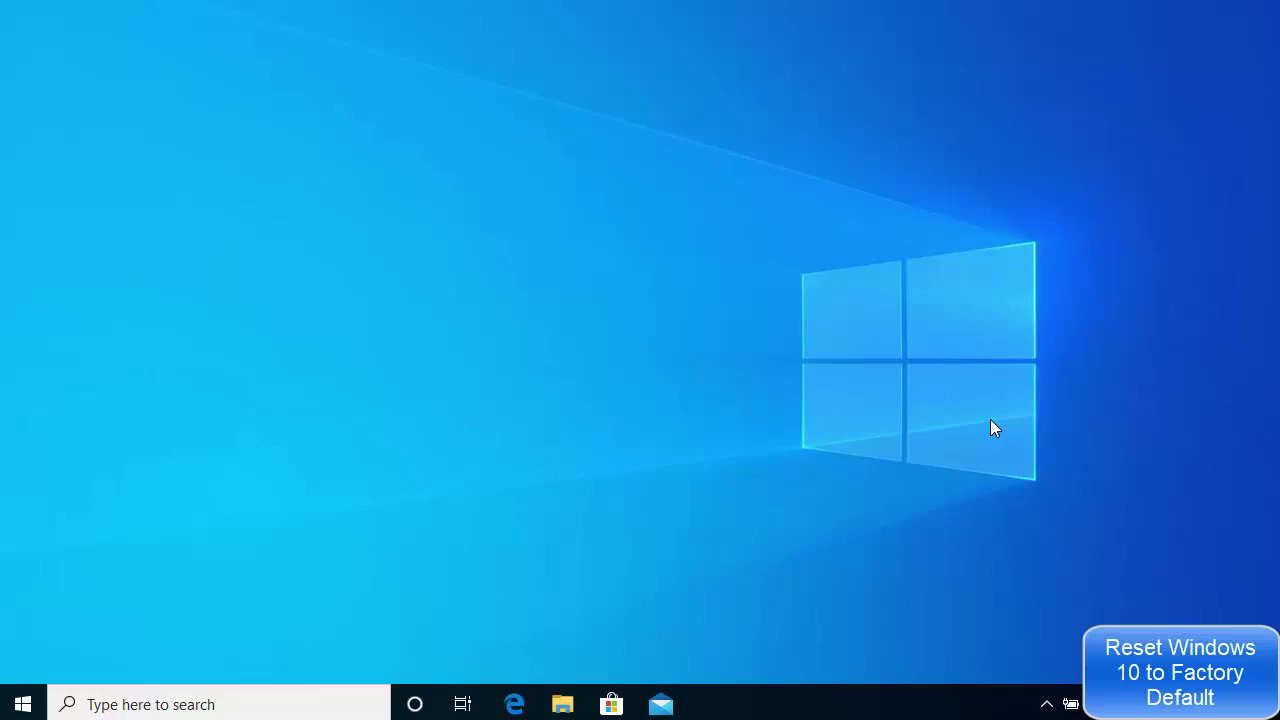
mouse_move(351, 430)
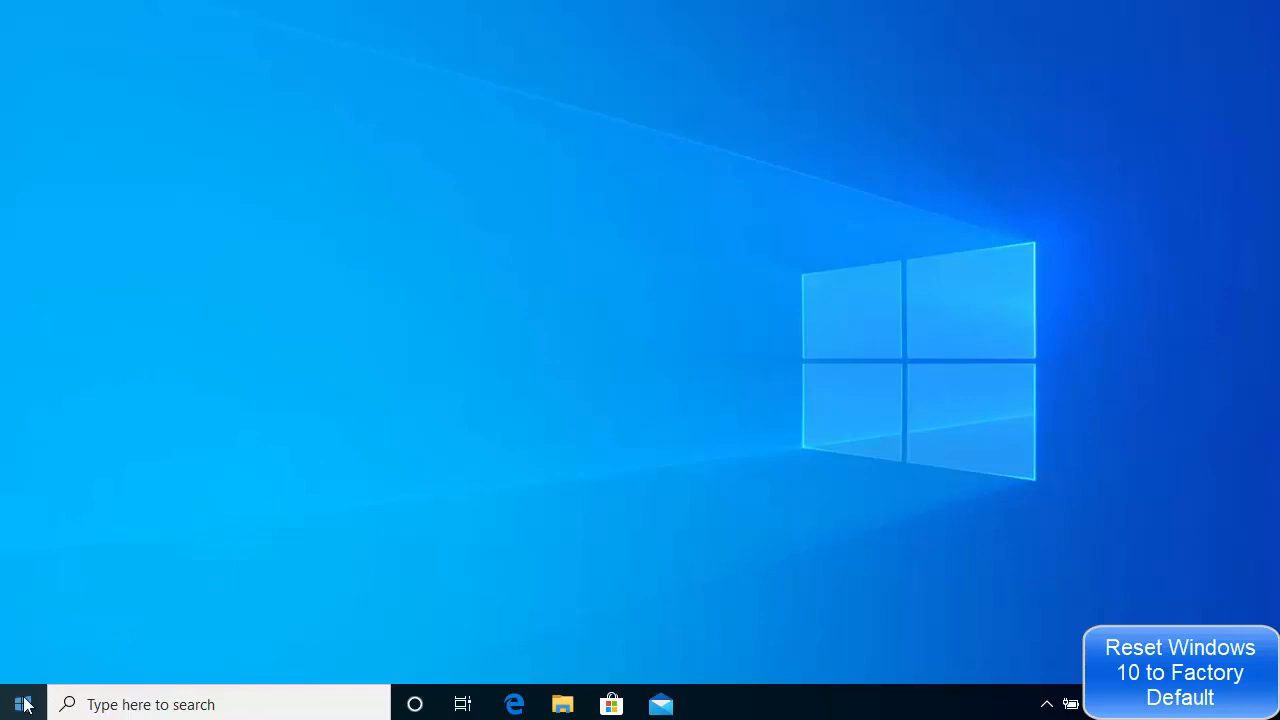
Step: From the Start menu, launch Settings and go to Update & Security showing Windows Update
click(23, 704)
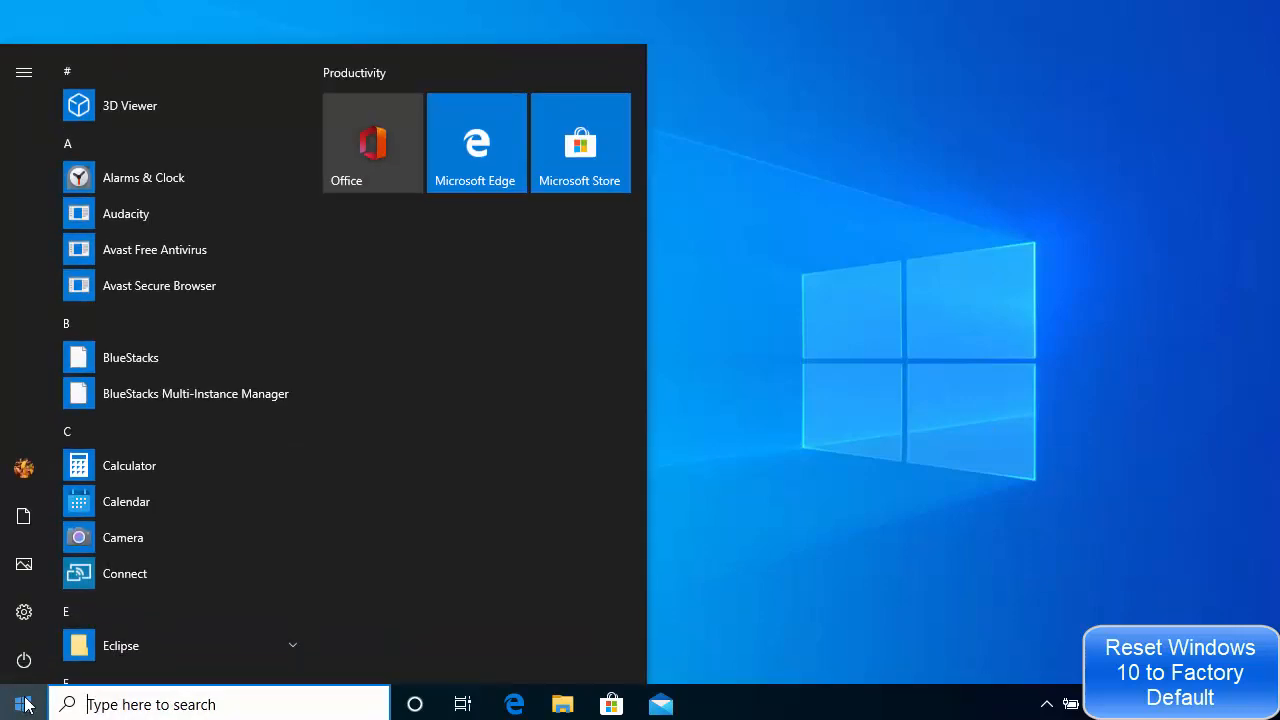
mouse_move(24, 612)
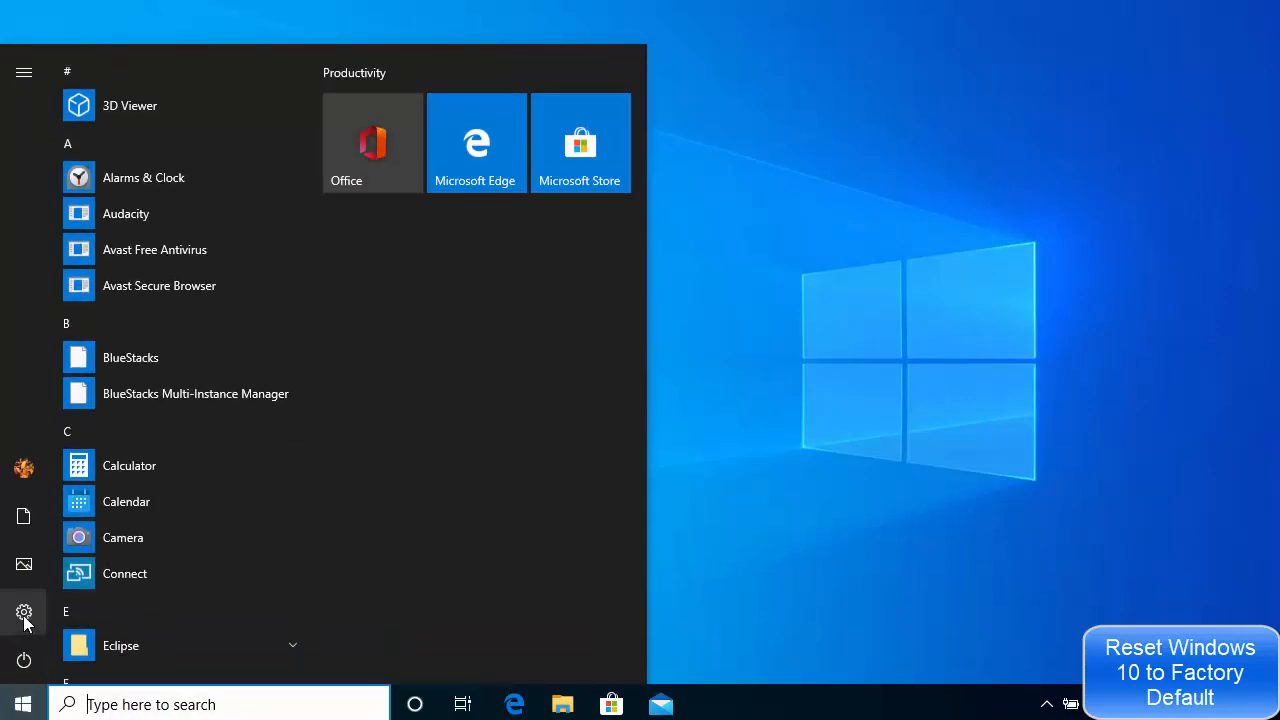
click(23, 612)
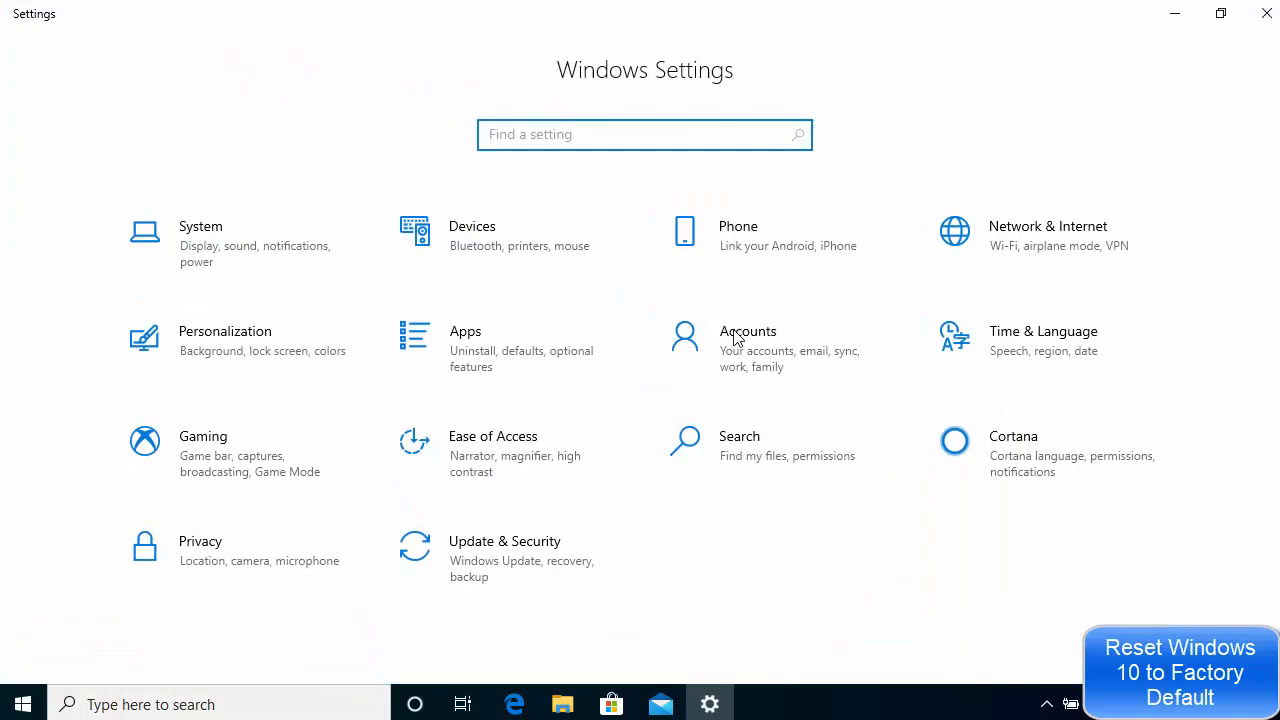
mouse_move(465, 558)
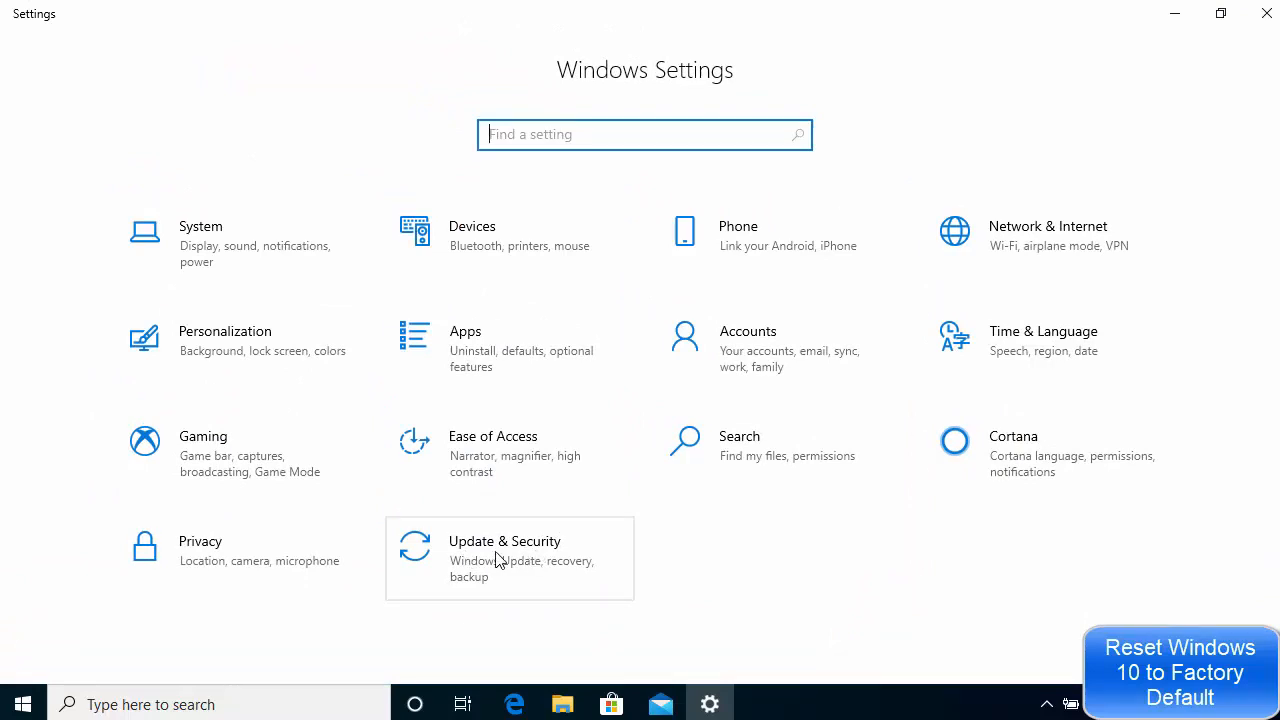
click(509, 558)
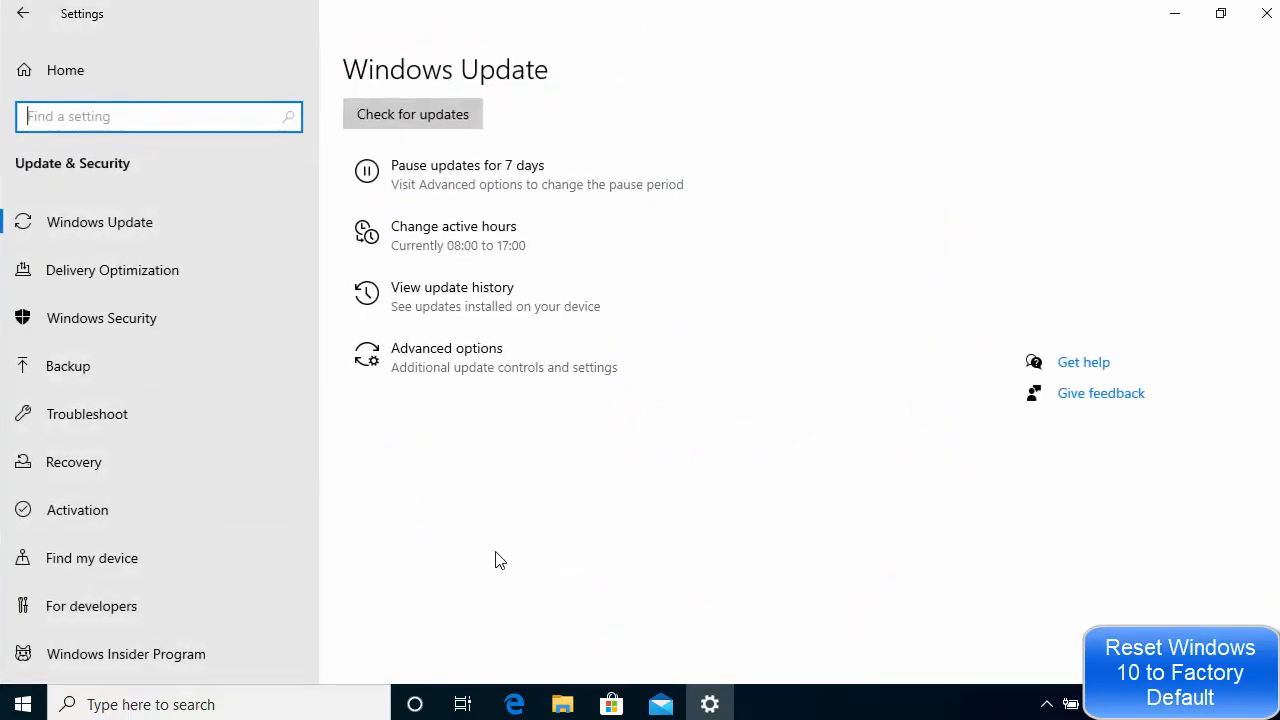
click(412, 113)
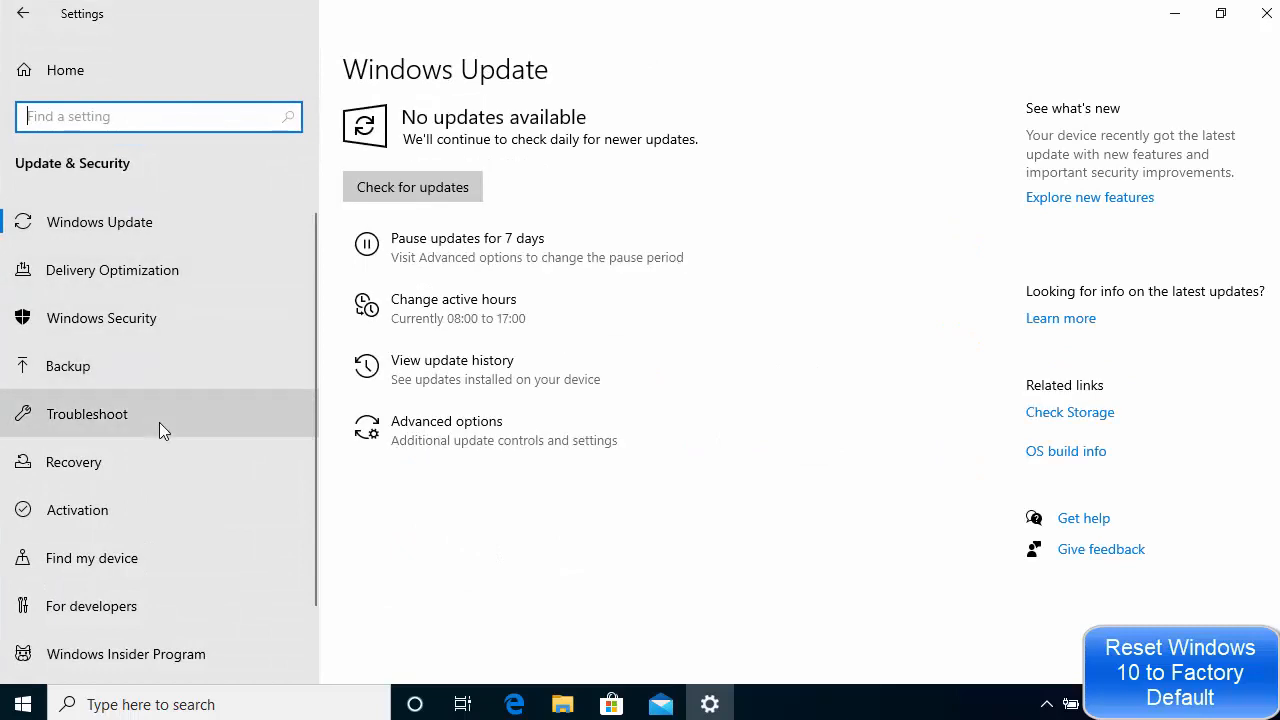
mouse_move(100, 462)
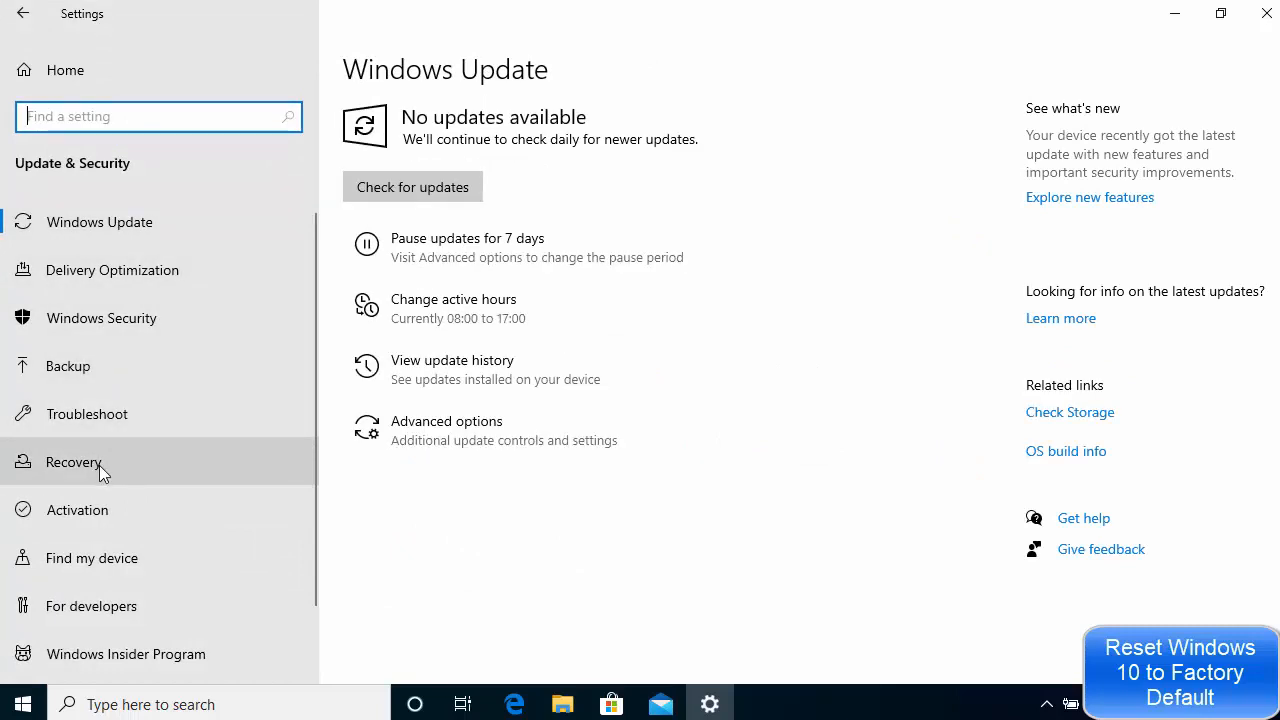
Step: Go to the Recovery page in the Update & Security sidebar
click(73, 462)
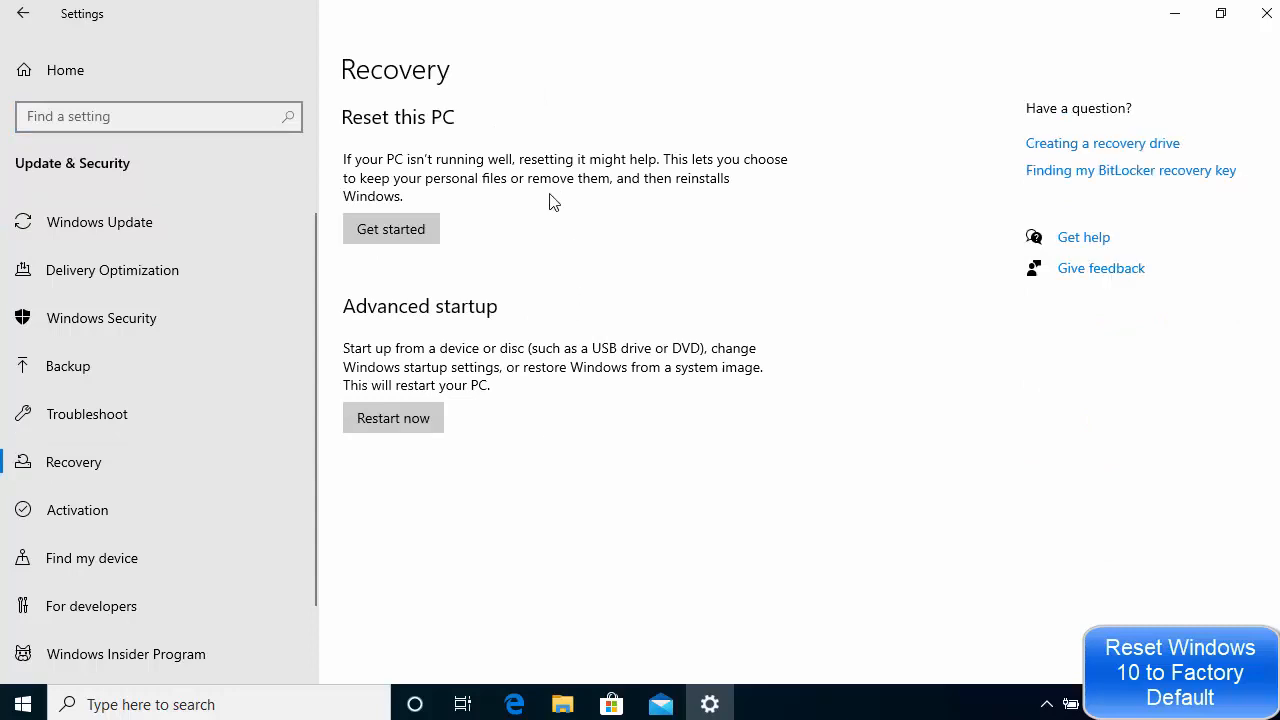
mouse_move(430, 138)
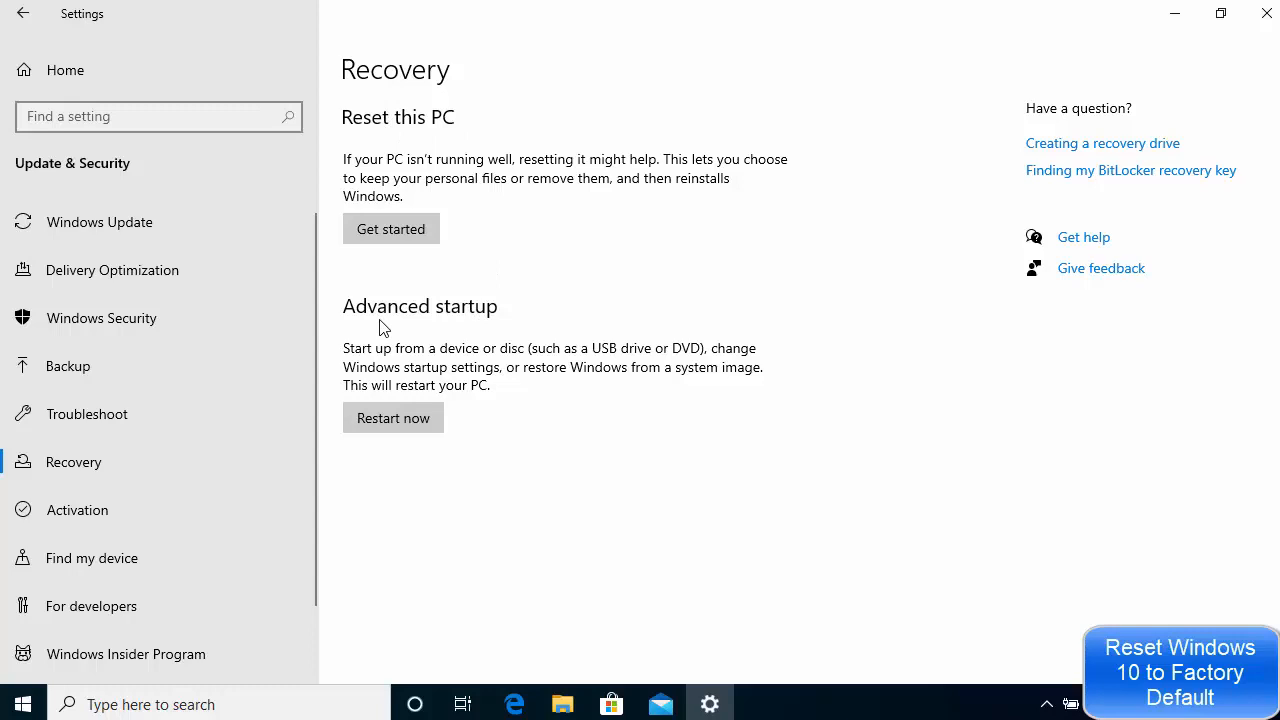
mouse_move(555, 212)
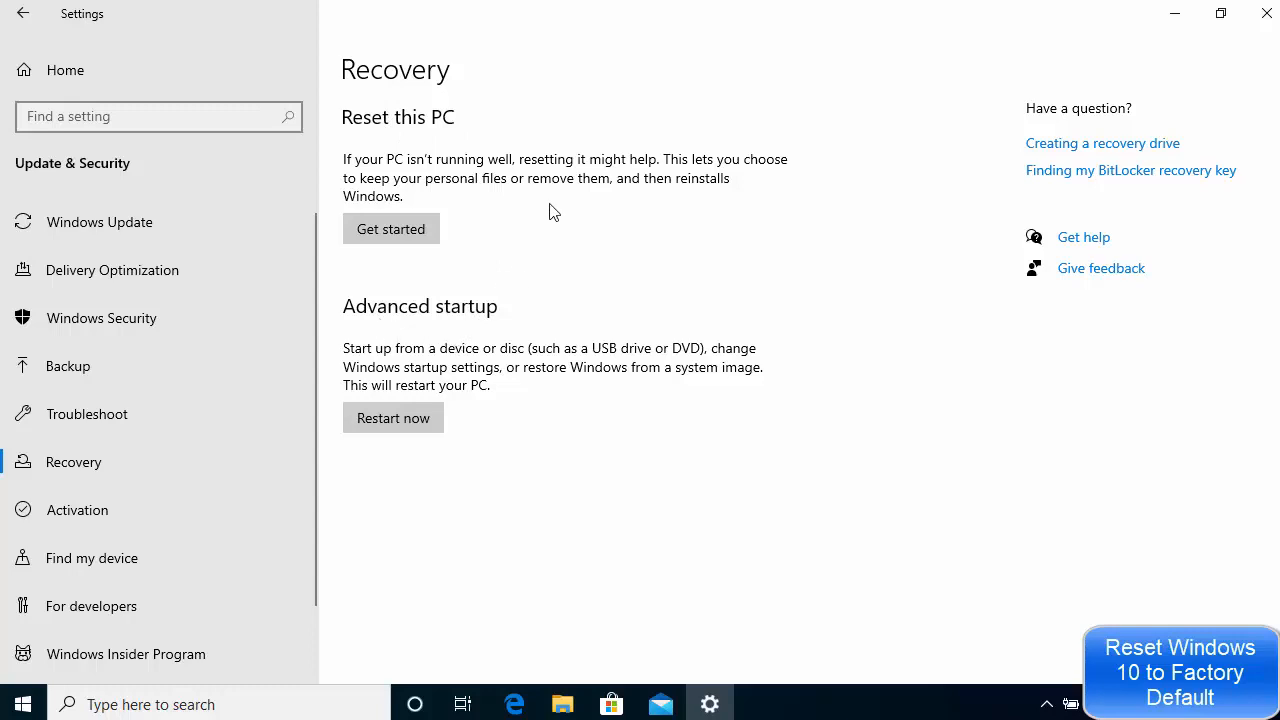
mouse_move(445, 137)
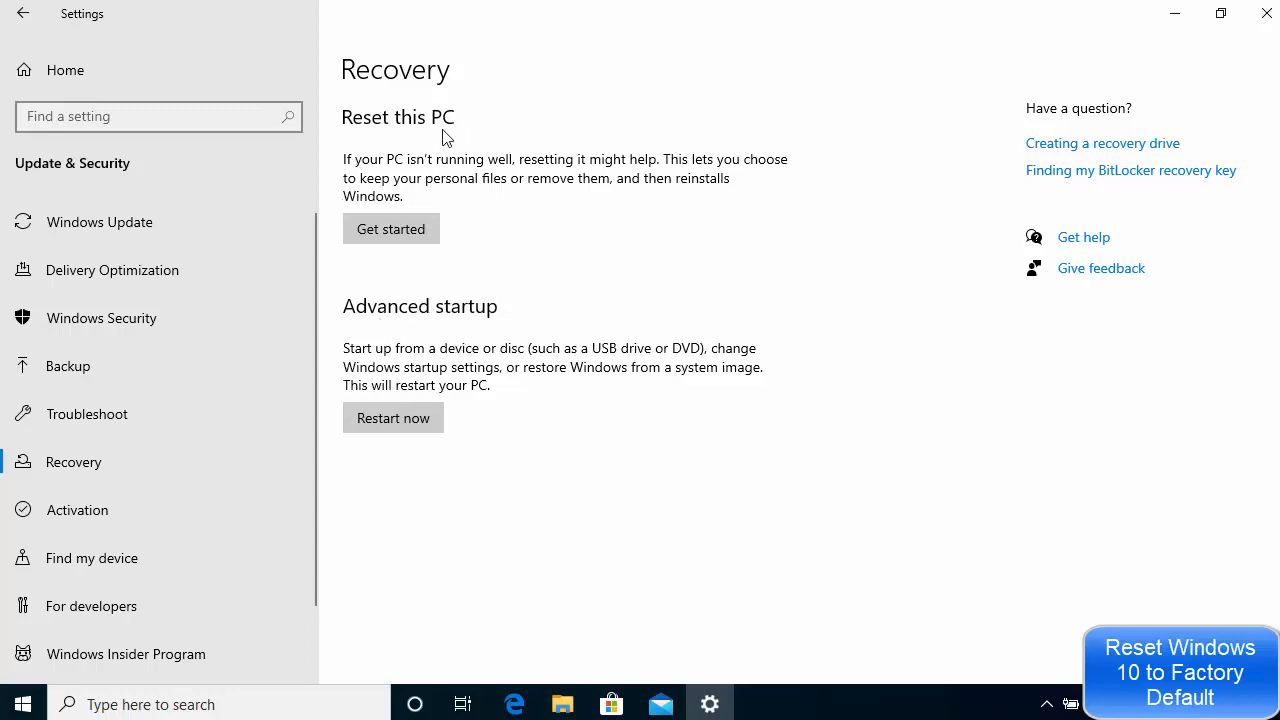
mouse_move(357, 99)
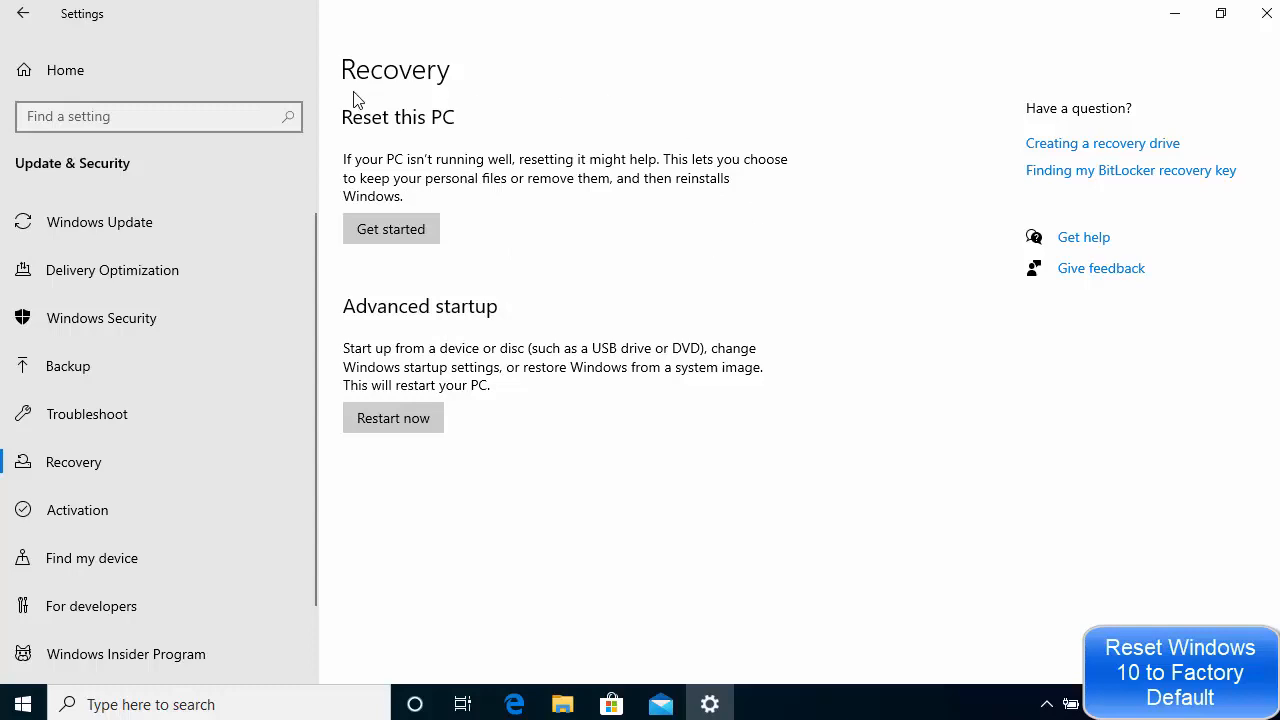
mouse_move(362, 256)
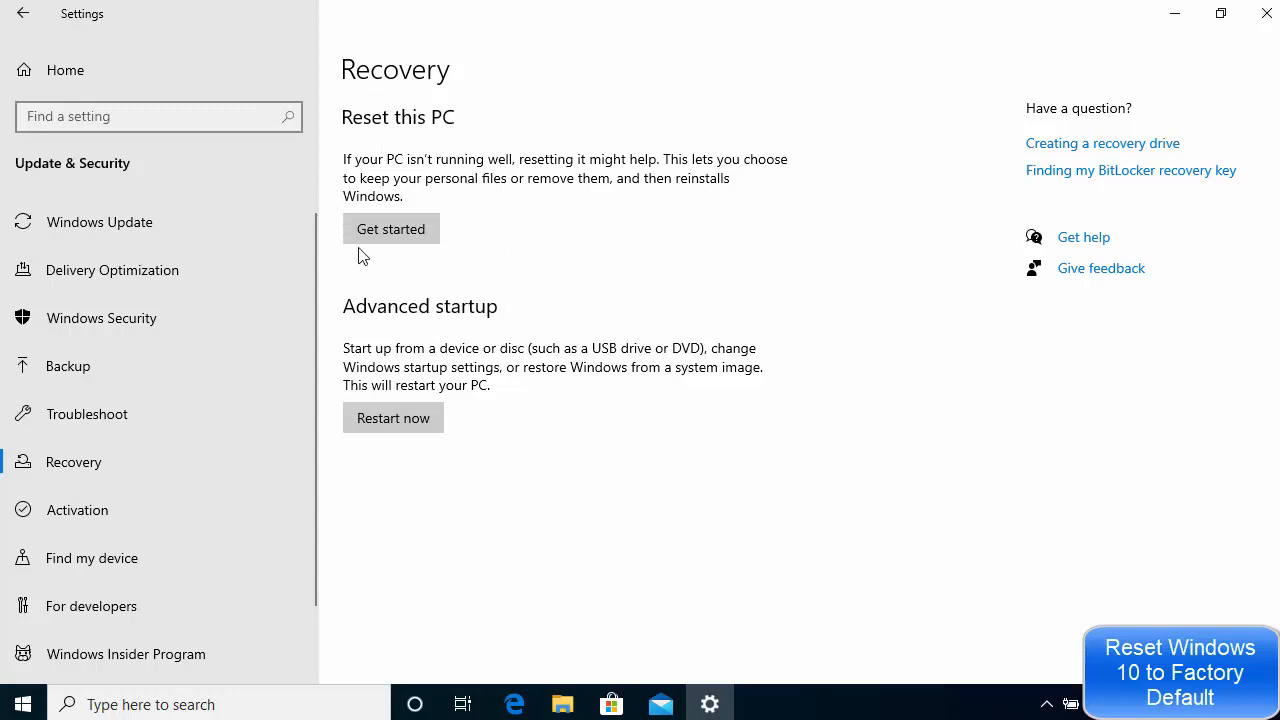
mouse_move(492, 184)
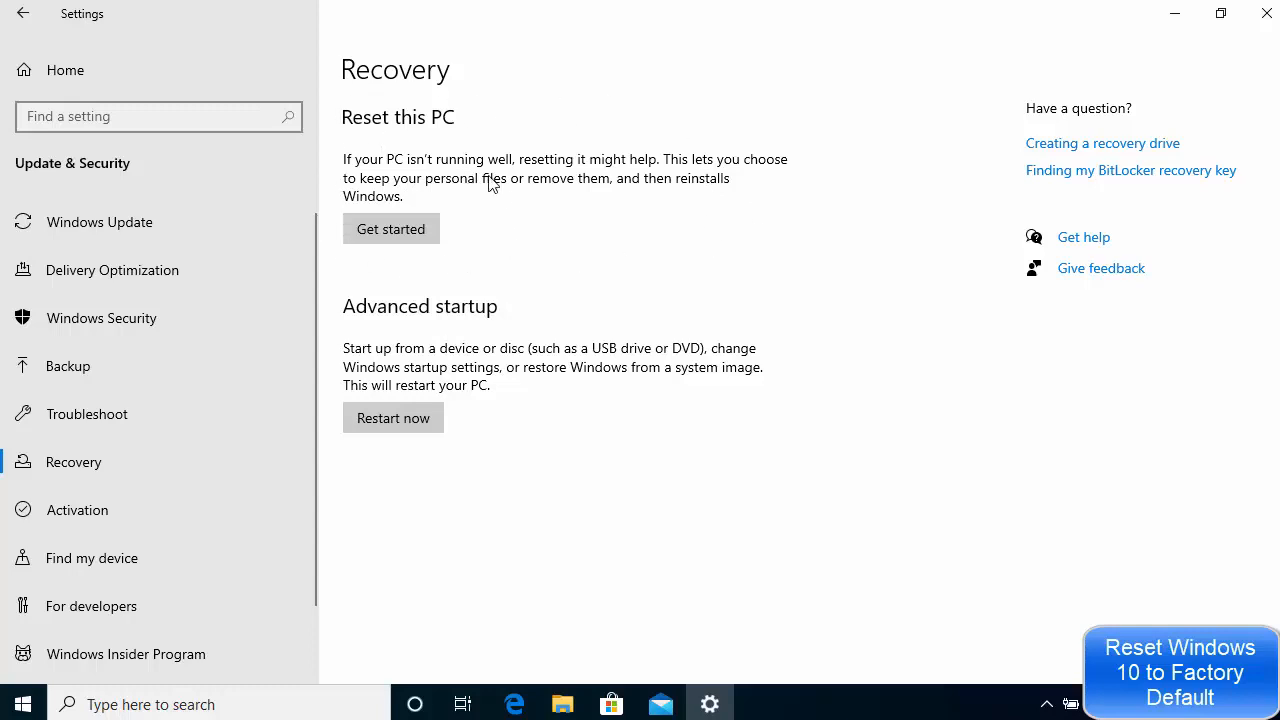
mouse_move(590, 166)
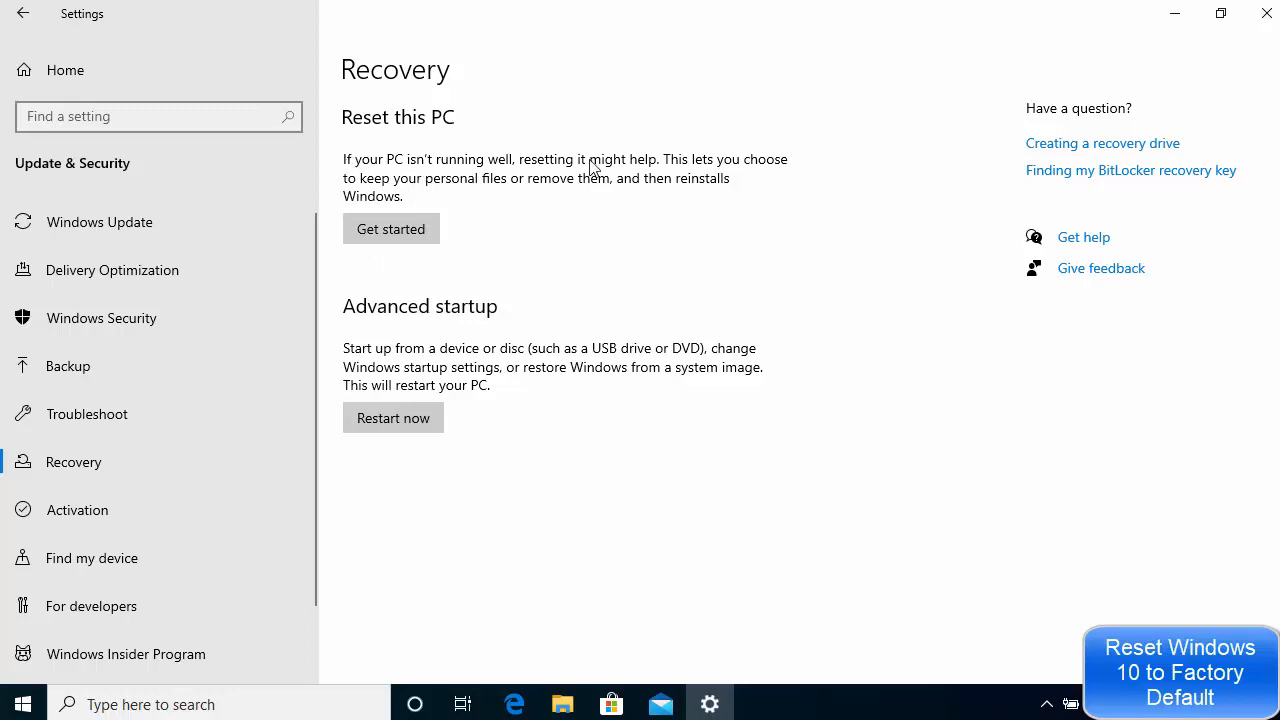
mouse_move(420, 194)
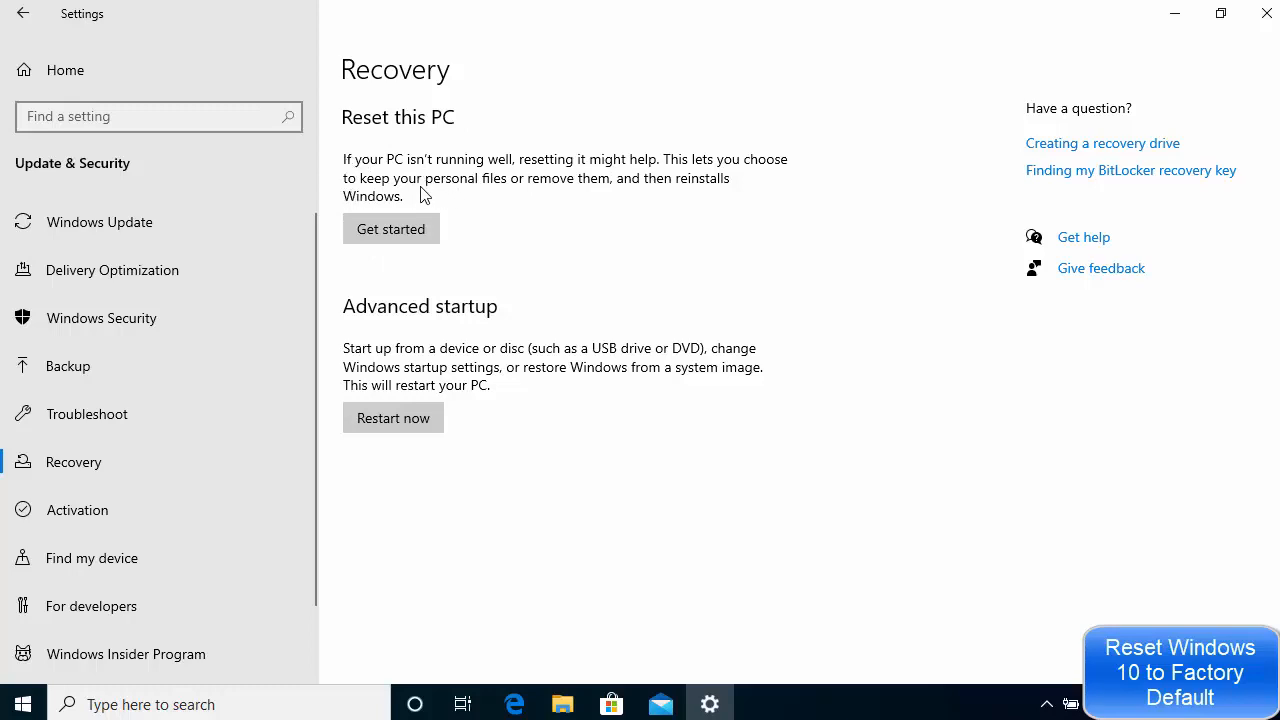
mouse_move(393, 173)
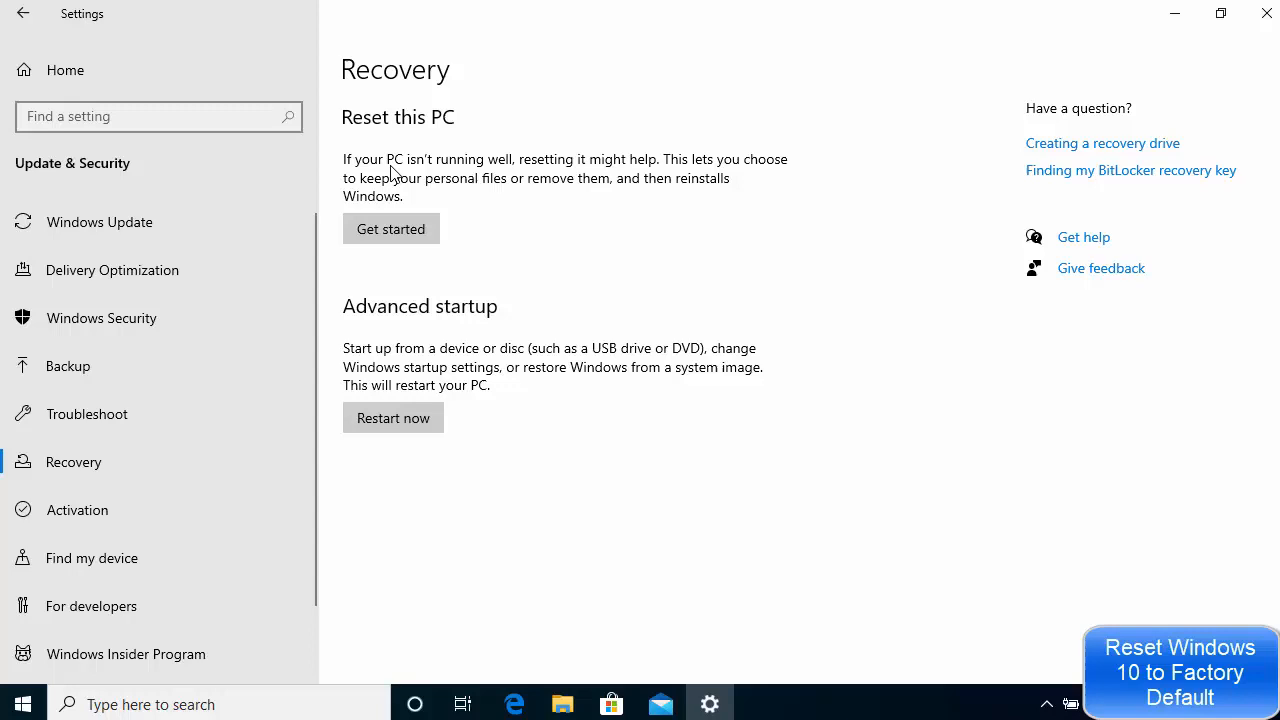
mouse_move(560, 172)
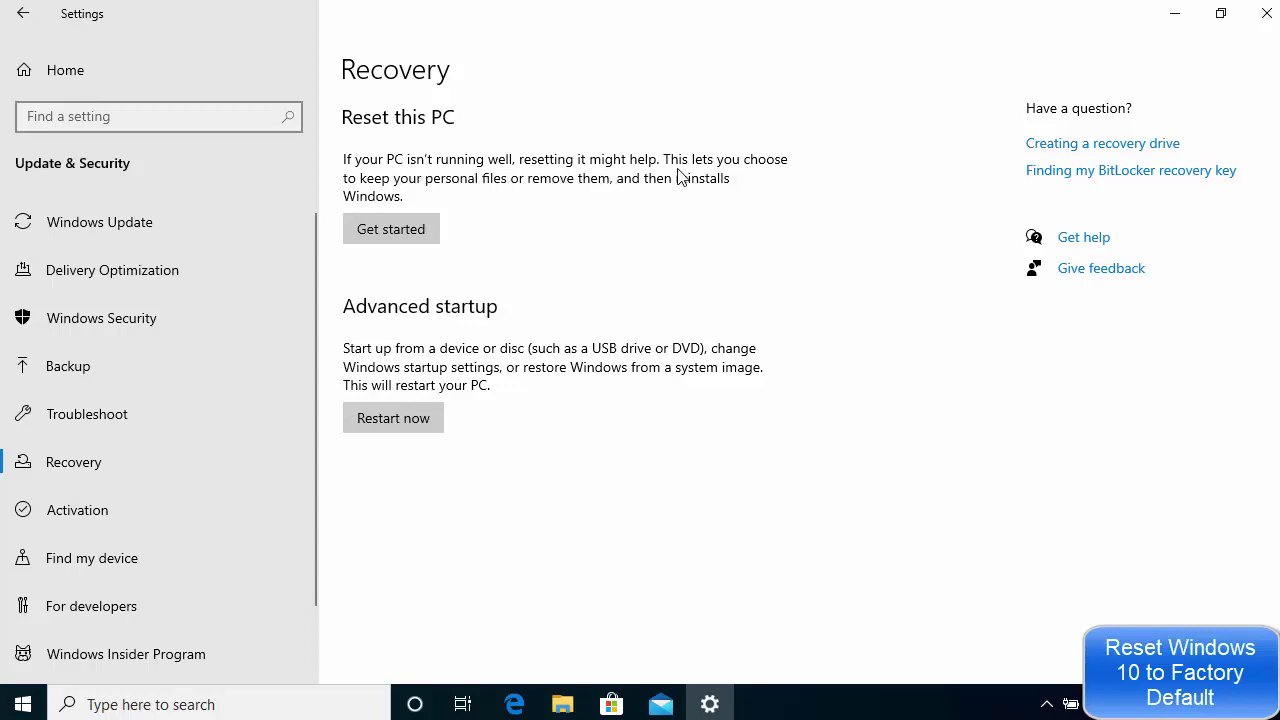
mouse_move(510, 190)
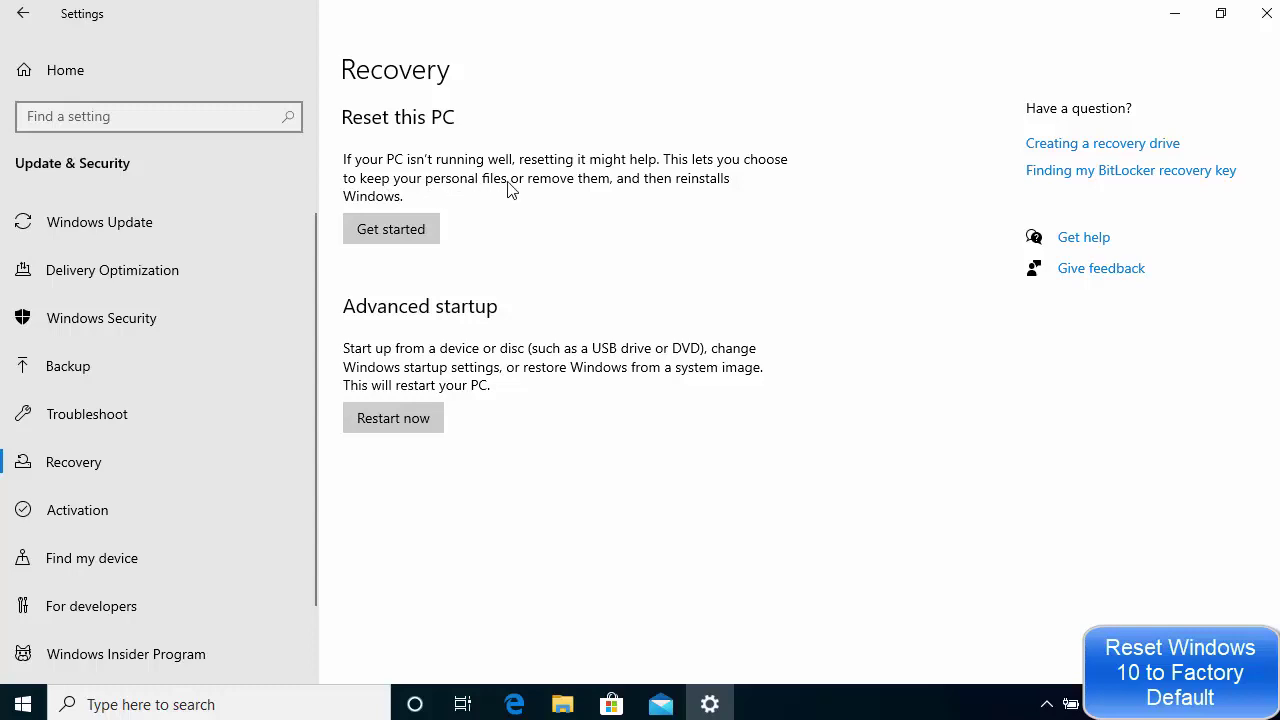
mouse_move(627, 197)
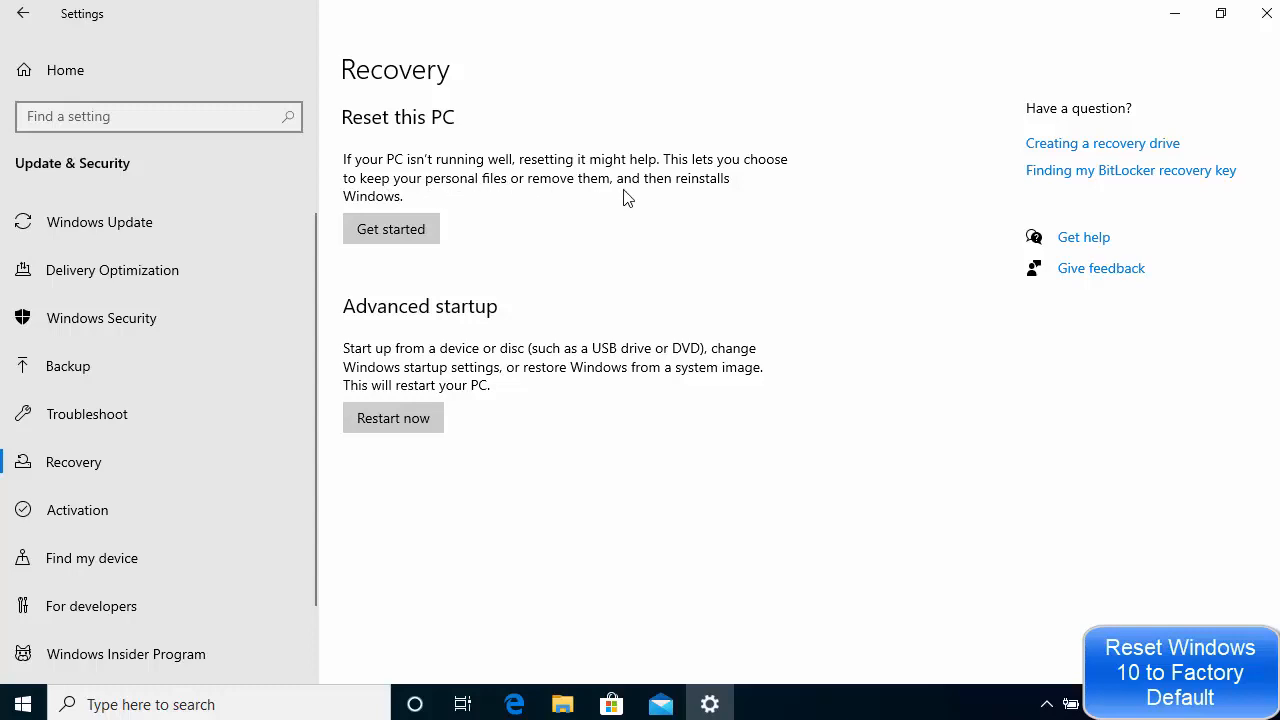
mouse_move(458, 207)
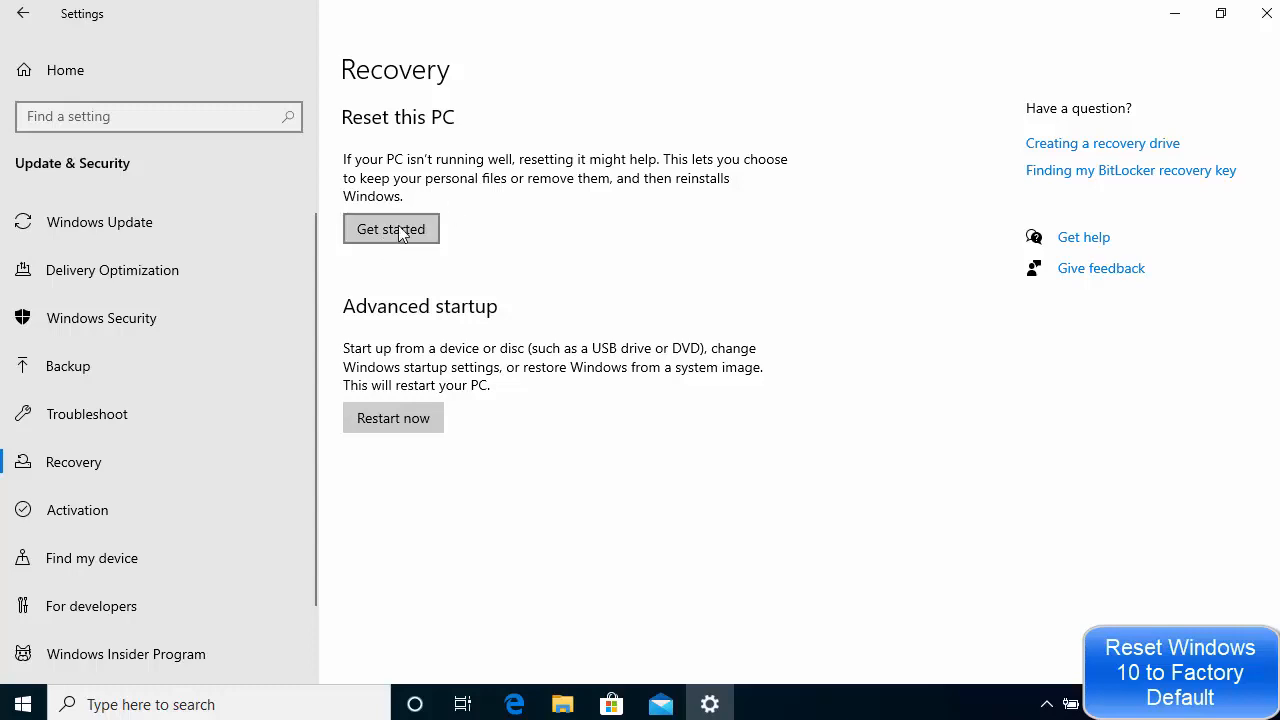
Step: Begin Reset this PC with Get started, reaching the Choose an option dialog
click(391, 228)
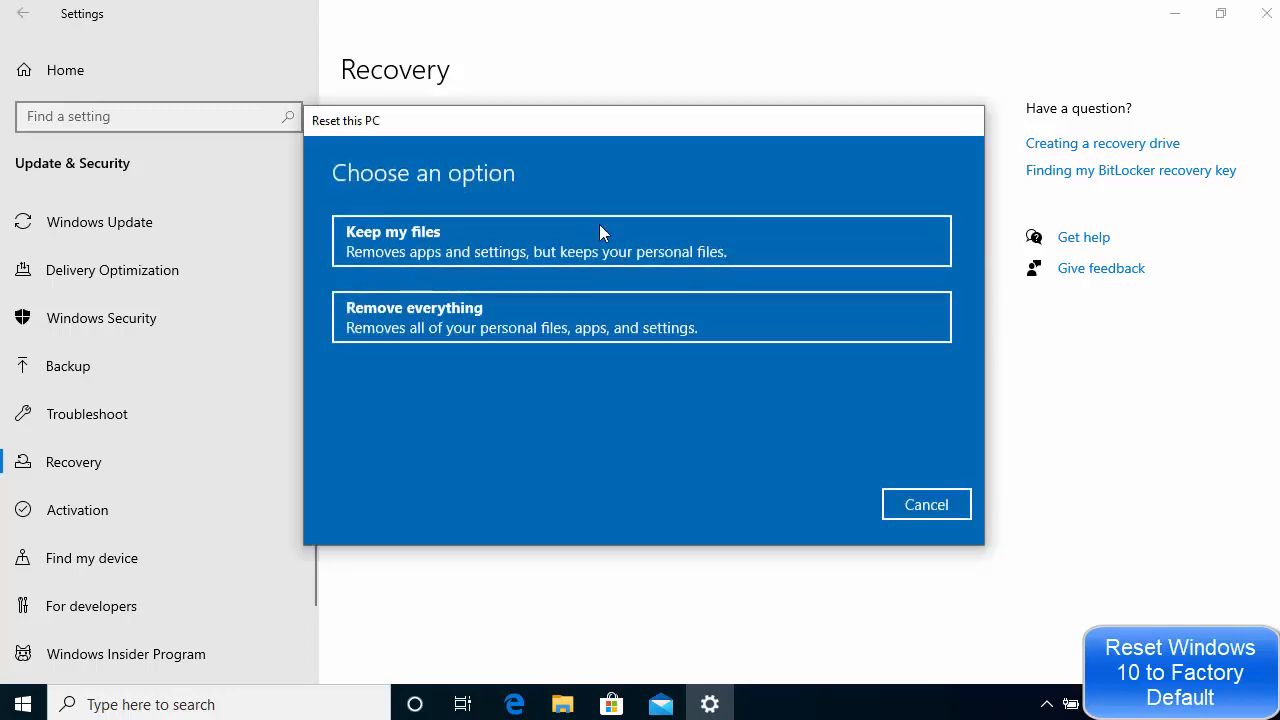
mouse_move(465, 325)
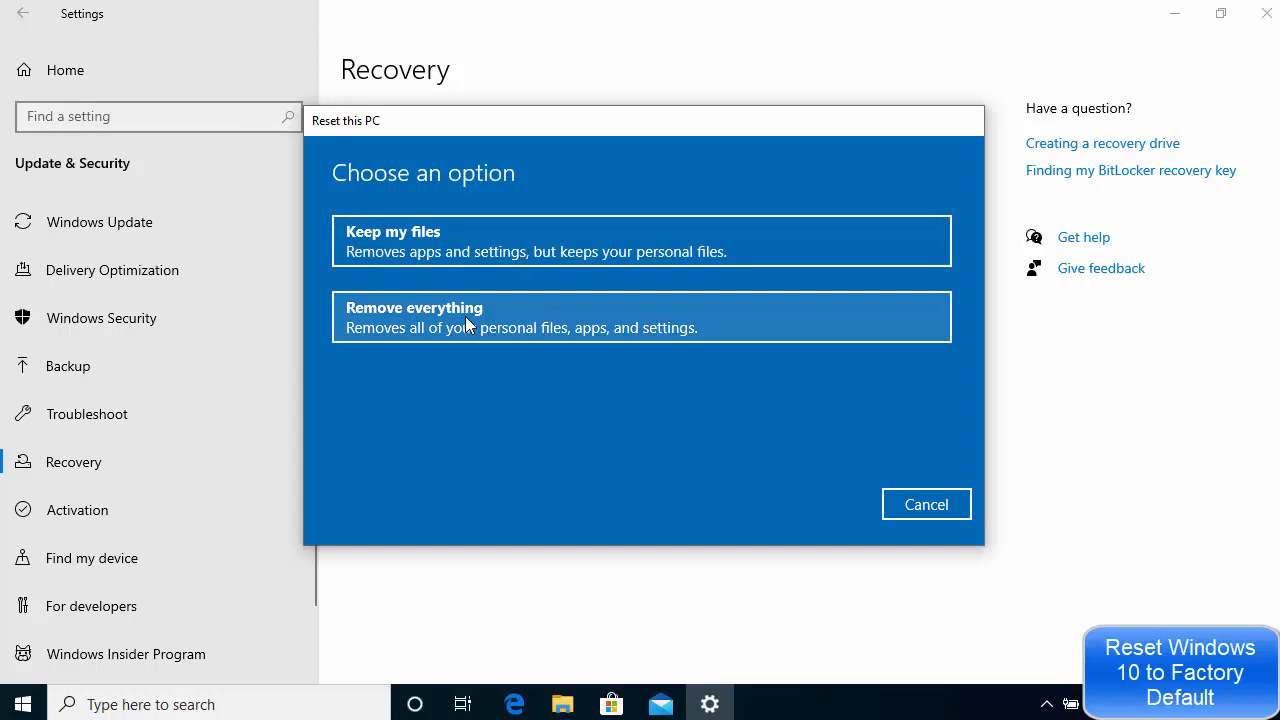
mouse_move(410, 254)
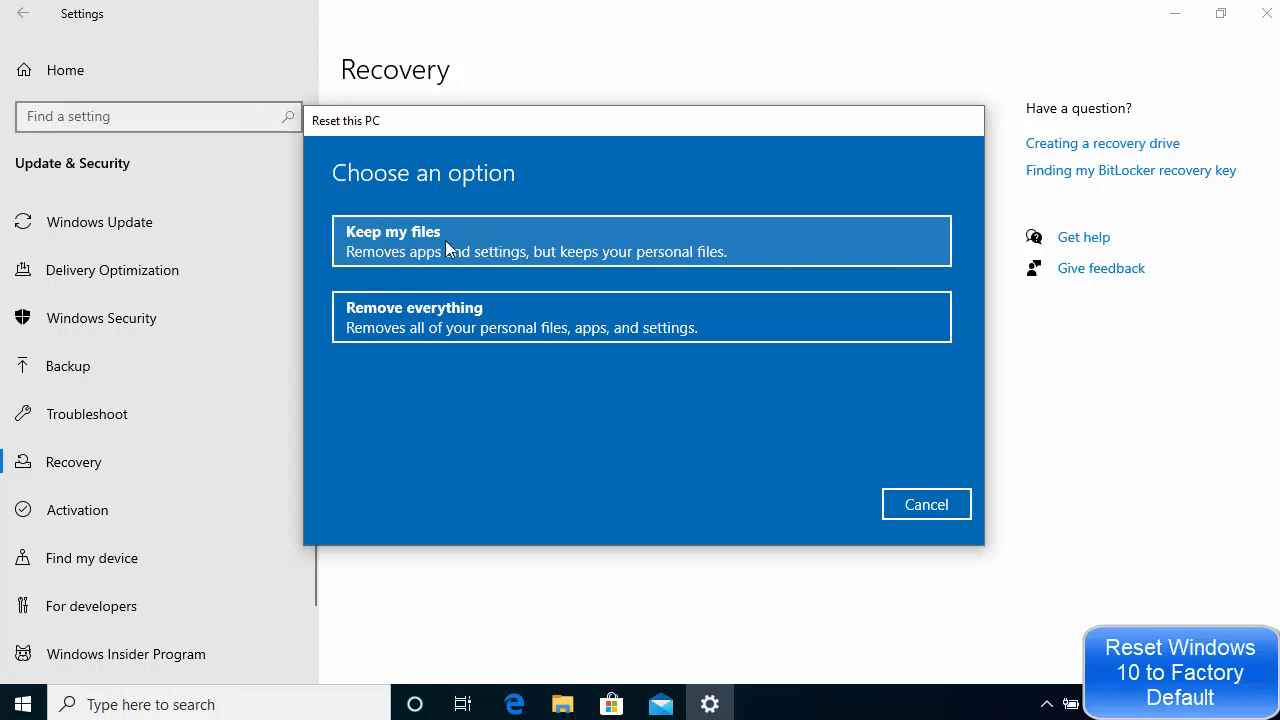
mouse_move(393, 313)
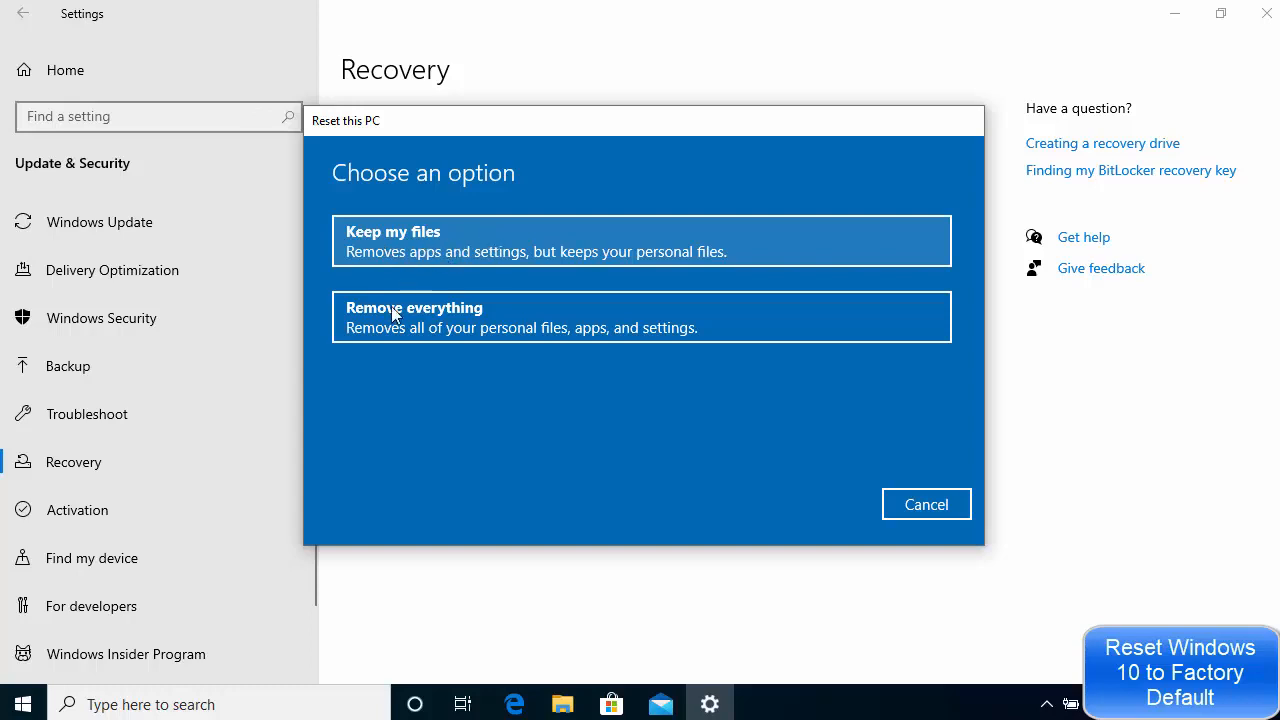
mouse_move(430, 355)
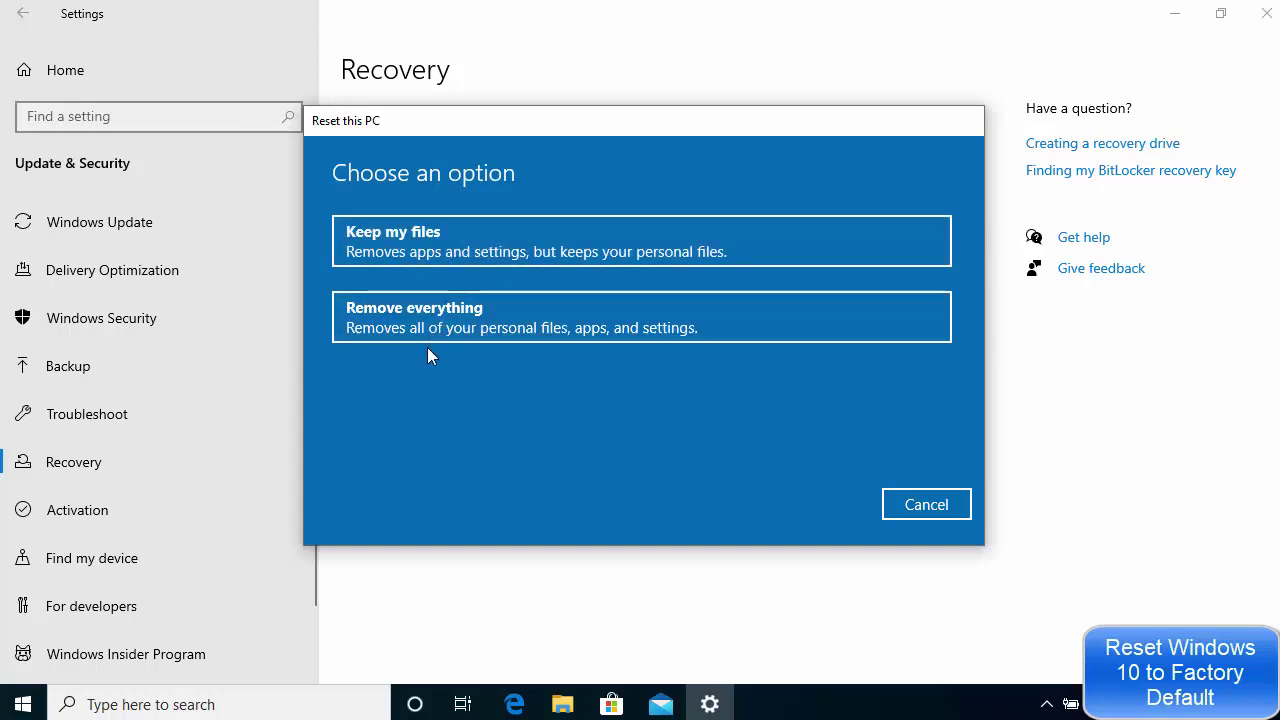
mouse_move(472, 373)
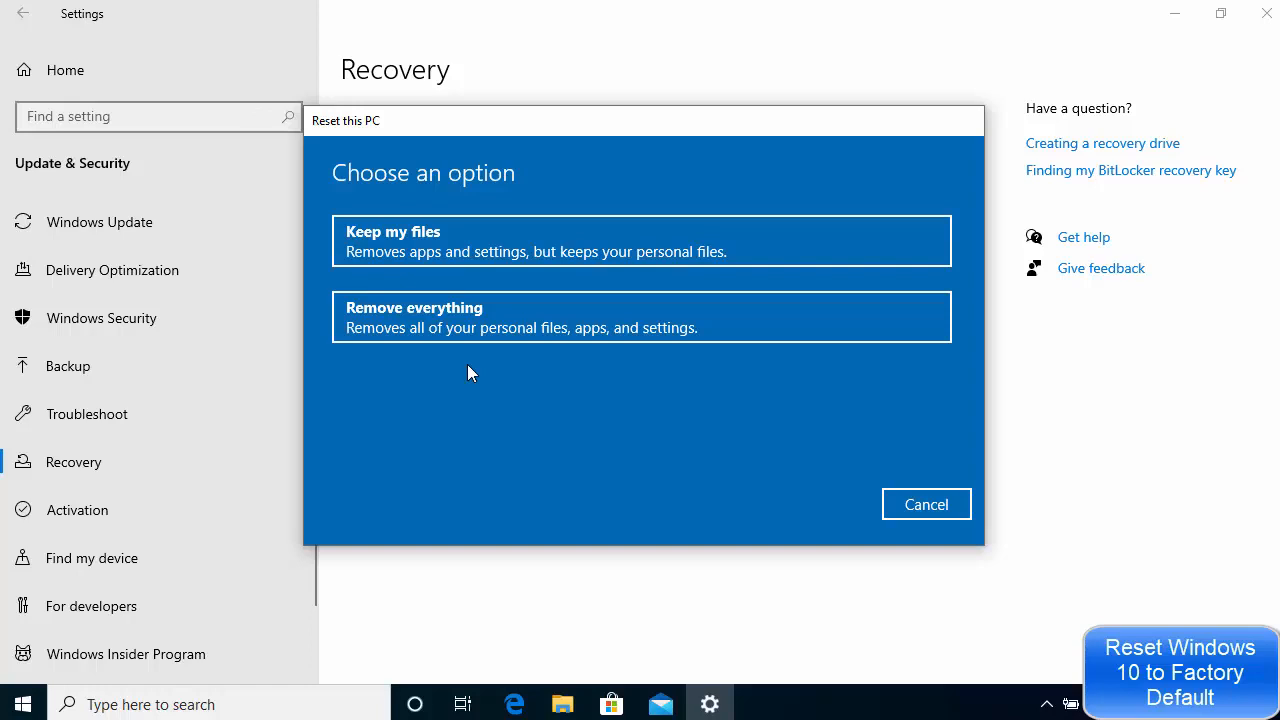
mouse_move(490, 317)
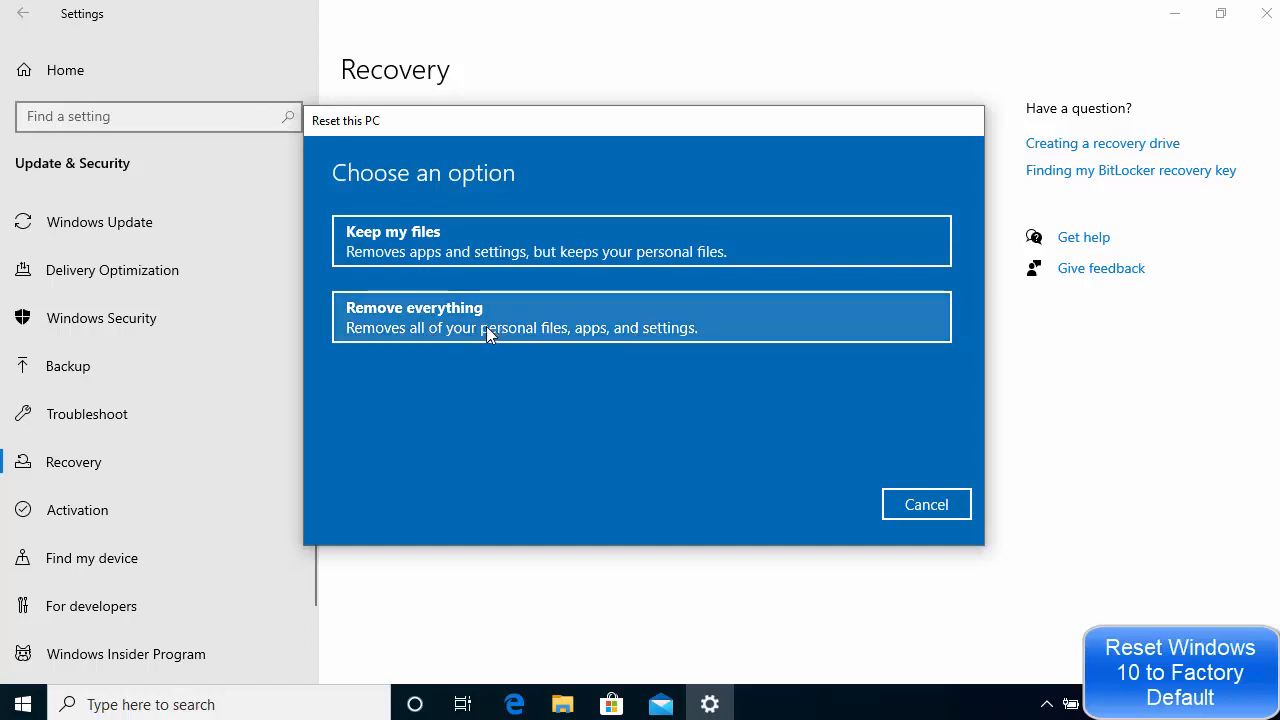
mouse_move(475, 335)
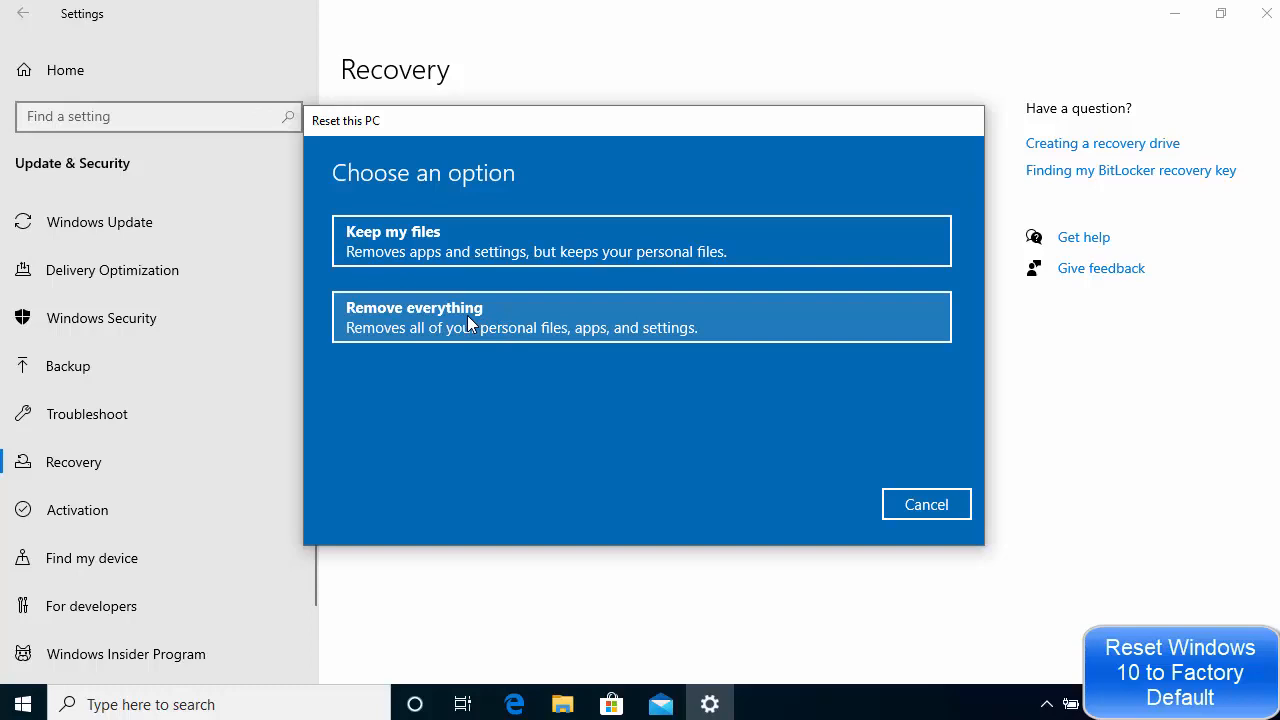
mouse_move(432, 328)
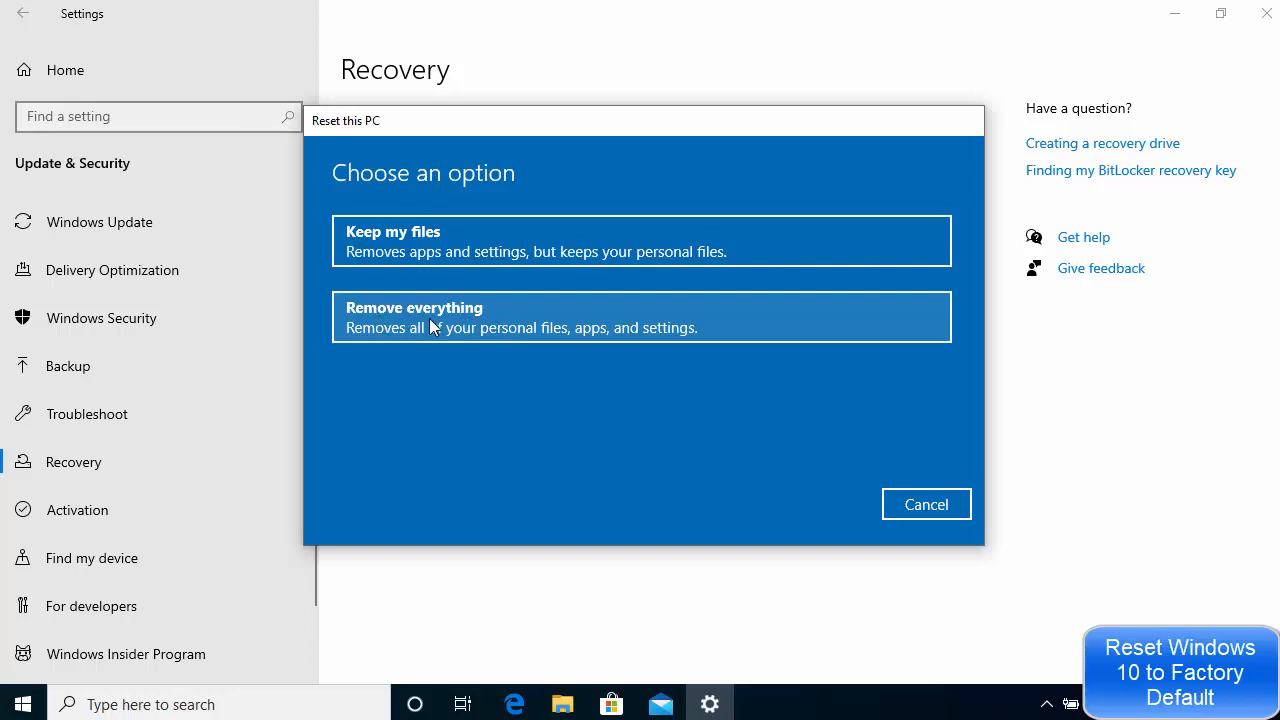
Step: Choose Remove everything, reaching the Additional settings summary
click(640, 317)
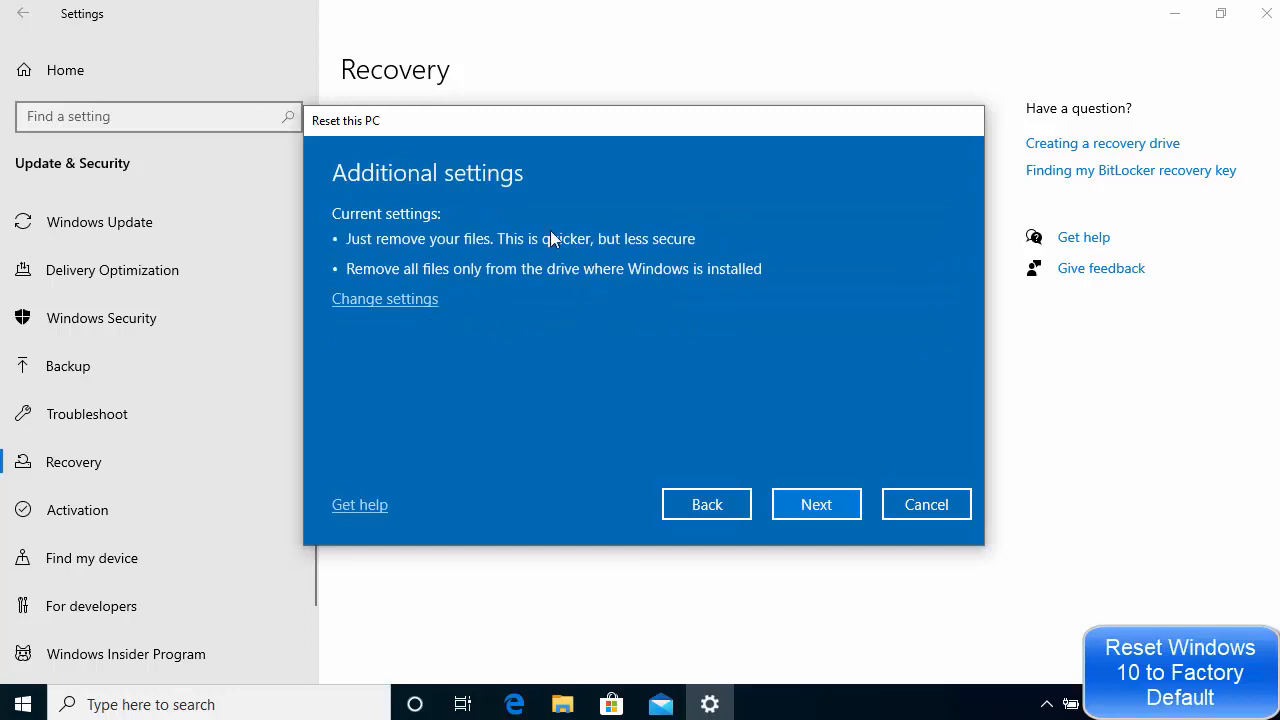
mouse_move(451, 200)
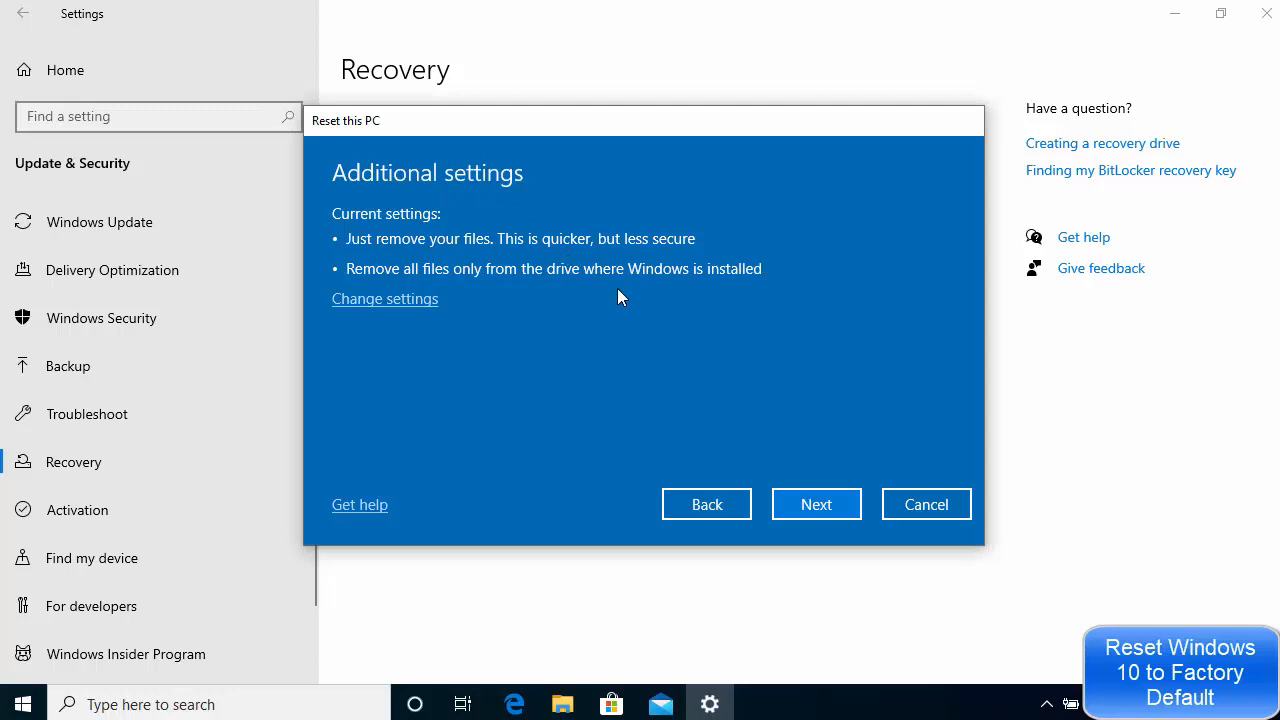
mouse_move(596, 326)
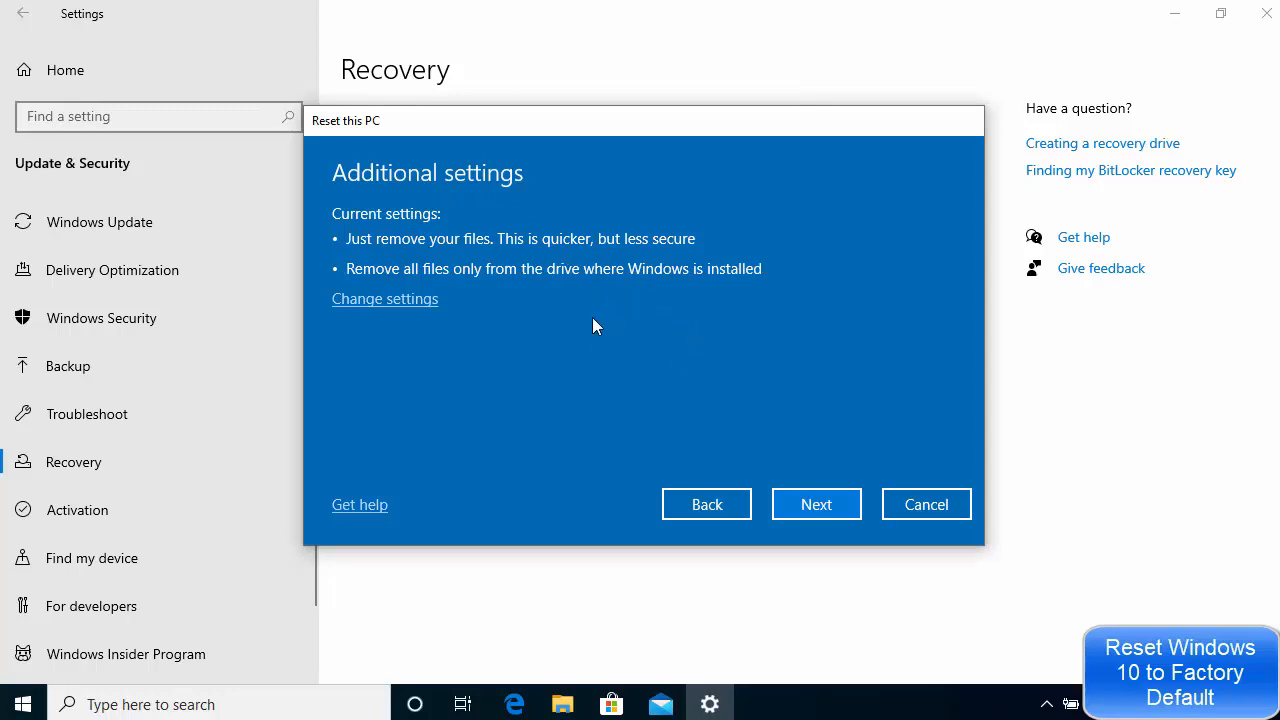
mouse_move(711, 534)
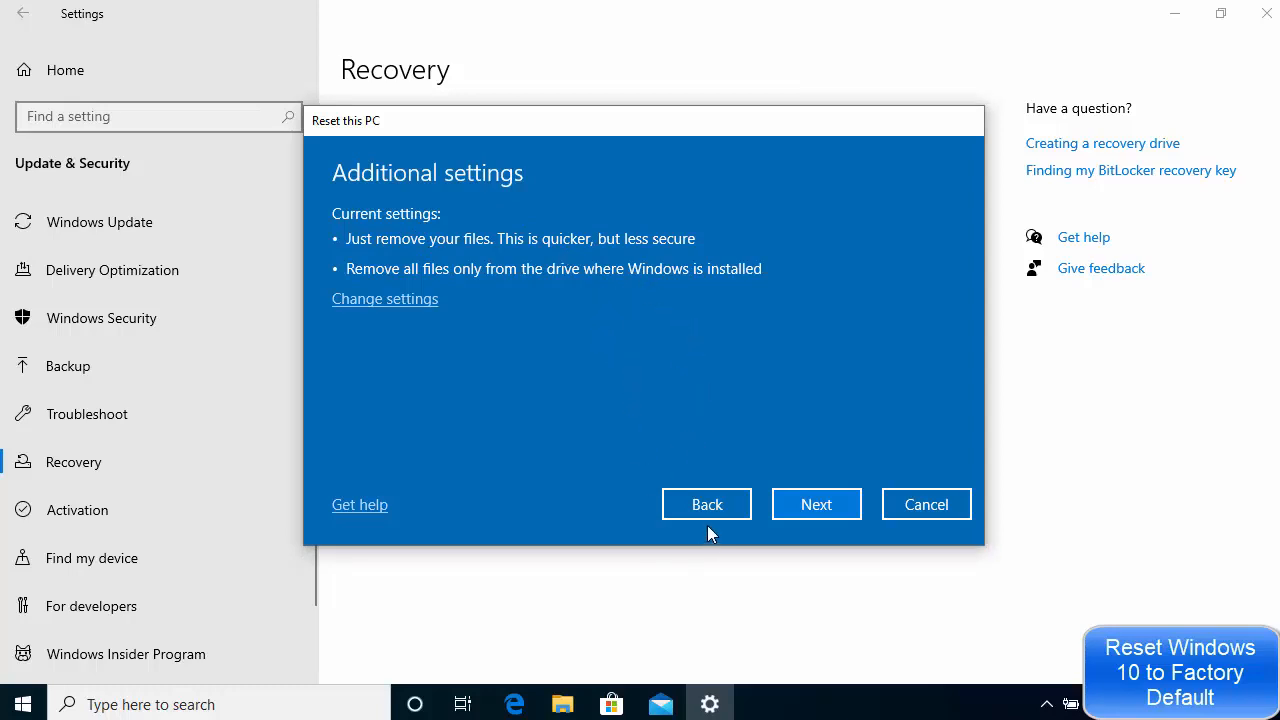
Step: Go back from Additional settings to the keep-files or remove-everything choice
click(706, 504)
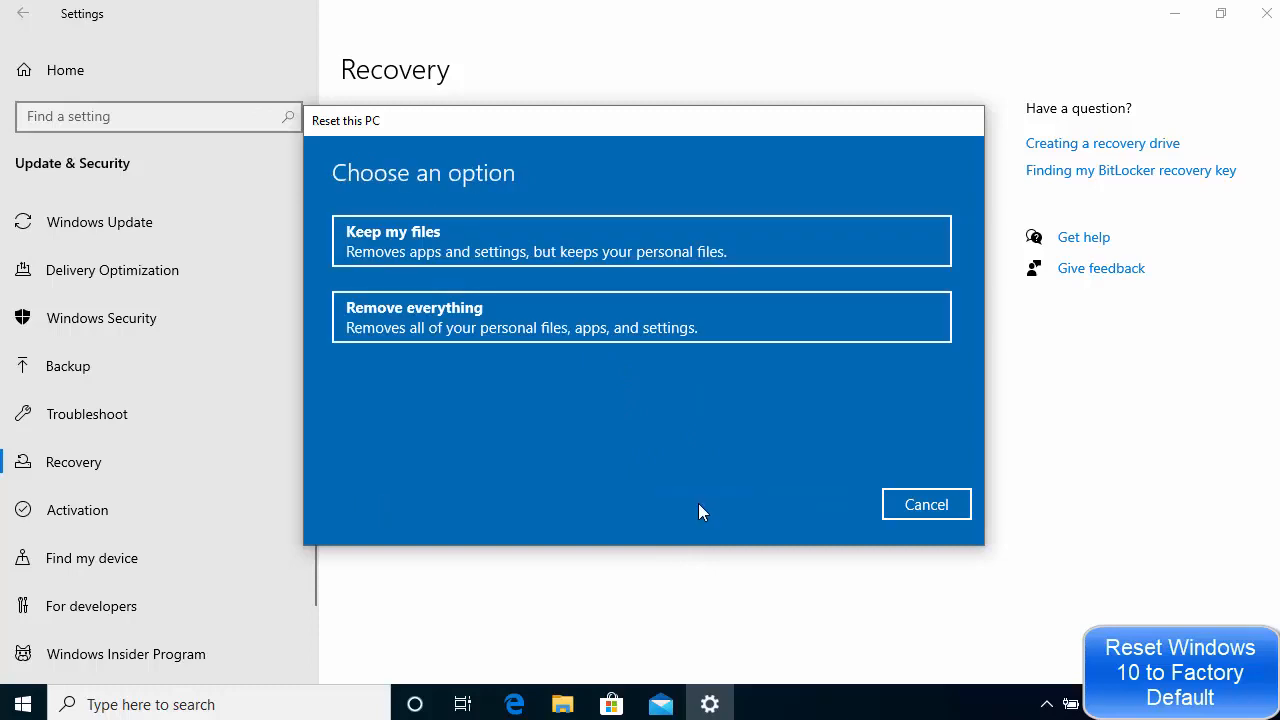
mouse_move(540, 240)
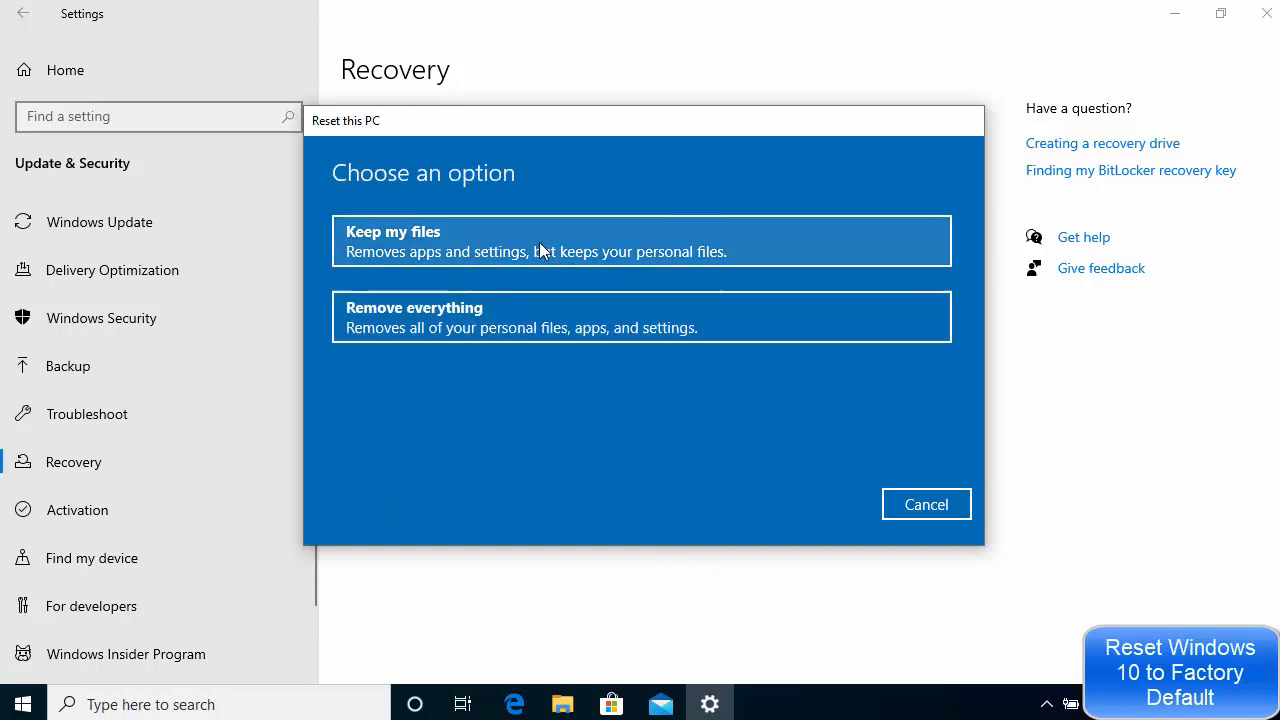
mouse_move(455, 318)
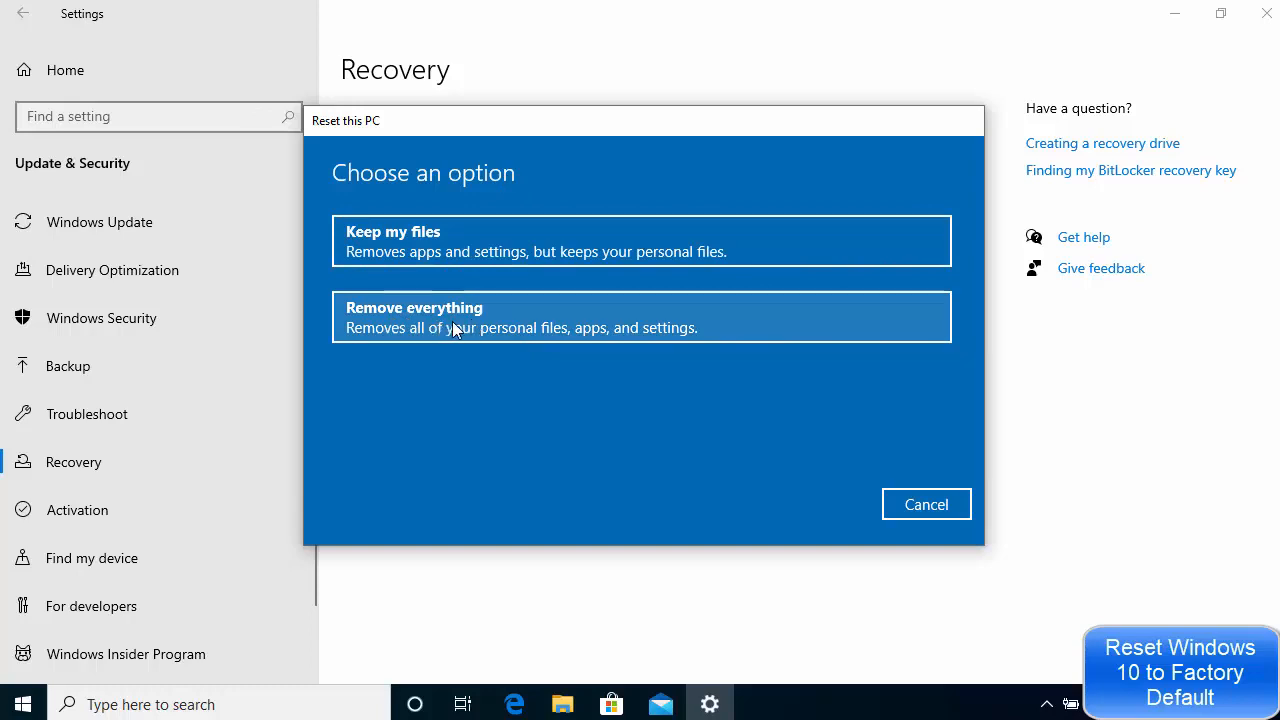
Step: Choose Remove everything again and enter Change settings for data erasure and data drives
click(640, 317)
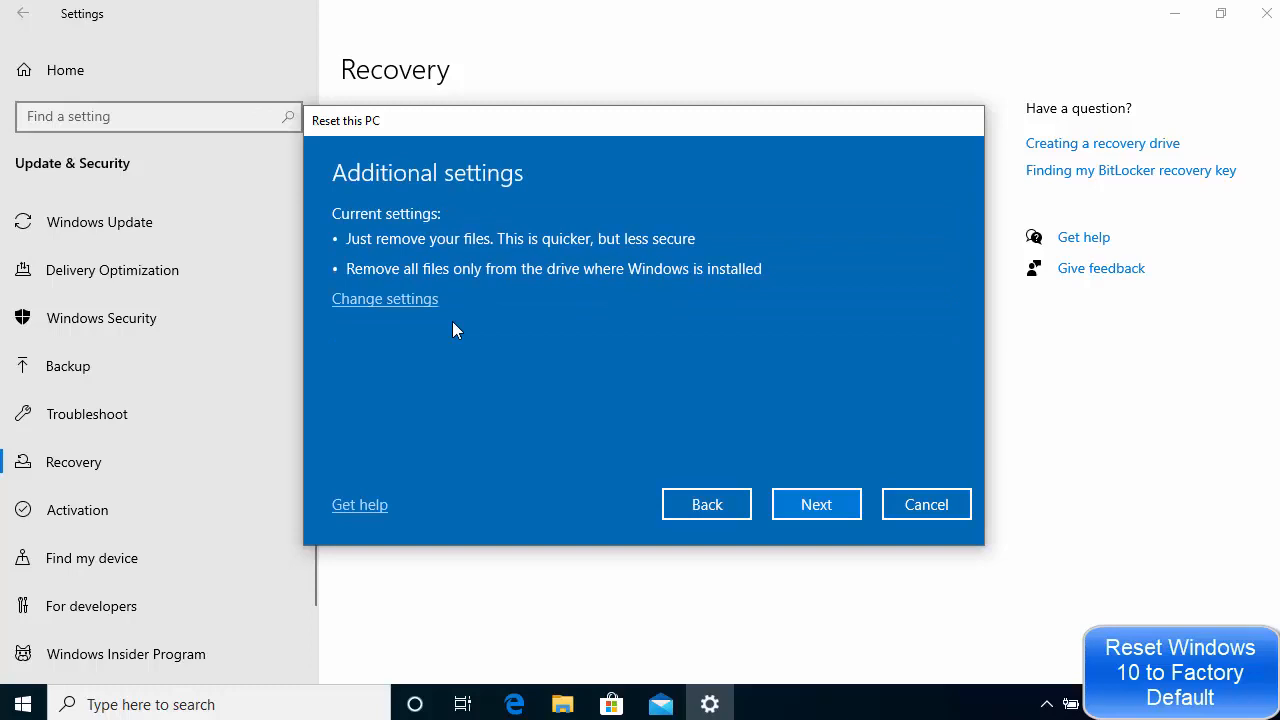
mouse_move(350, 227)
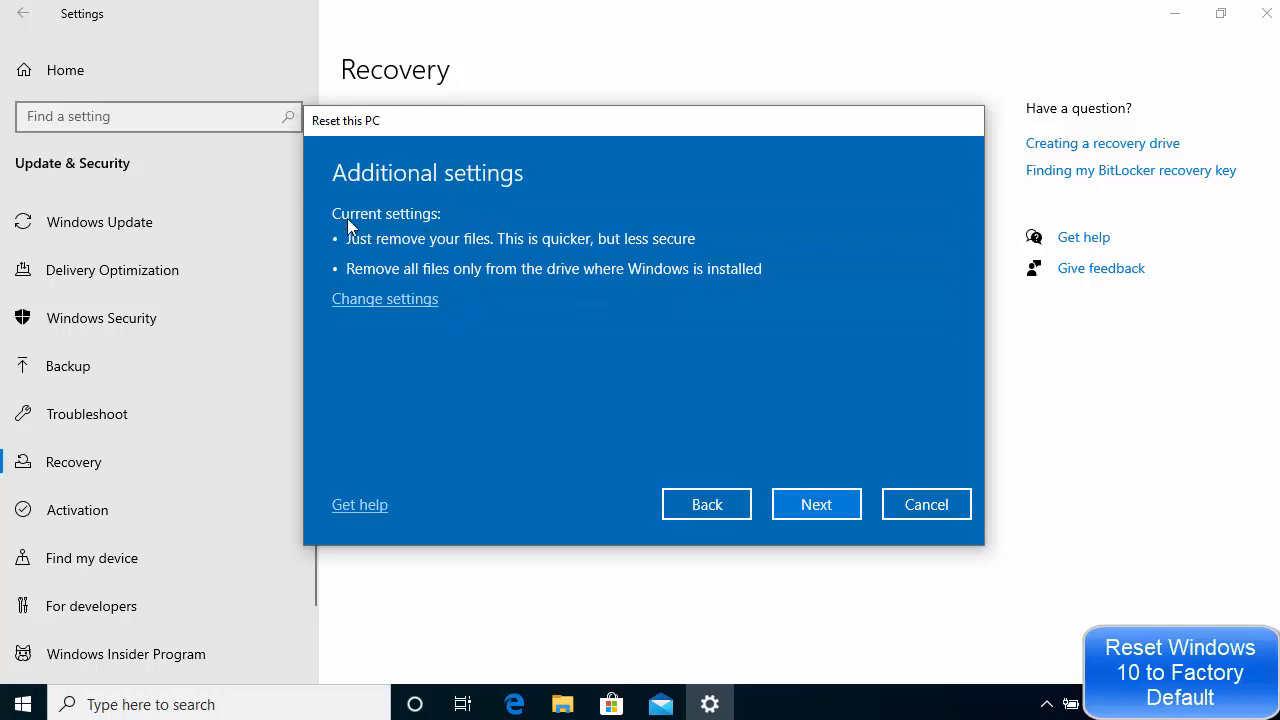
mouse_move(380, 245)
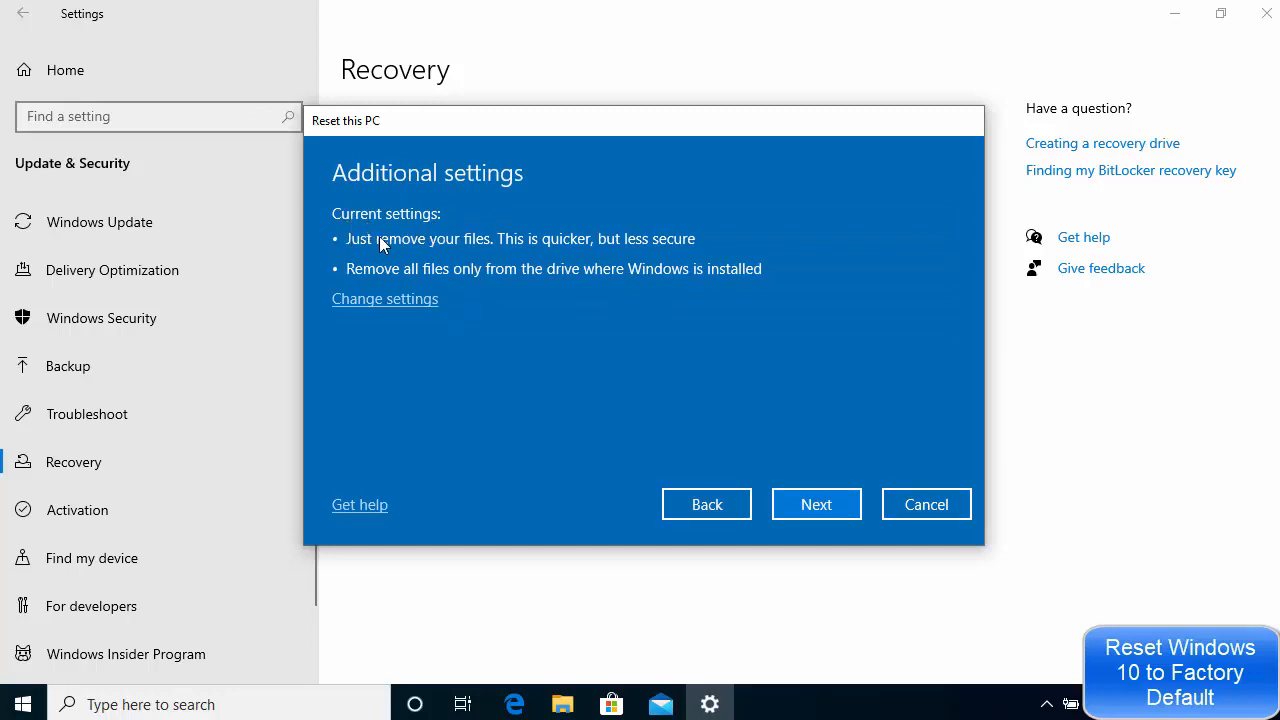
mouse_move(510, 254)
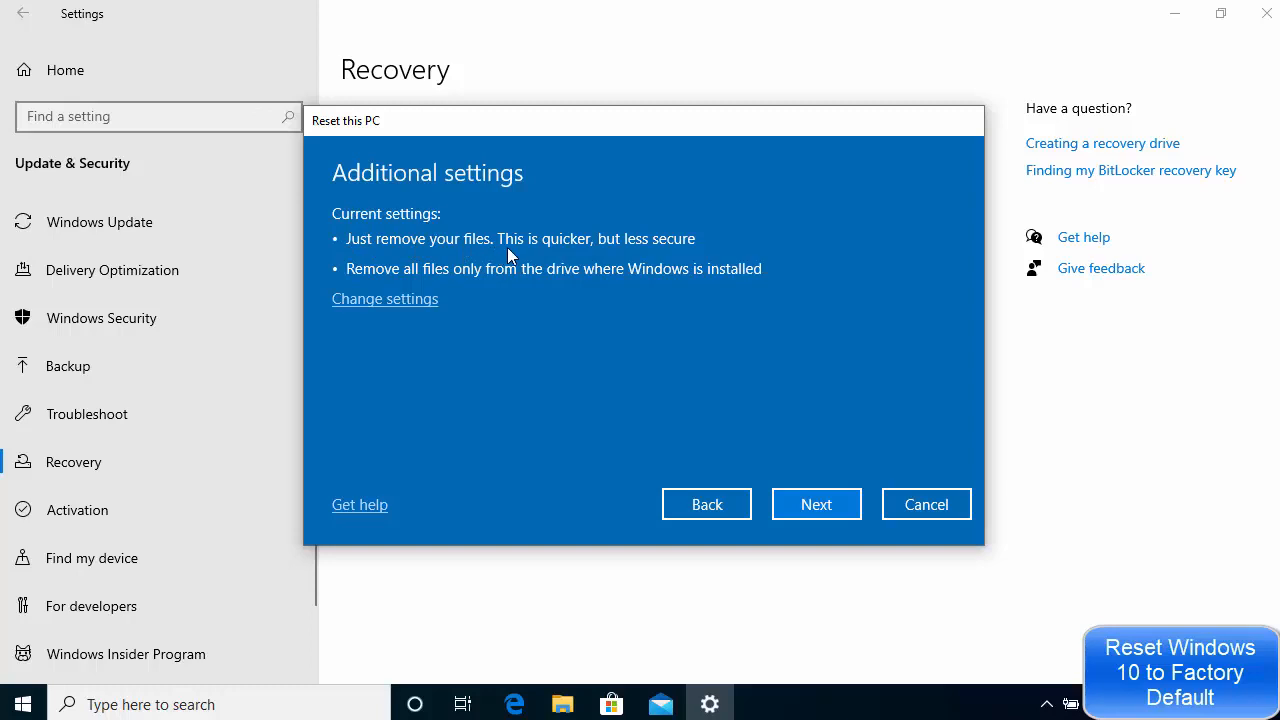
mouse_move(635, 258)
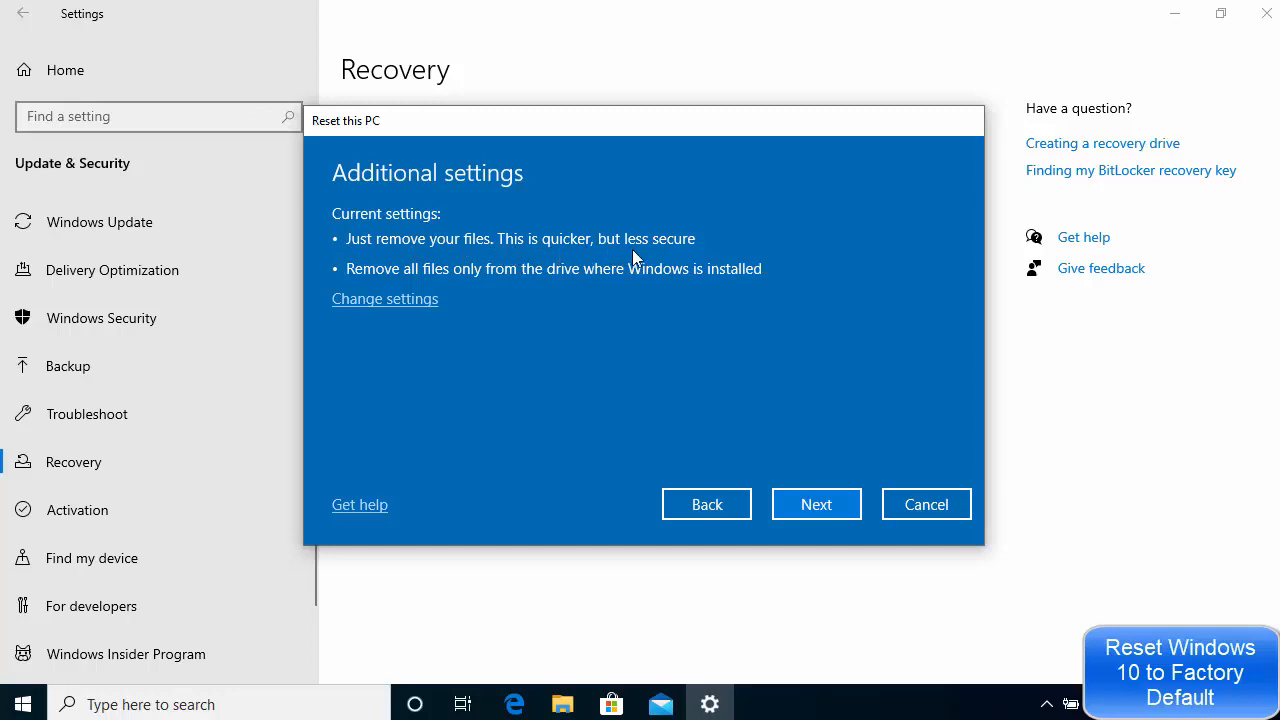
mouse_move(480, 280)
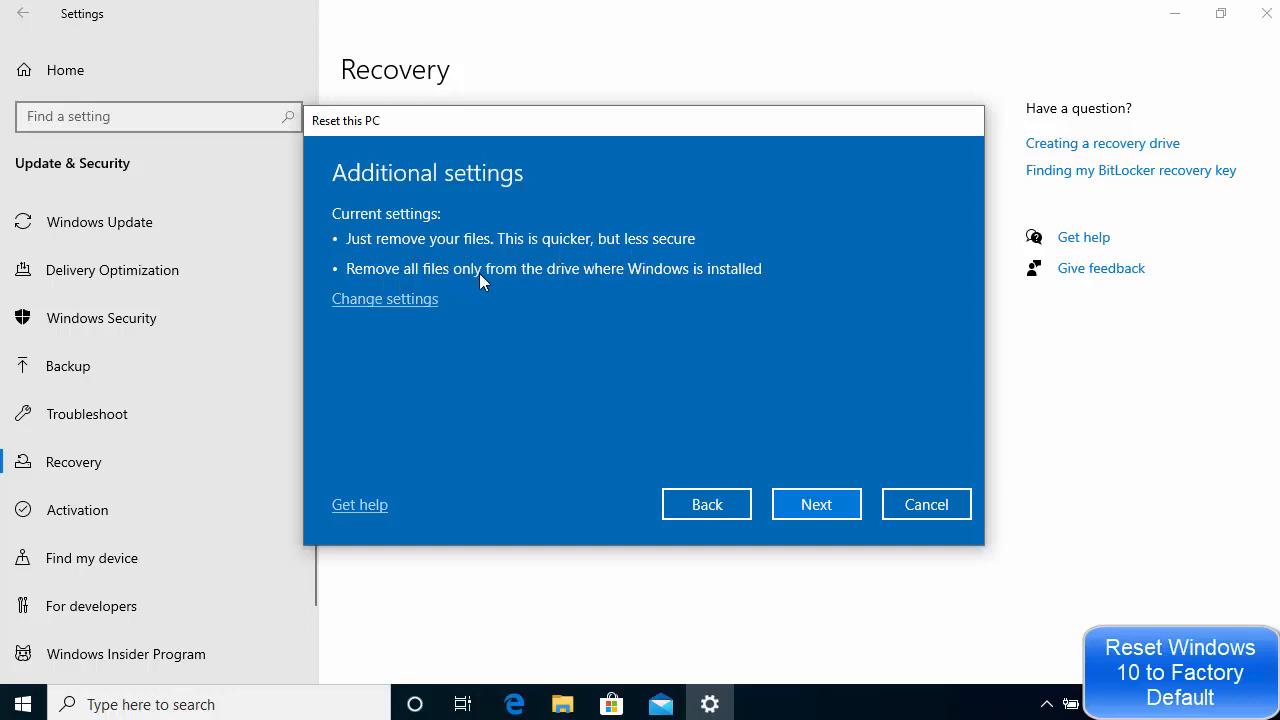
mouse_move(553, 282)
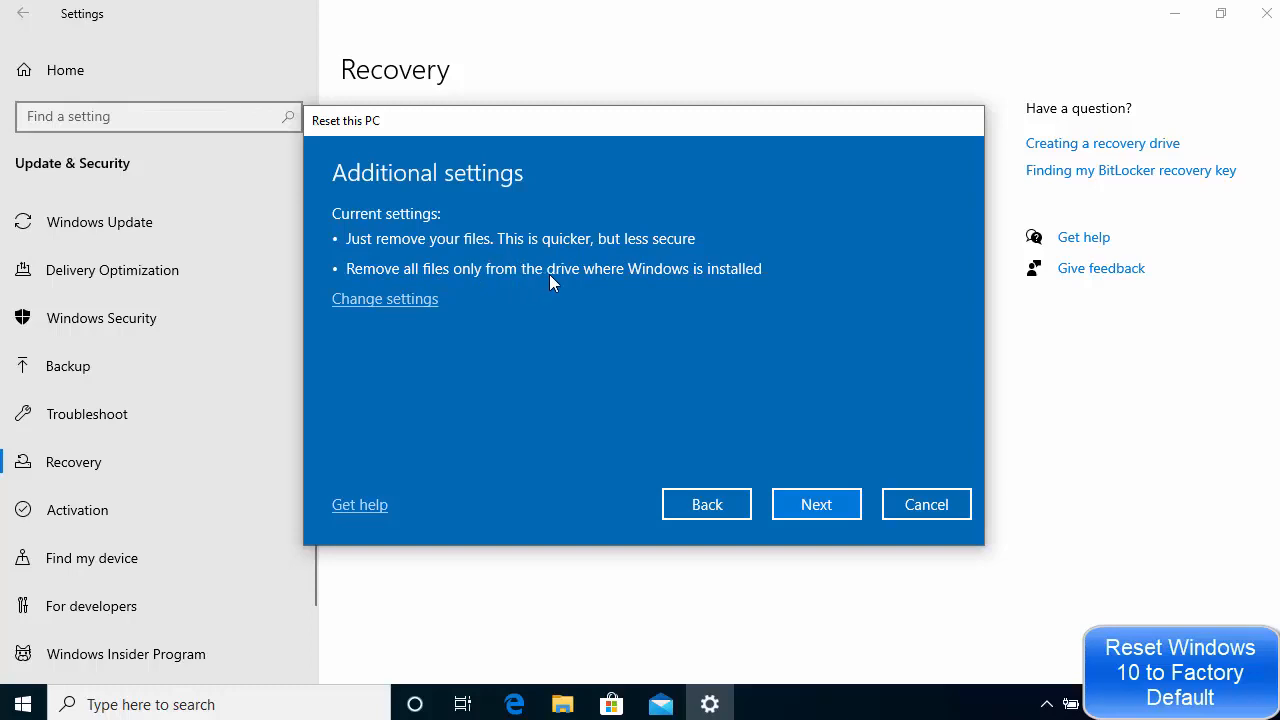
mouse_move(688, 287)
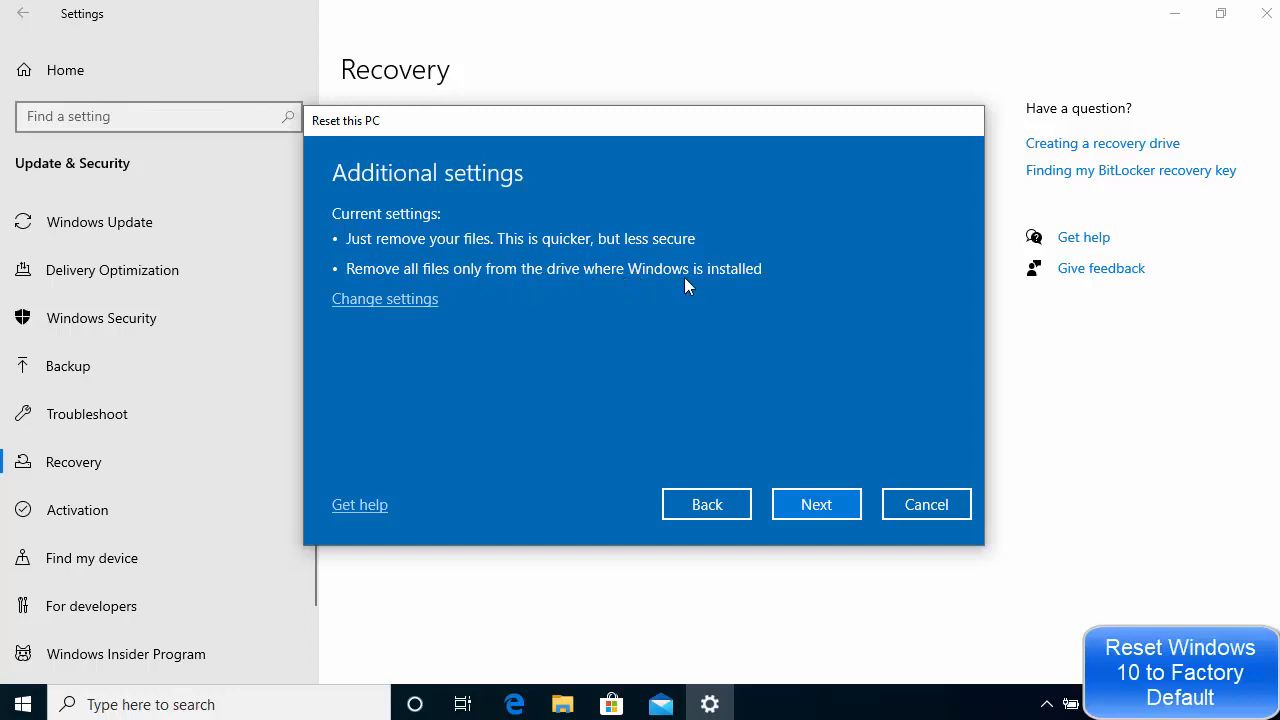
mouse_move(680, 290)
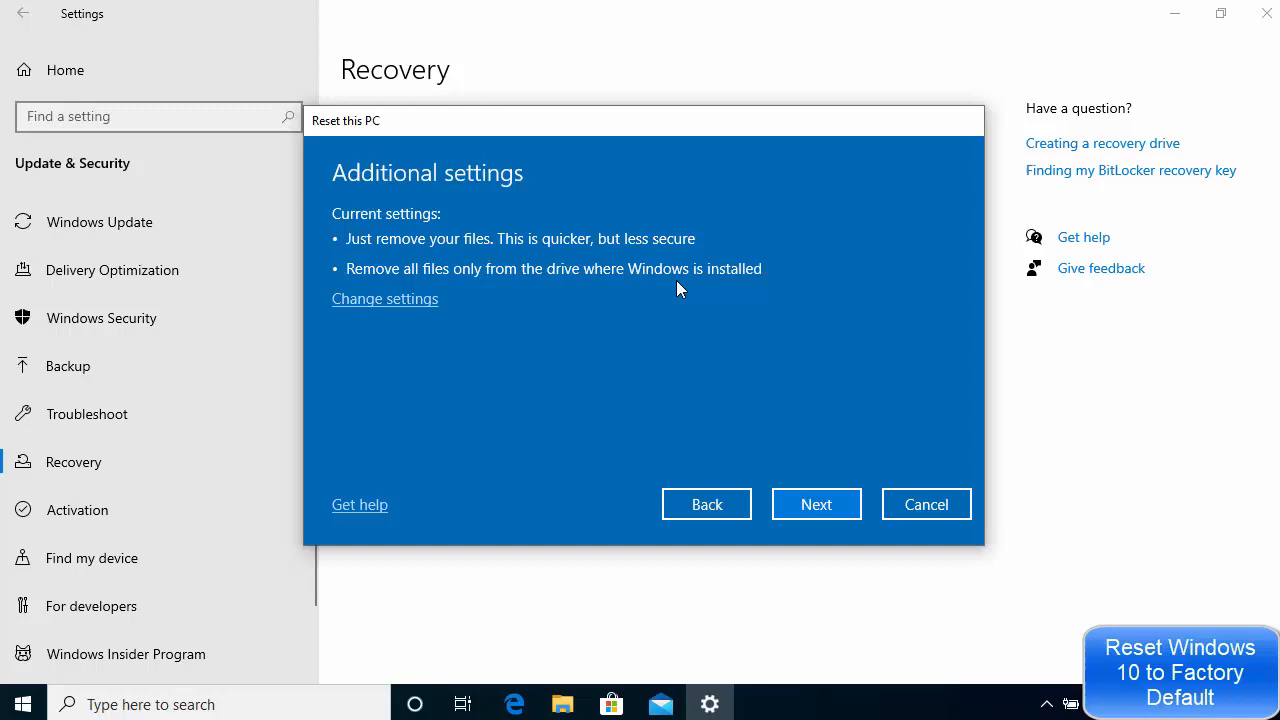
click(384, 298)
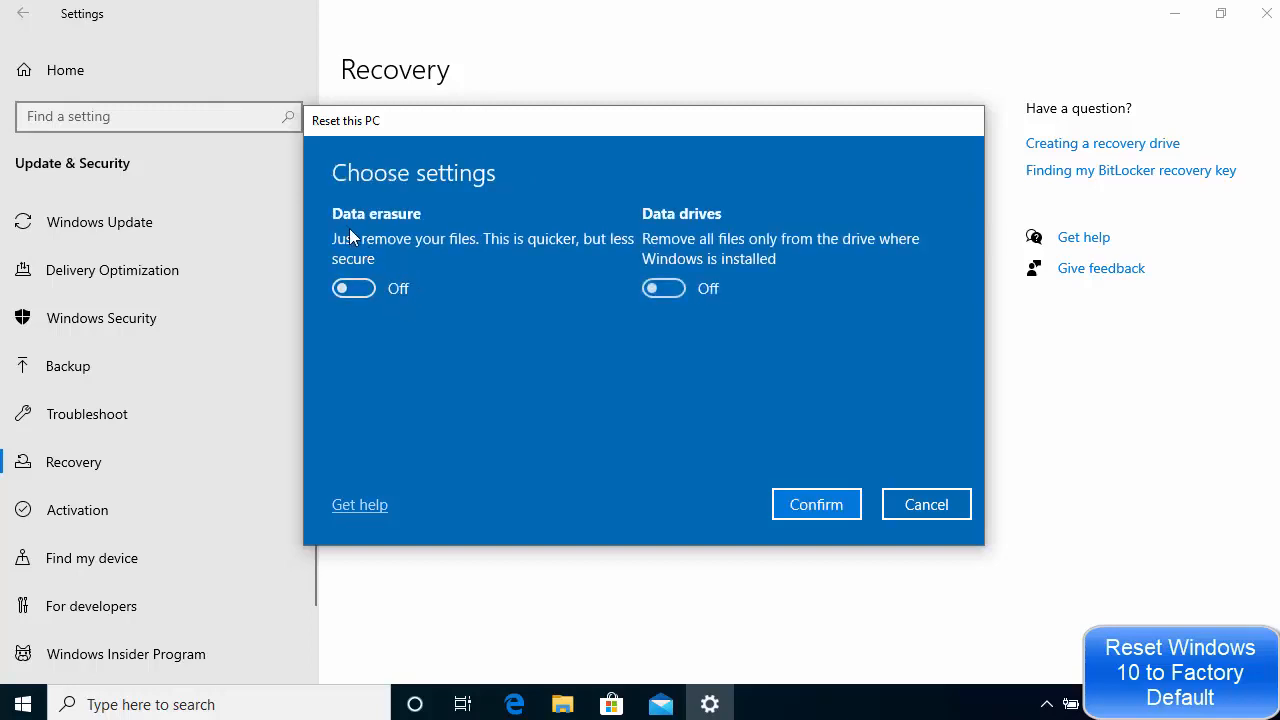
mouse_move(374, 255)
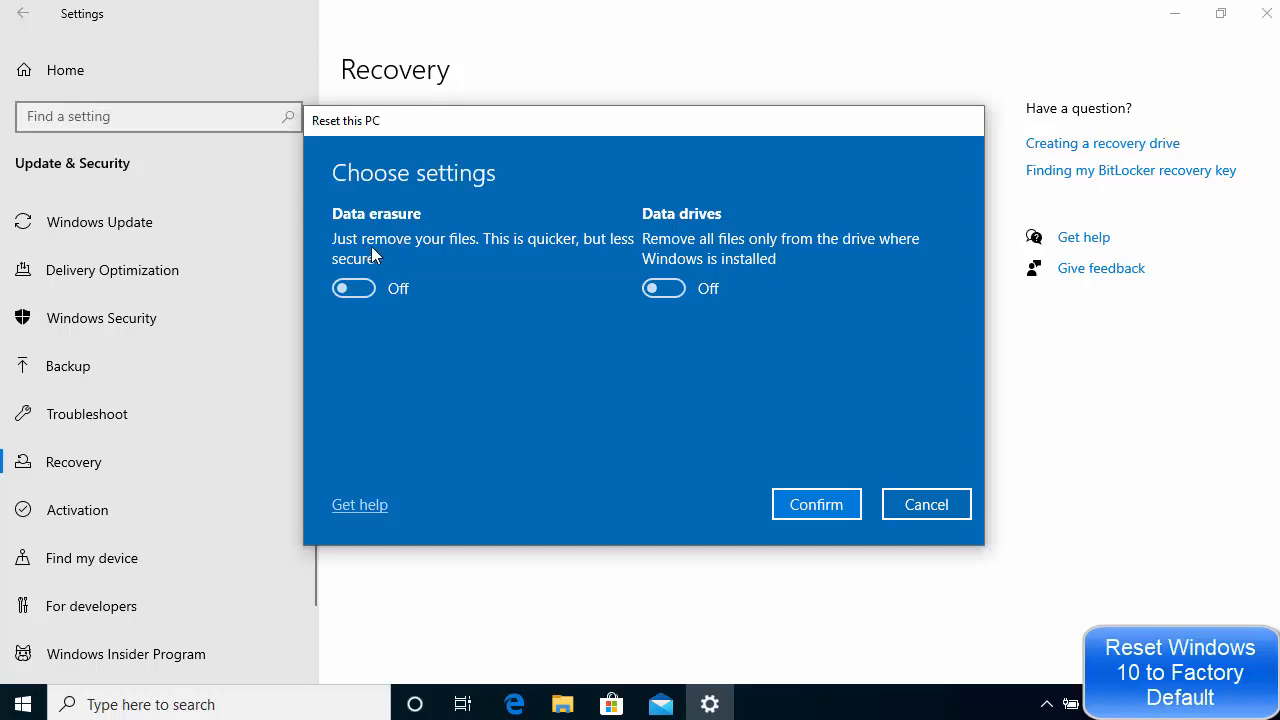
mouse_move(585, 256)
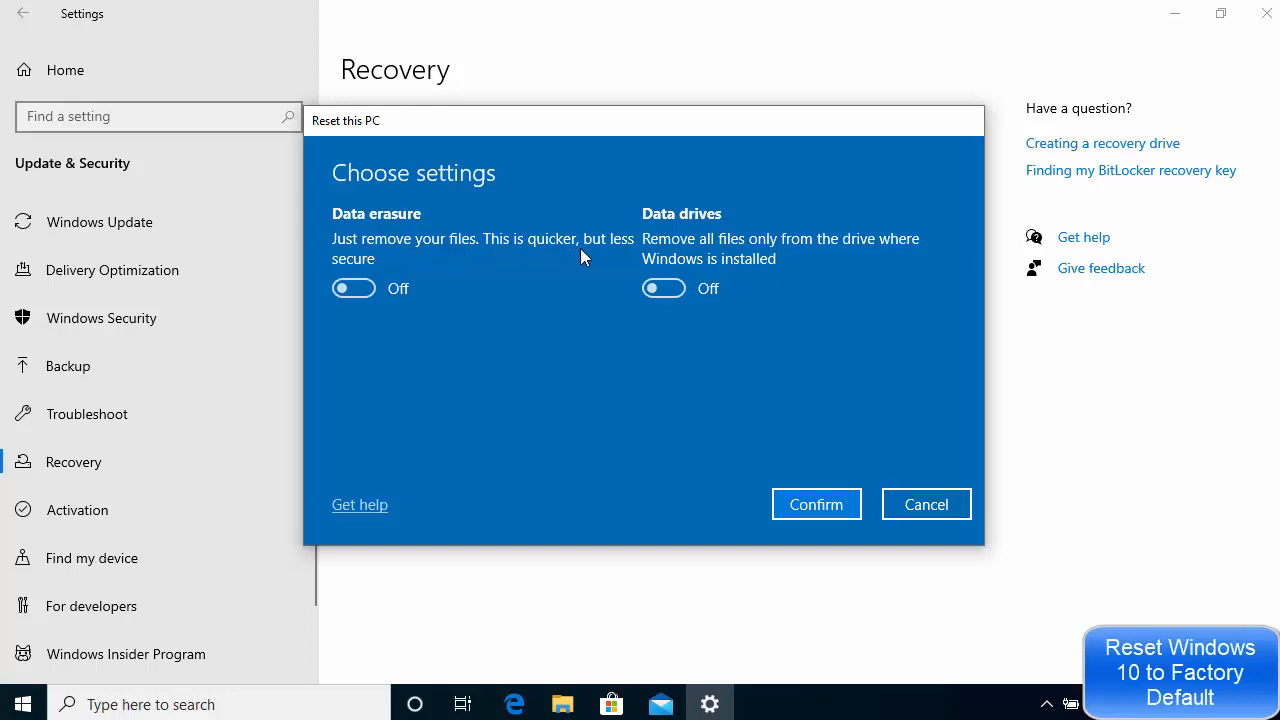
mouse_move(748, 248)
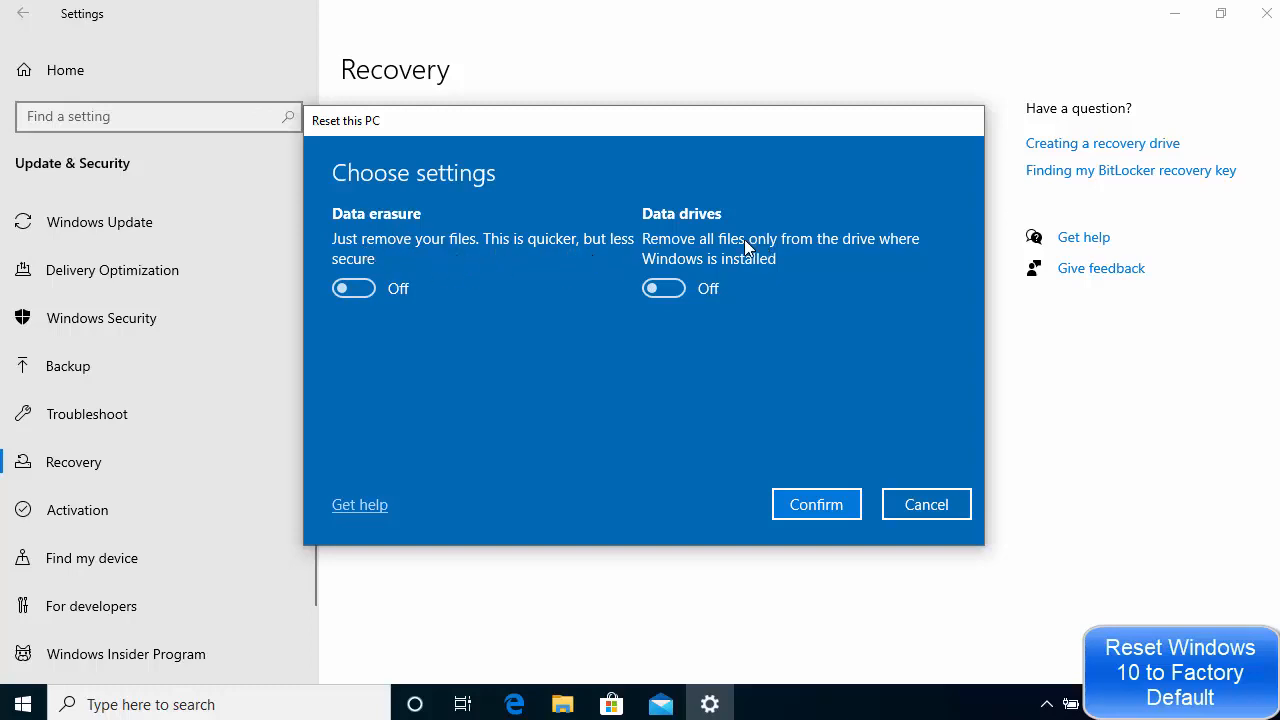
mouse_move(755, 258)
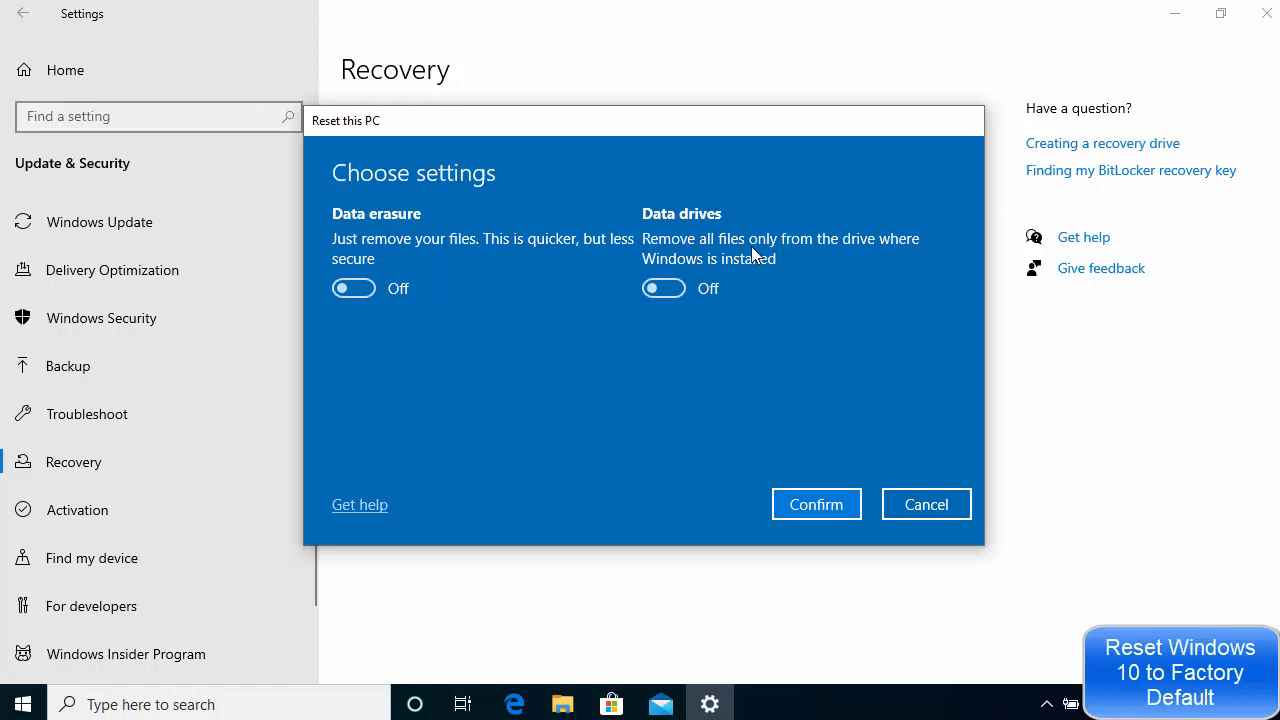
mouse_move(821, 255)
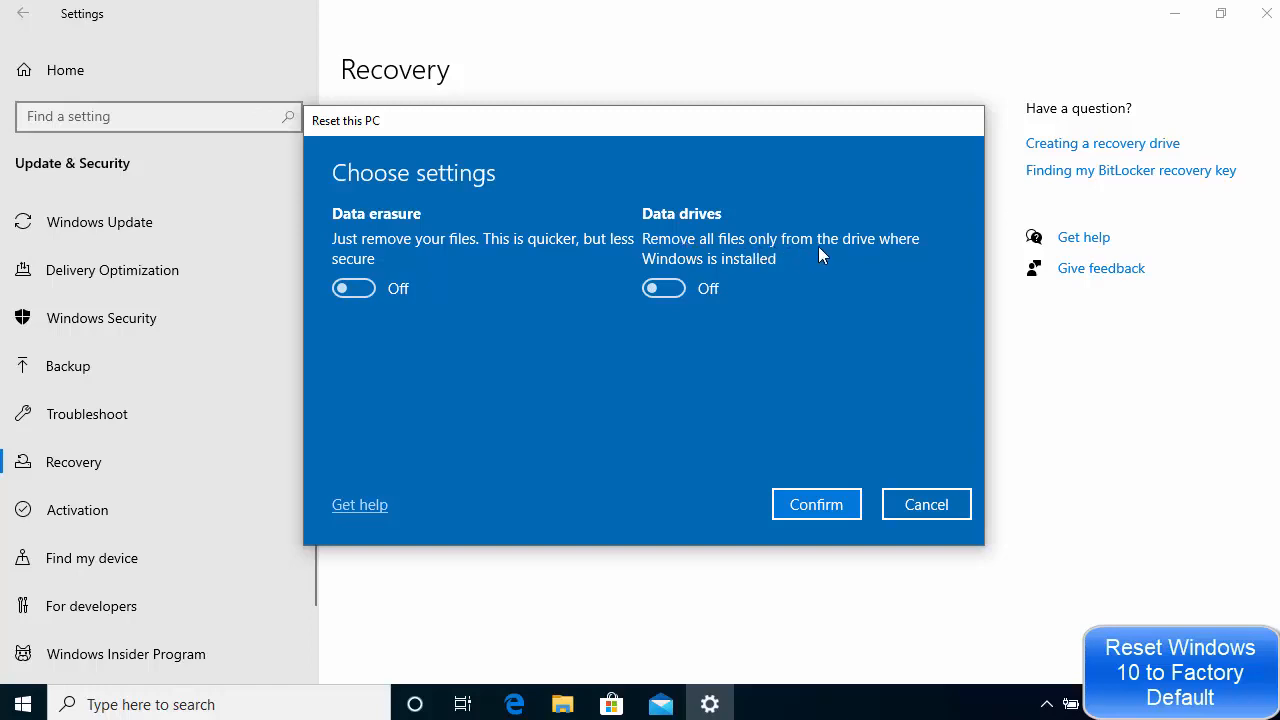
mouse_move(783, 266)
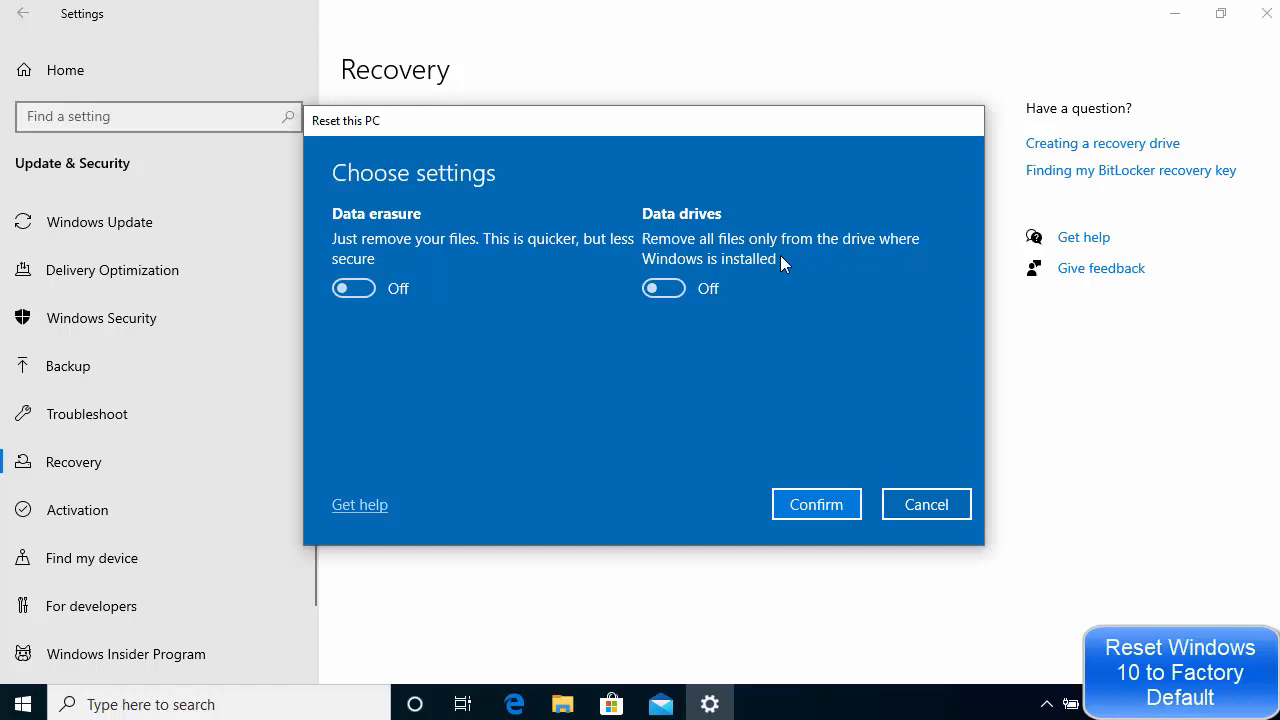
mouse_move(753, 278)
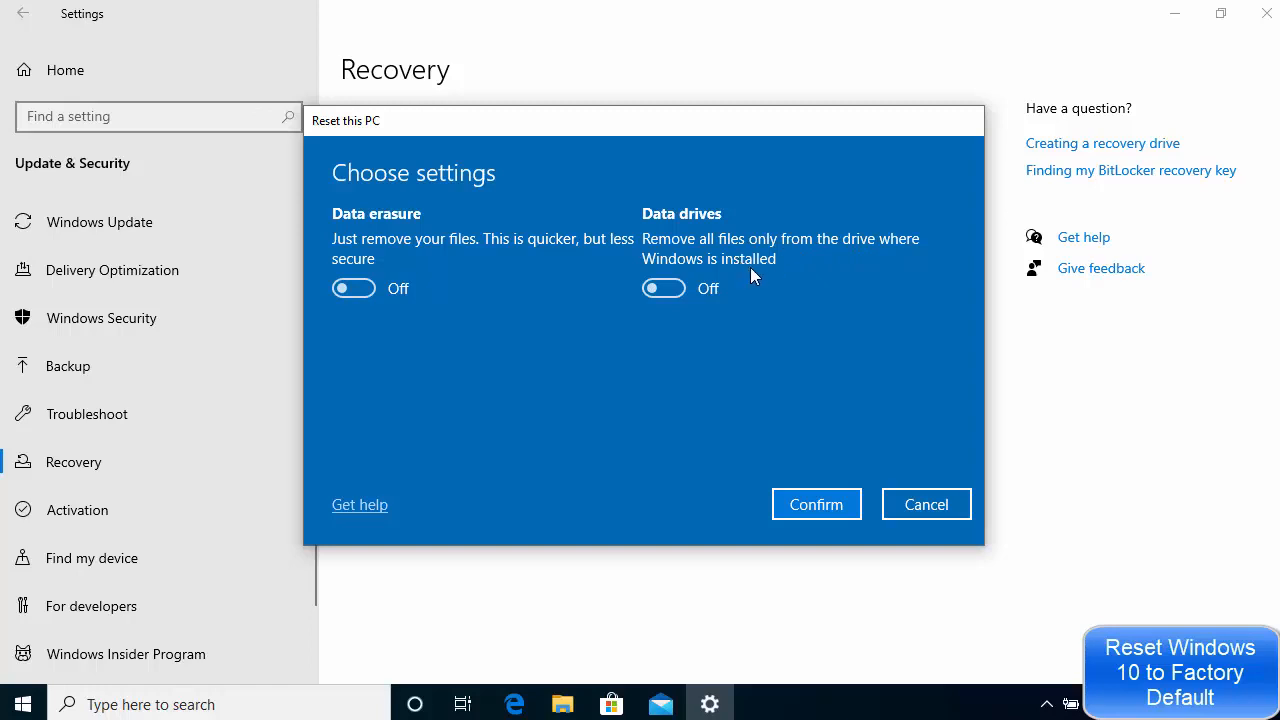
mouse_move(663, 288)
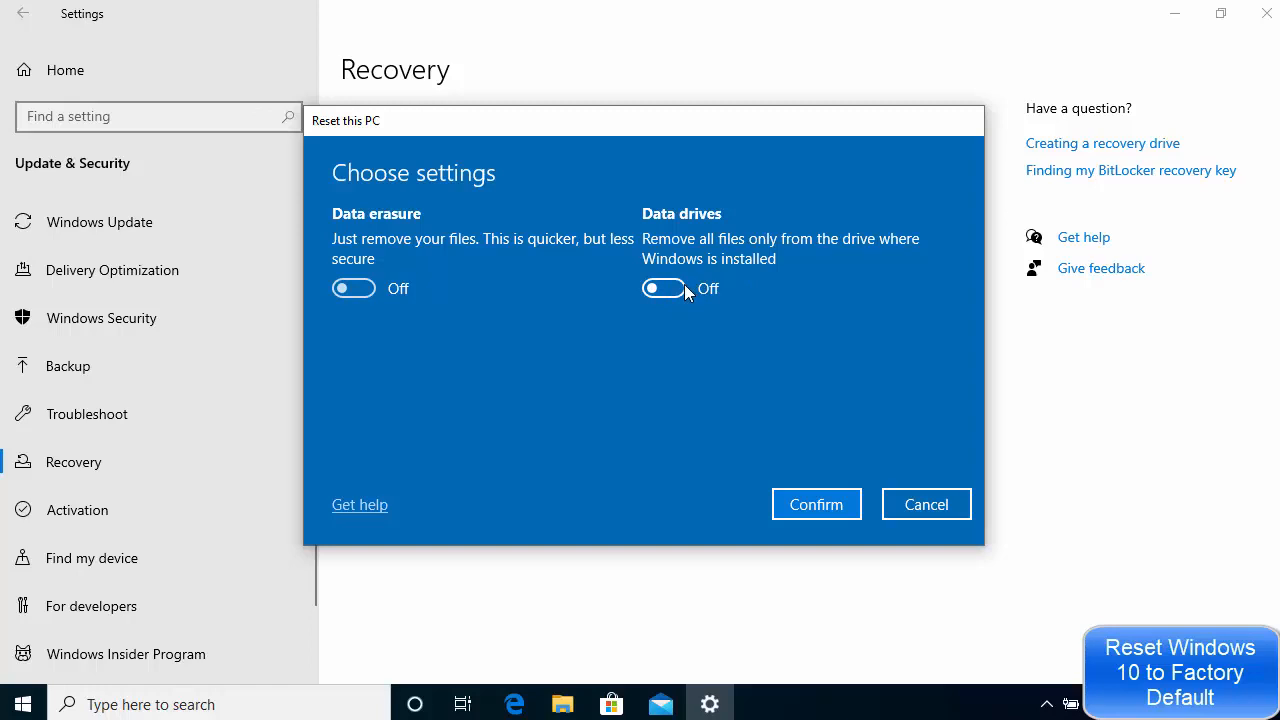
mouse_move(702, 308)
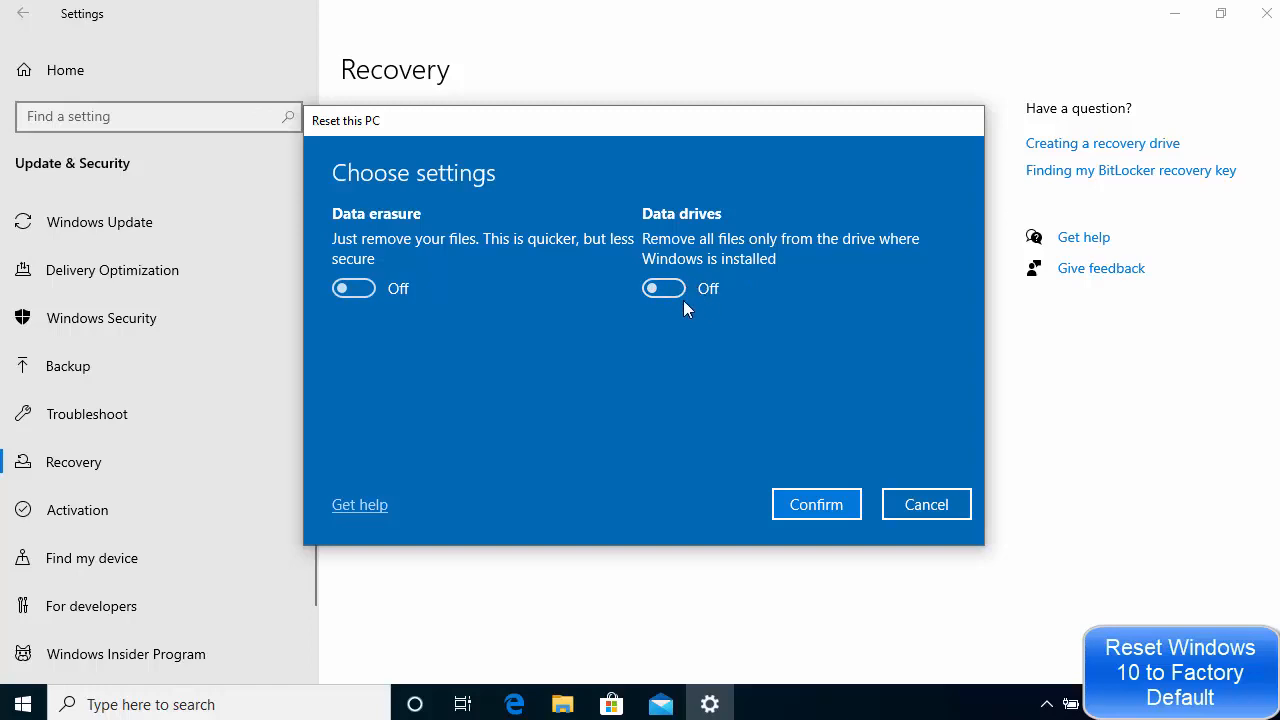
Step: Switch Data drives on so files are removed from all drives
click(663, 288)
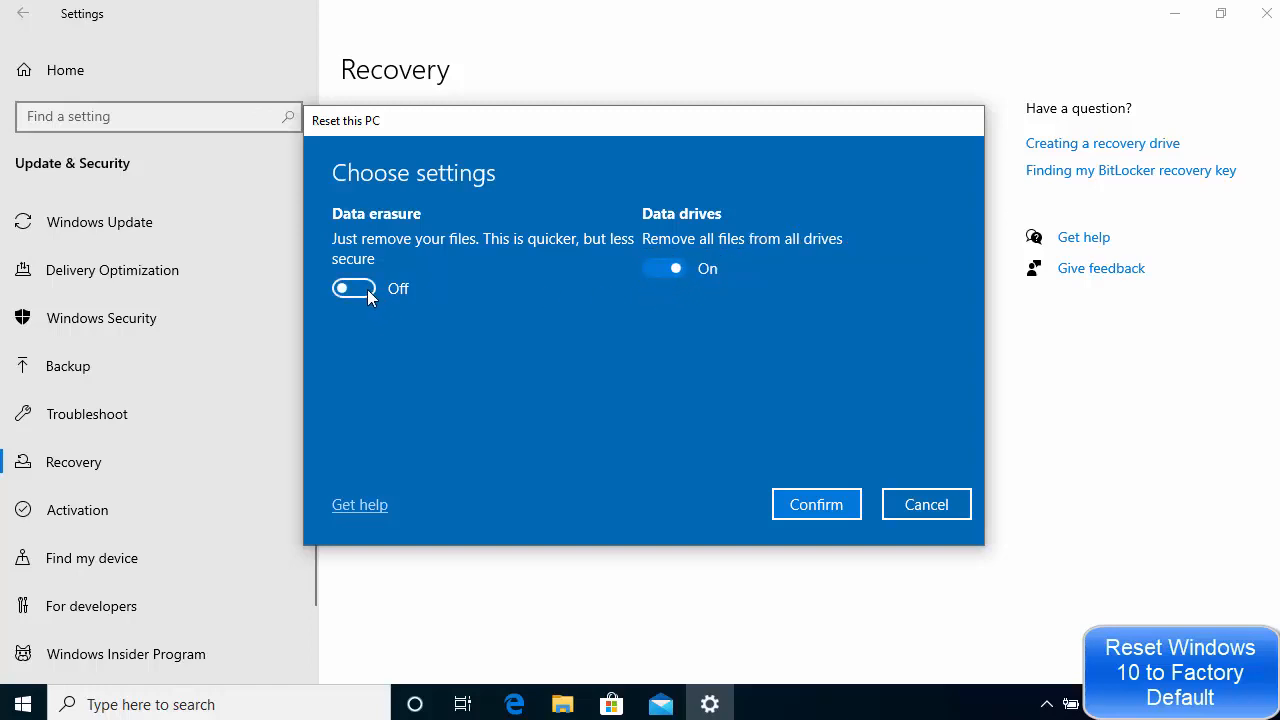
Step: Switch Data erasure on to clean the drive and confirm both choices
click(353, 289)
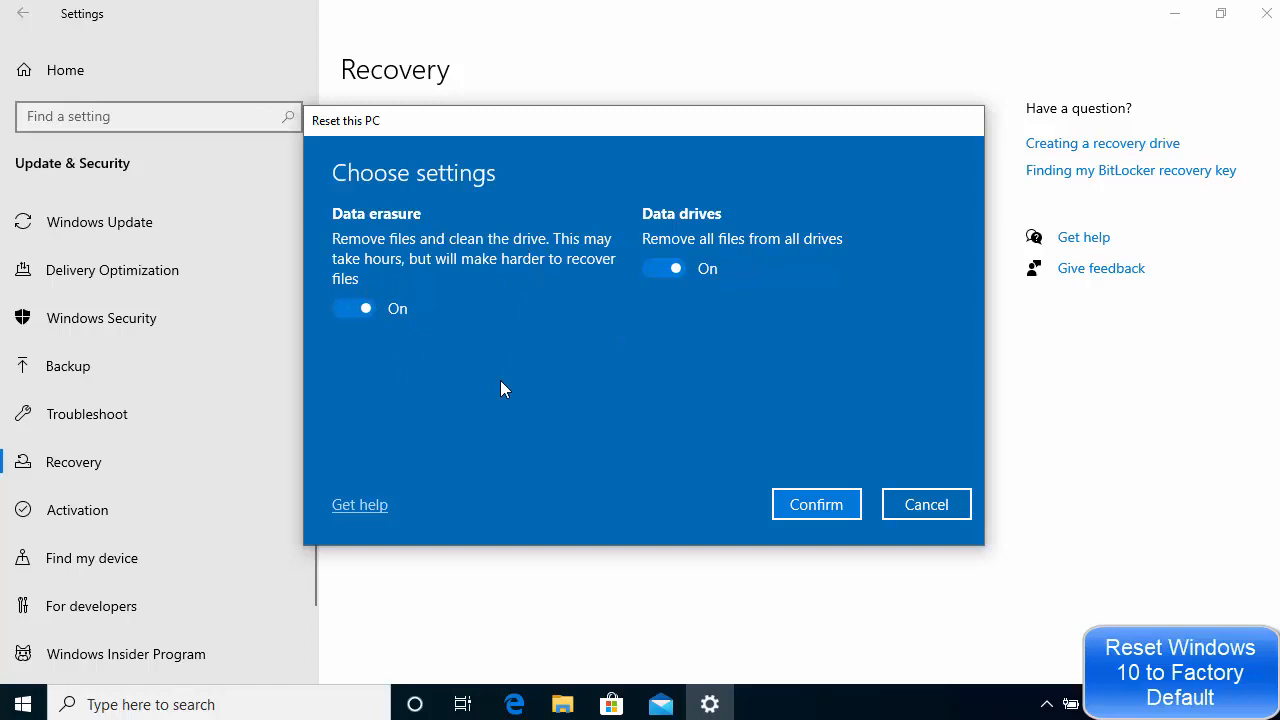
mouse_move(659, 394)
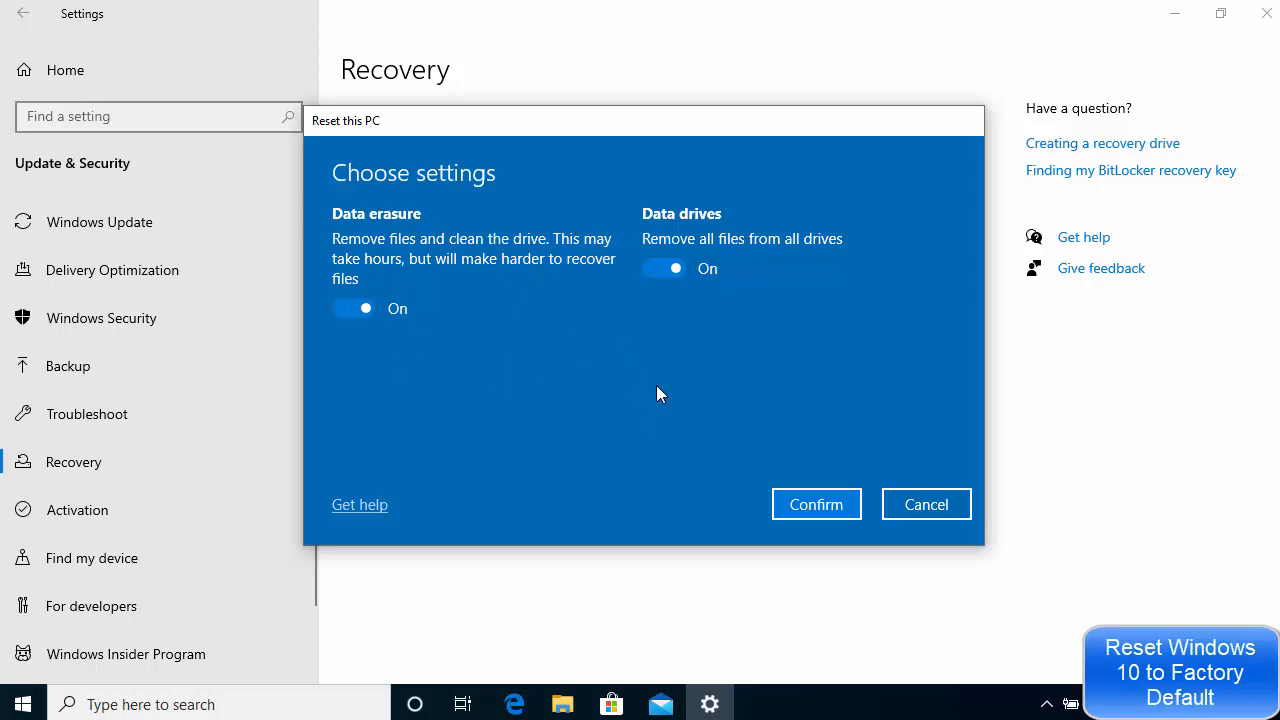
mouse_move(615, 338)
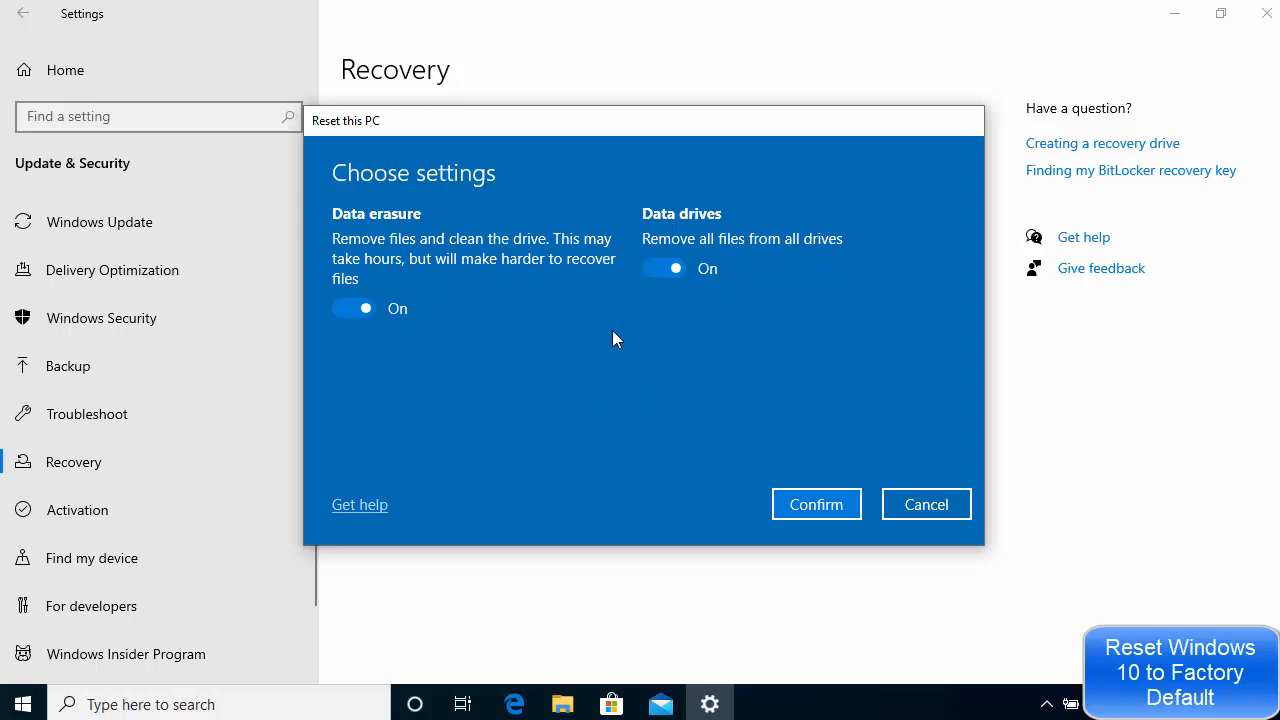
mouse_move(958, 481)
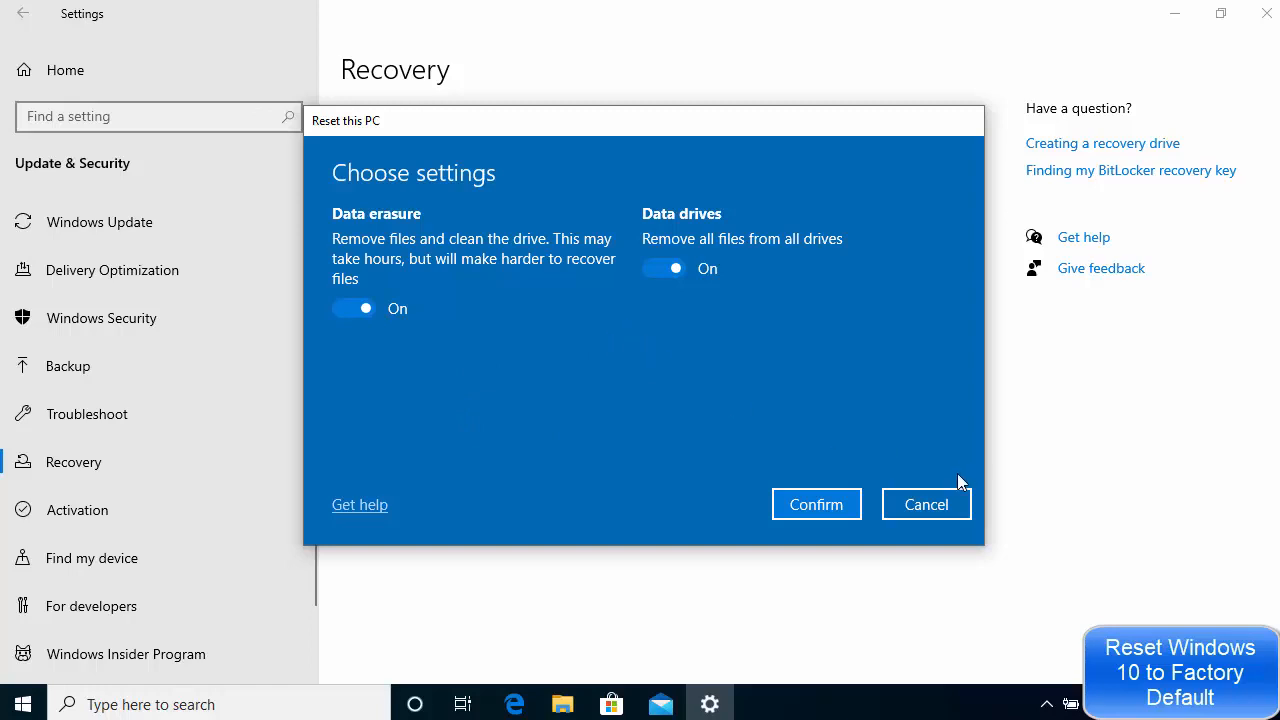
mouse_move(698, 396)
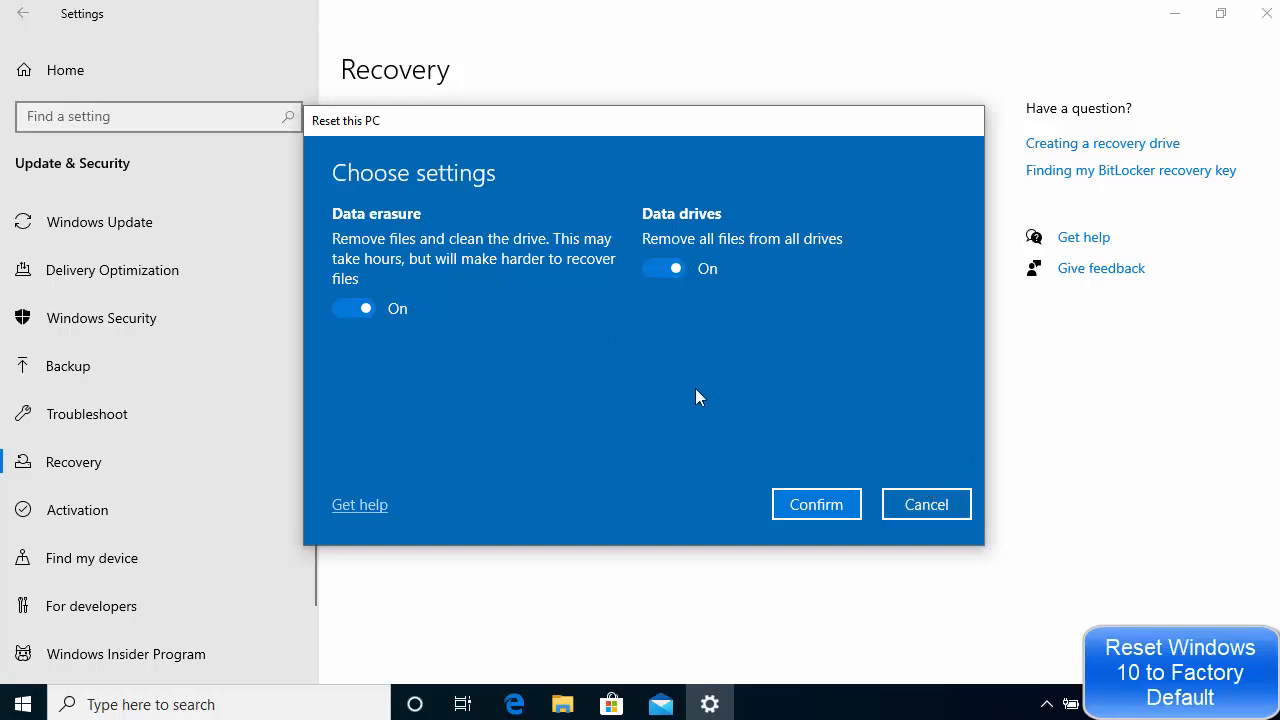
mouse_move(706, 380)
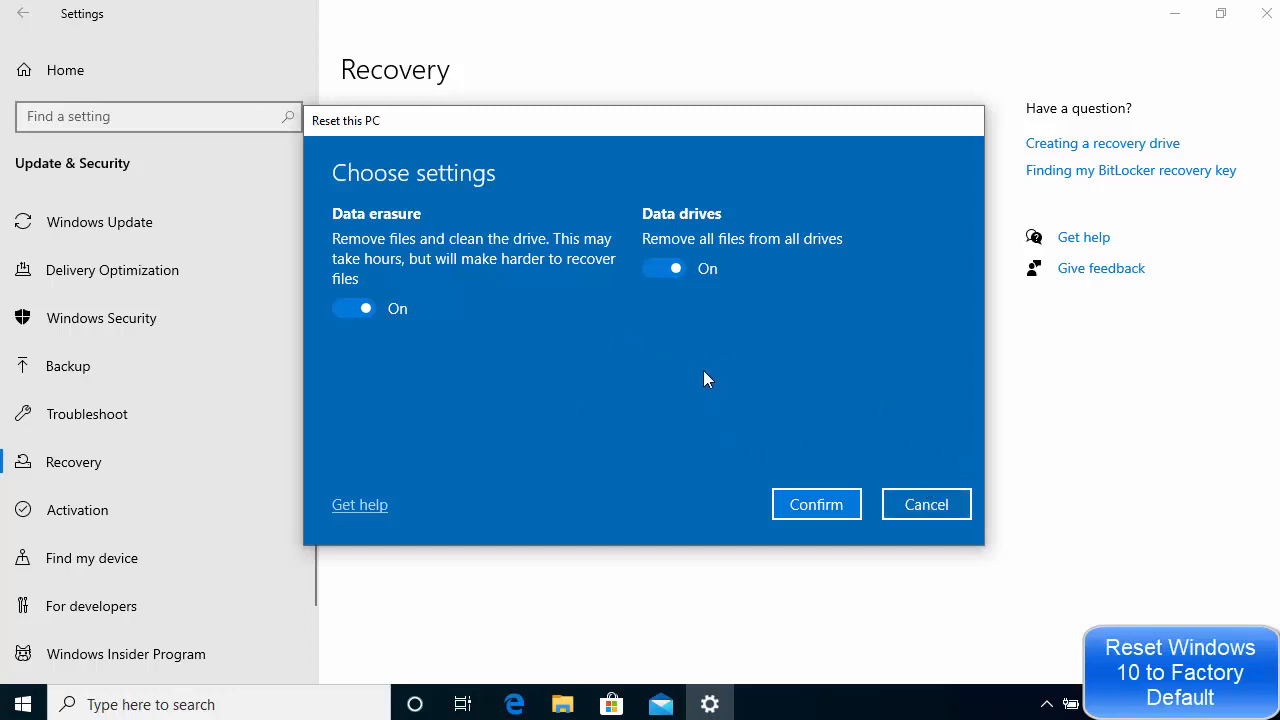
mouse_move(511, 432)
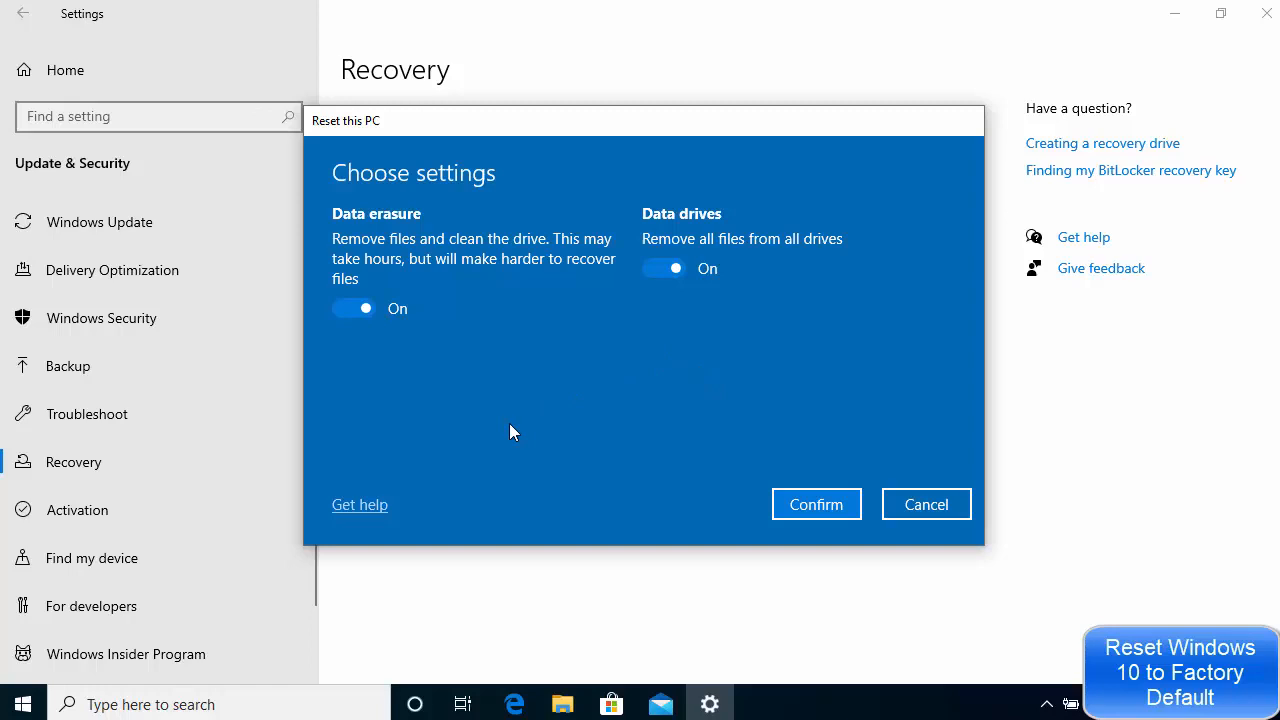
mouse_move(510, 422)
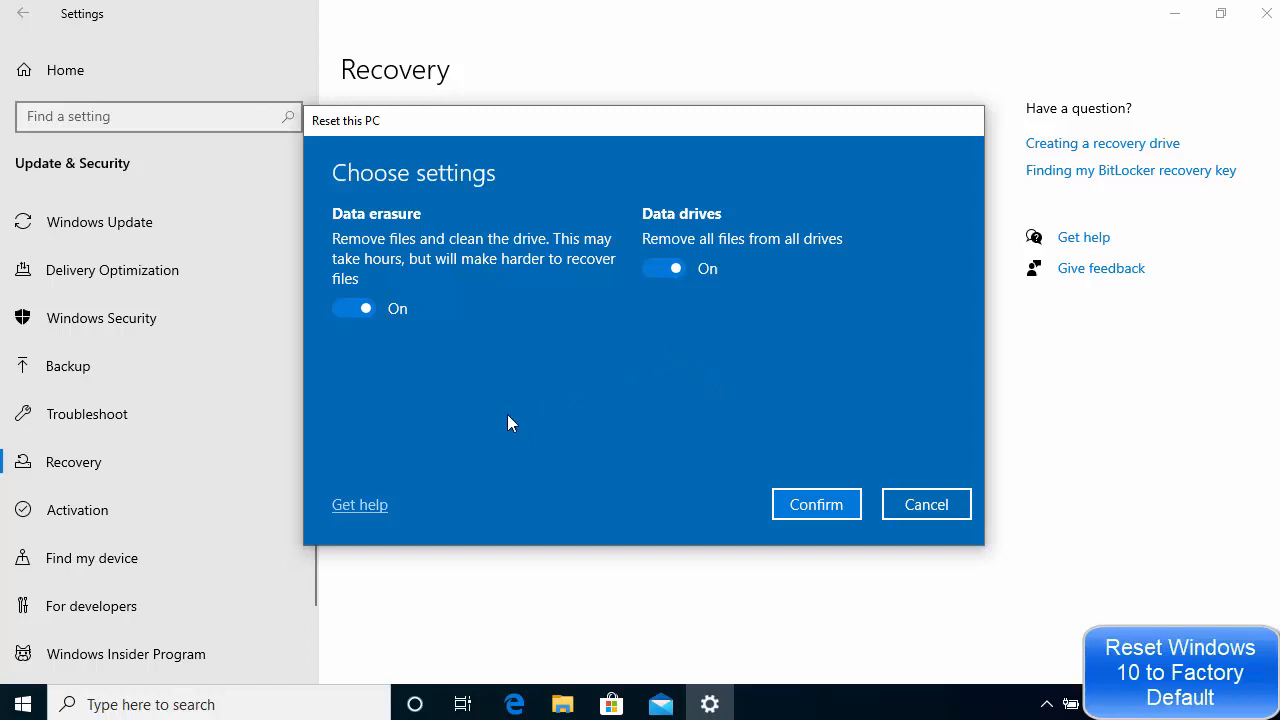
mouse_move(382, 505)
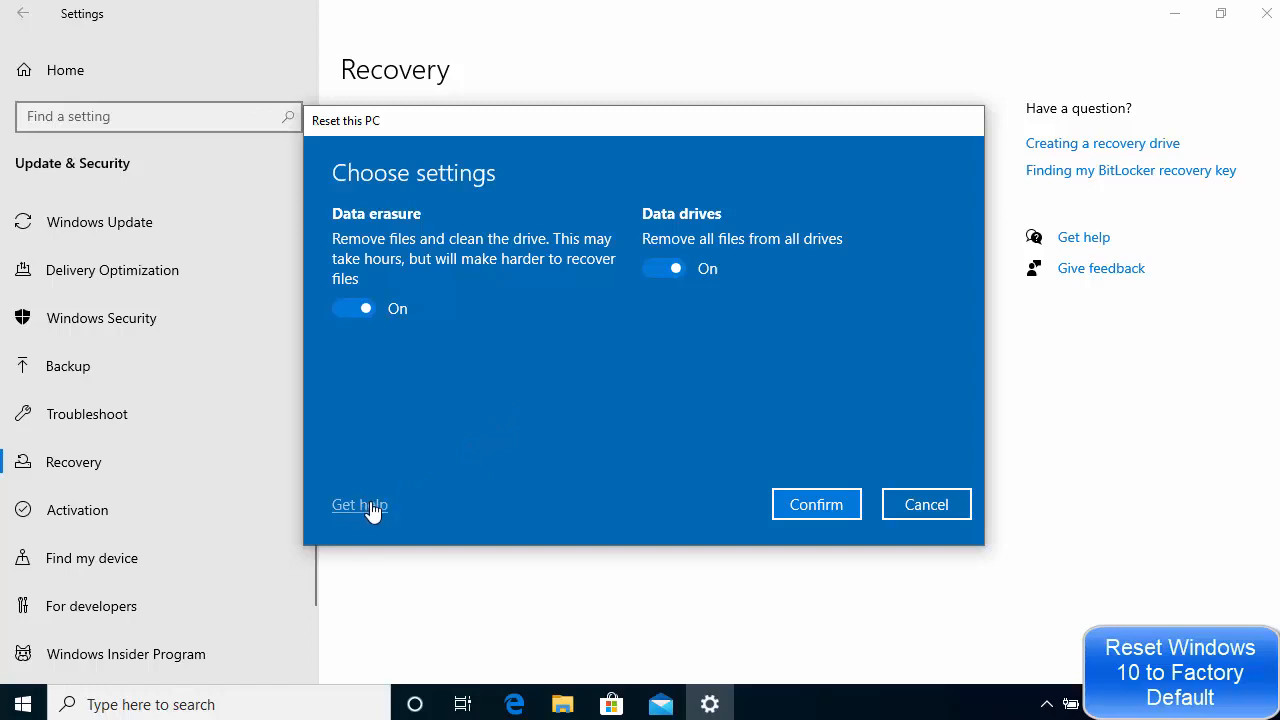
mouse_move(796, 520)
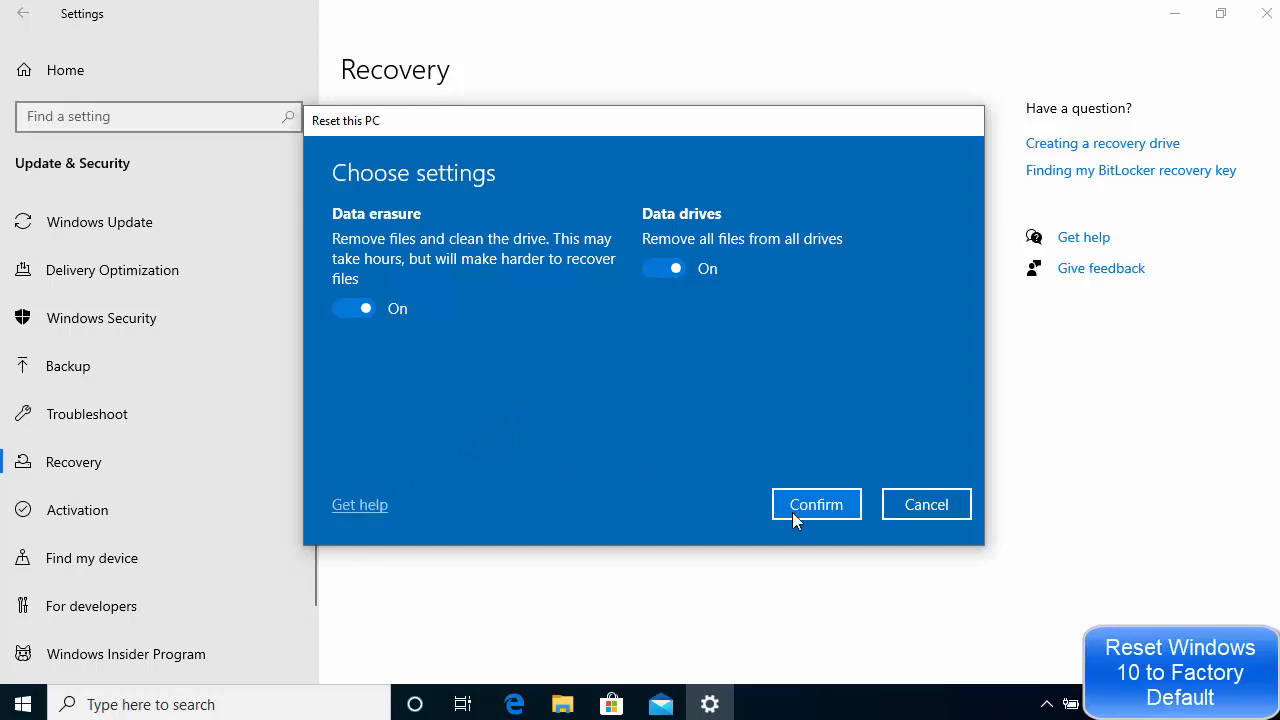
click(816, 504)
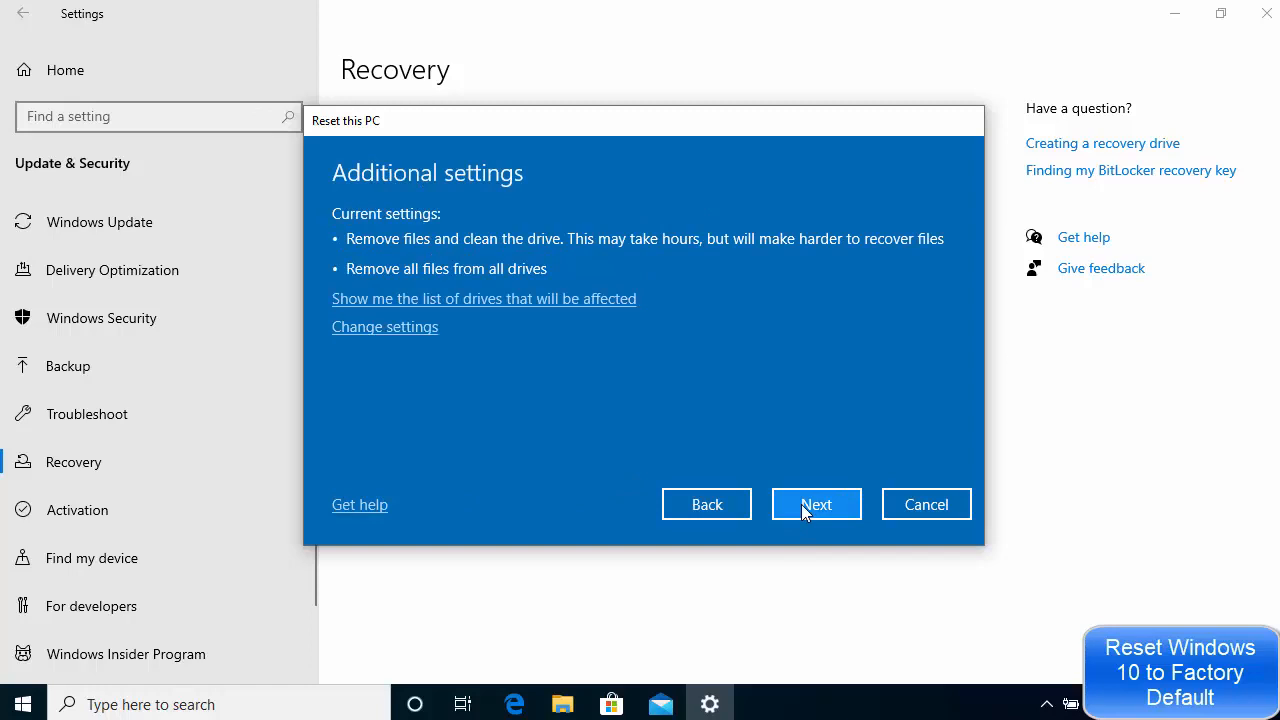
mouse_move(420, 252)
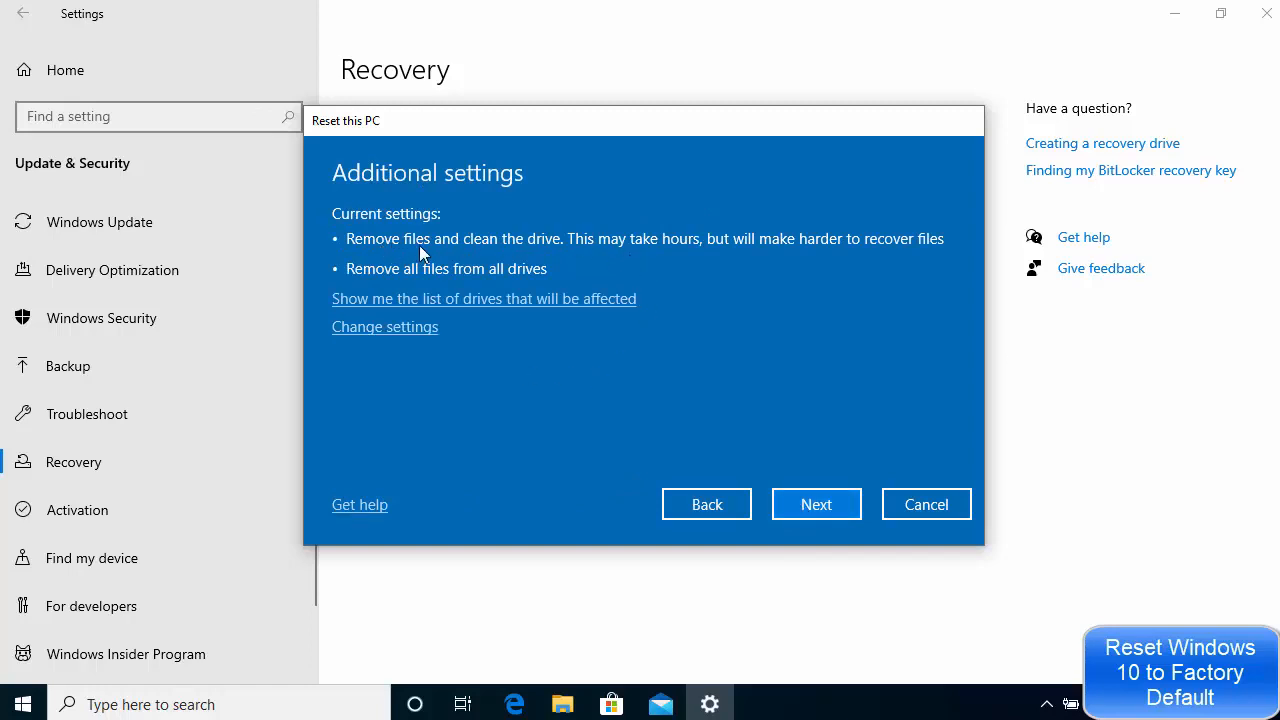
mouse_move(400, 258)
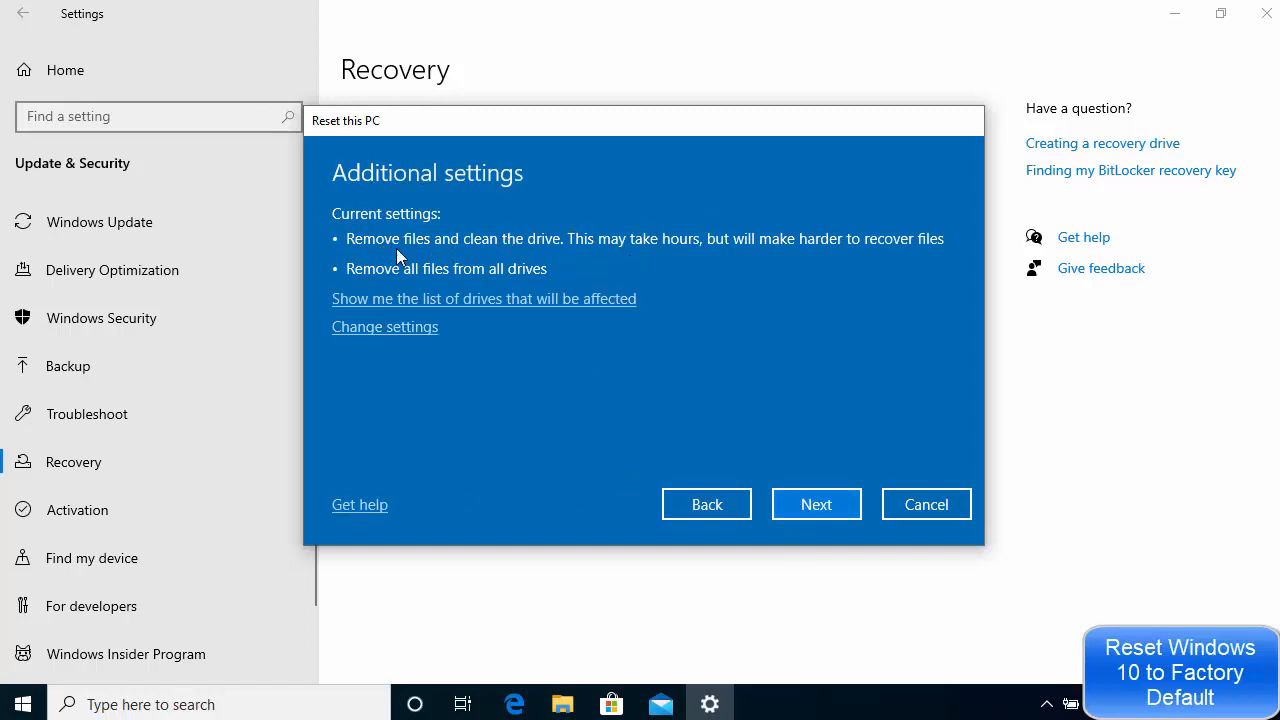
mouse_move(538, 260)
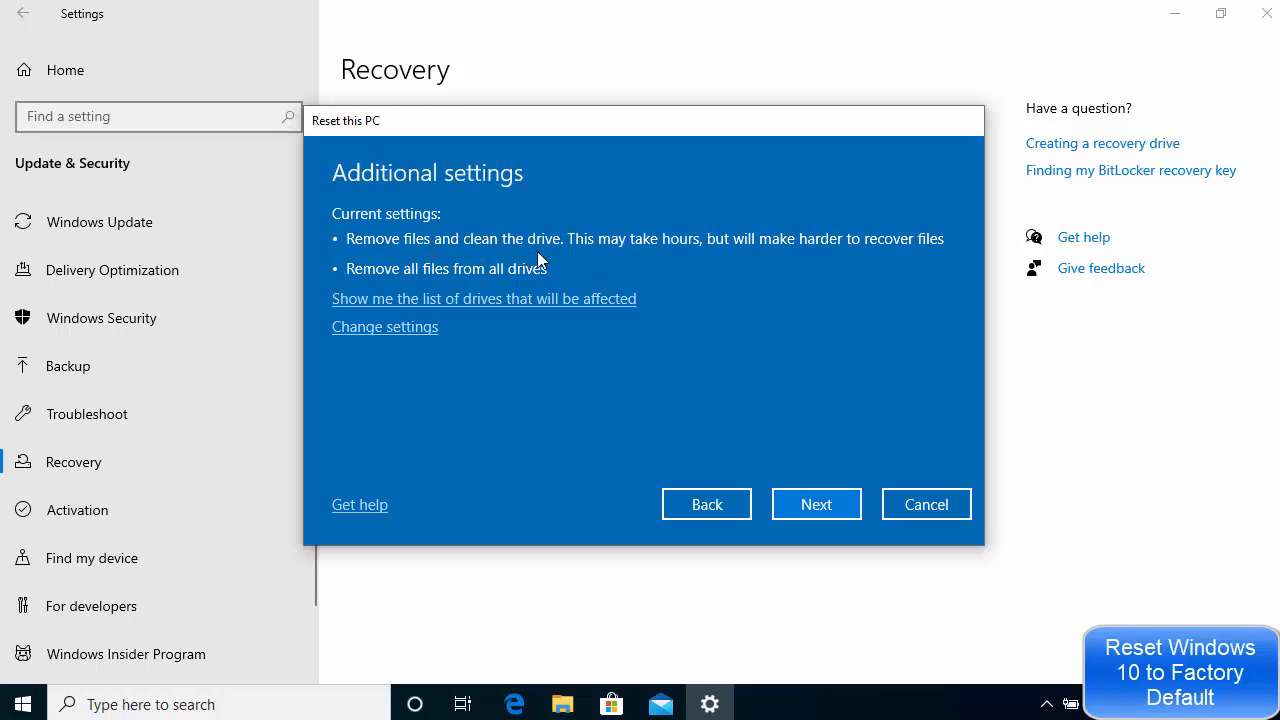
mouse_move(712, 256)
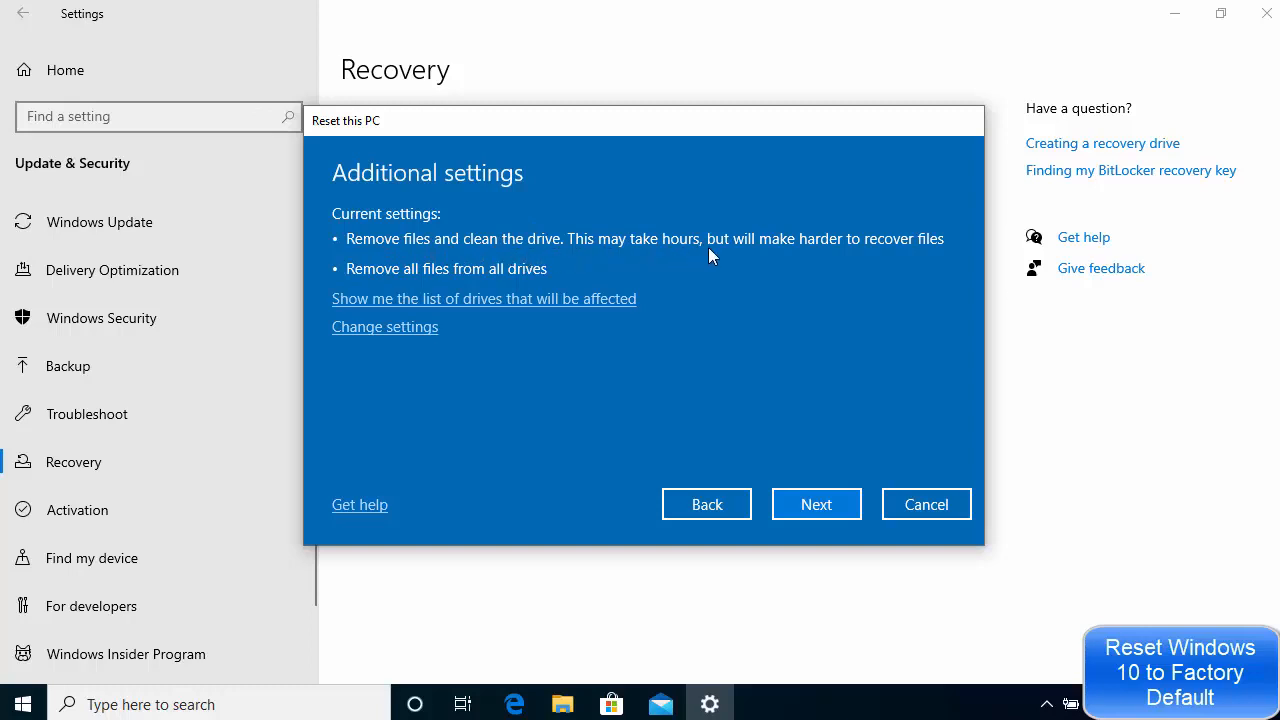
mouse_move(805, 260)
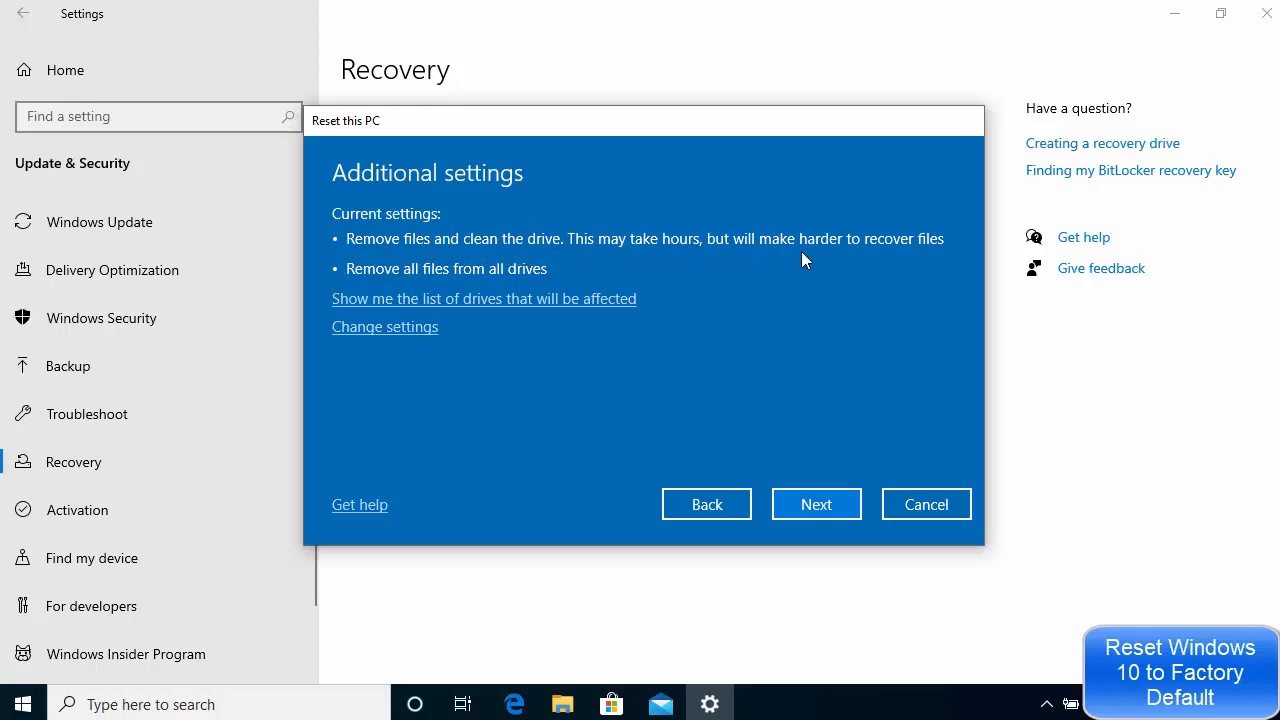
mouse_move(421, 277)
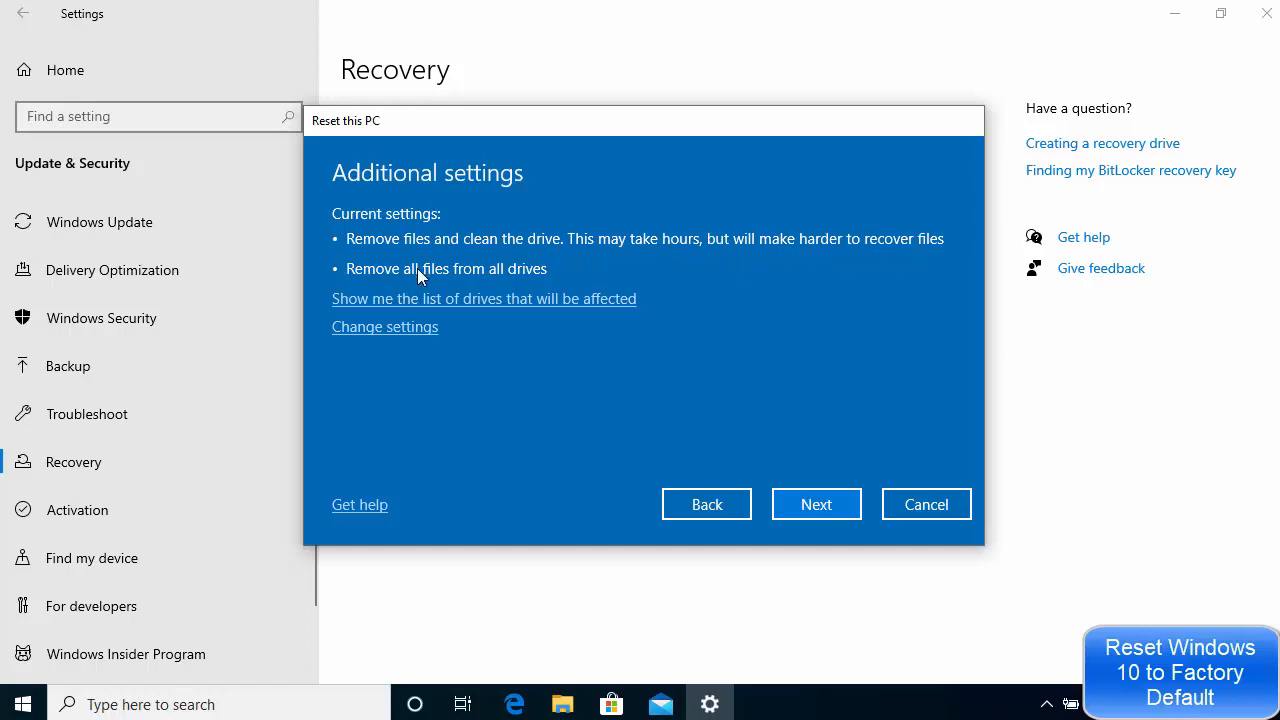
mouse_move(438, 284)
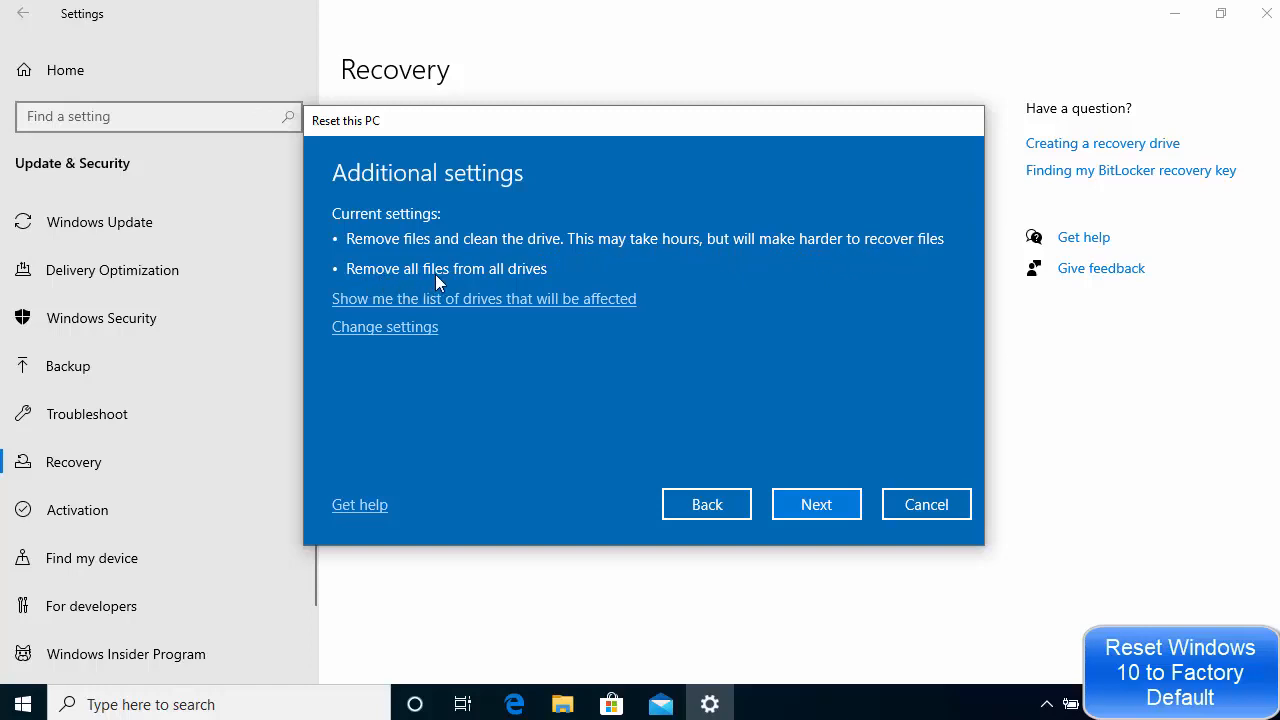
mouse_move(405, 290)
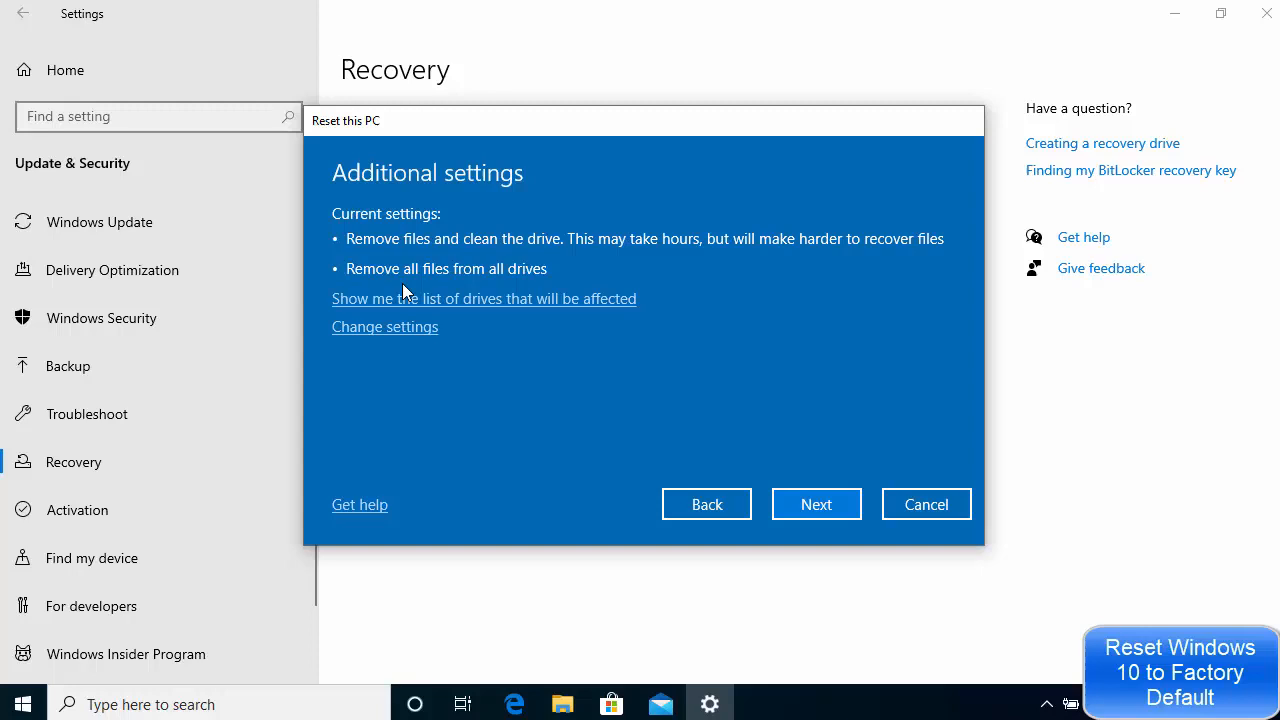
mouse_move(420, 305)
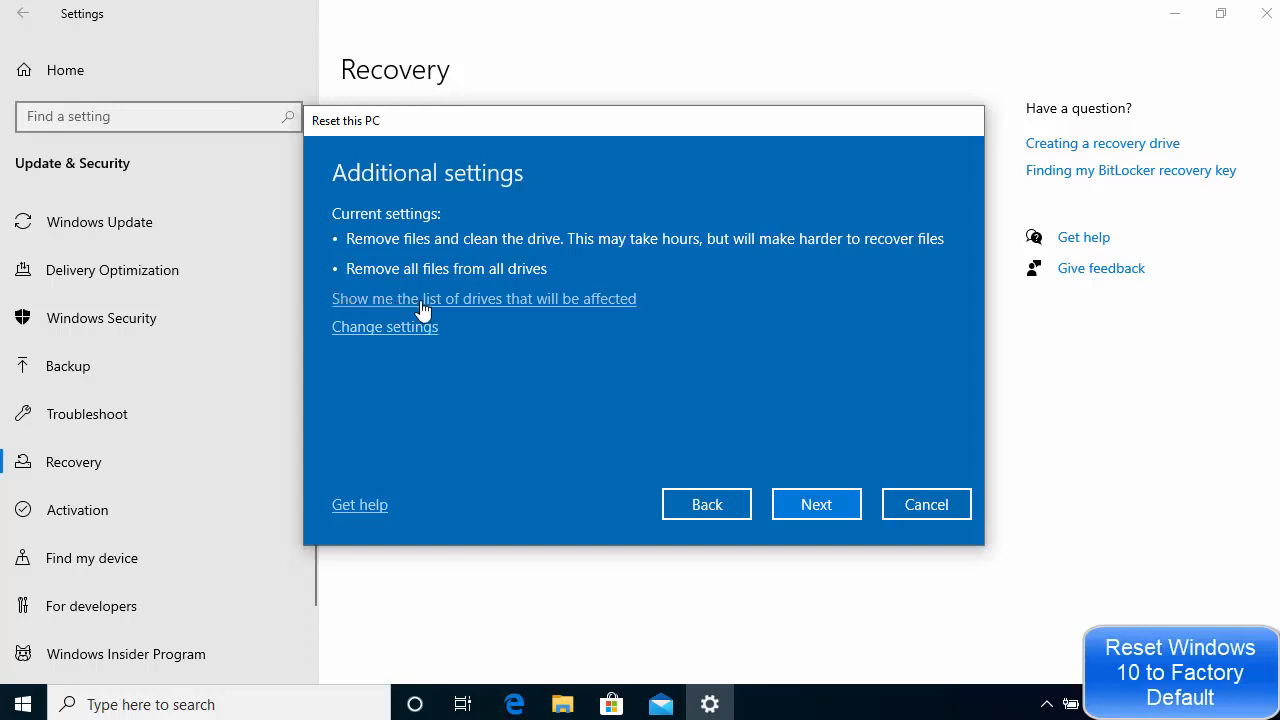
mouse_move(525, 311)
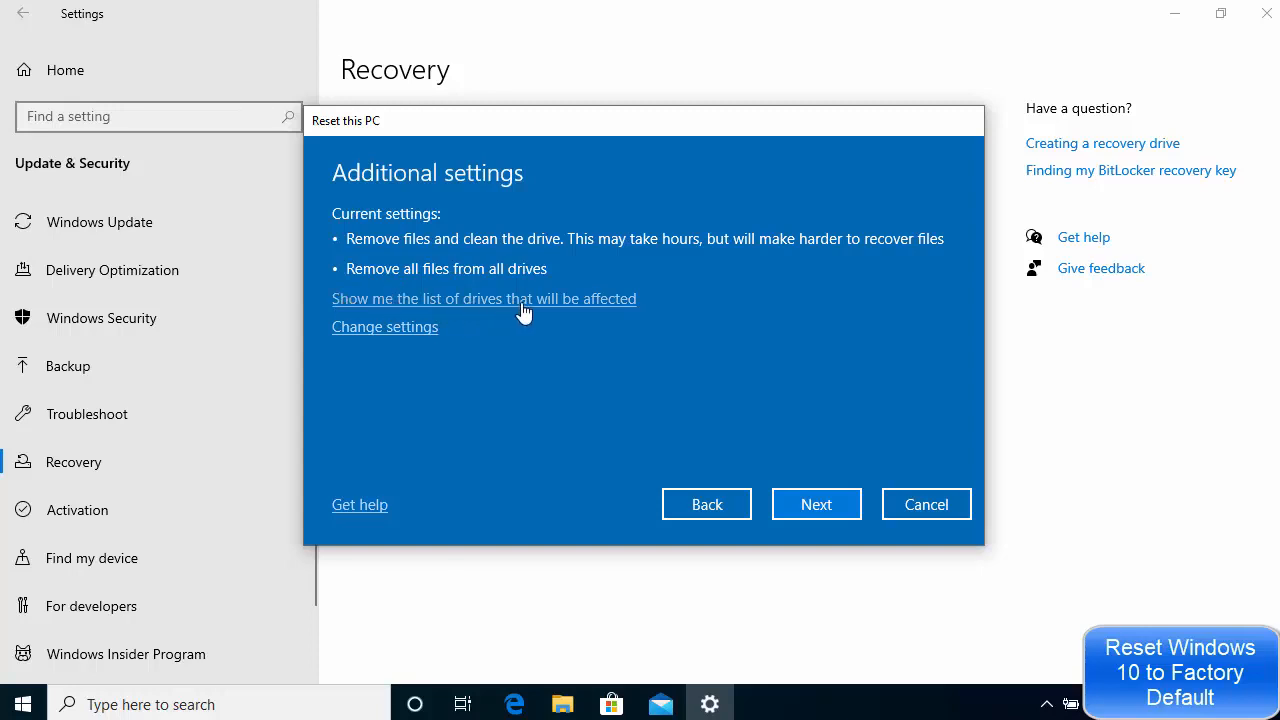
Step: Show the list of drives the reset will affect, revealing drive F:
click(483, 298)
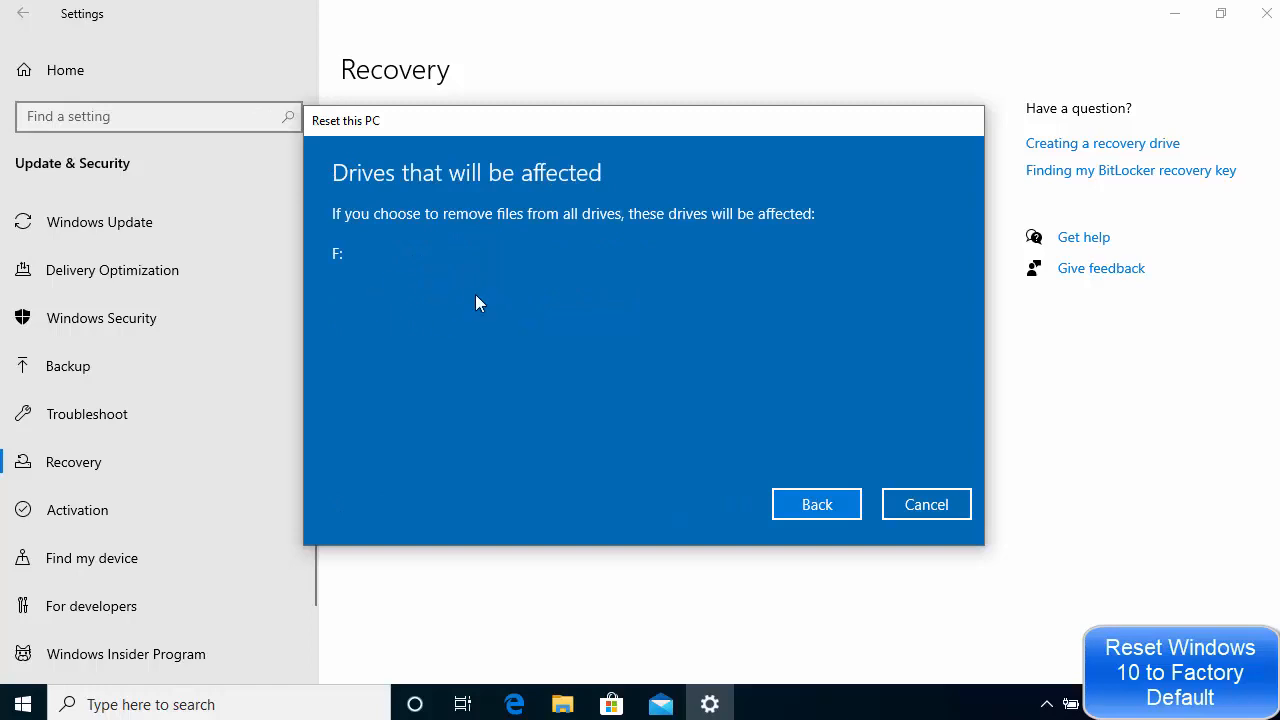
mouse_move(463, 224)
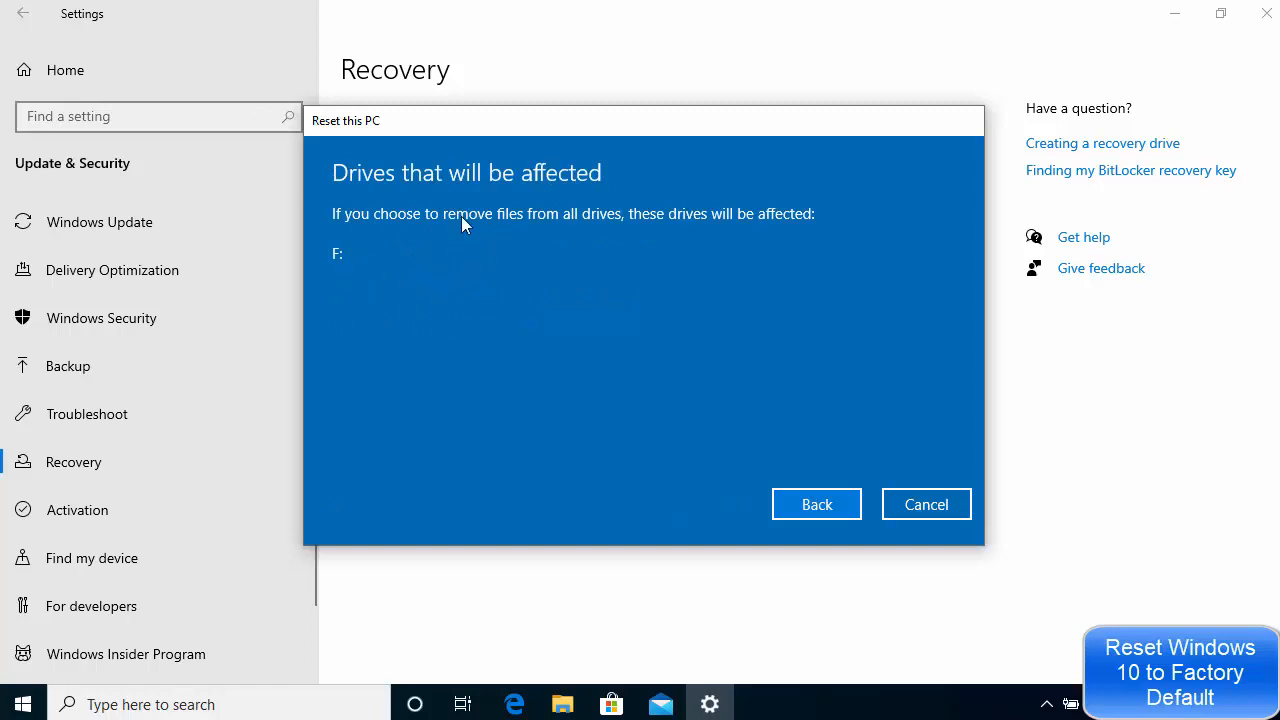
mouse_move(476, 291)
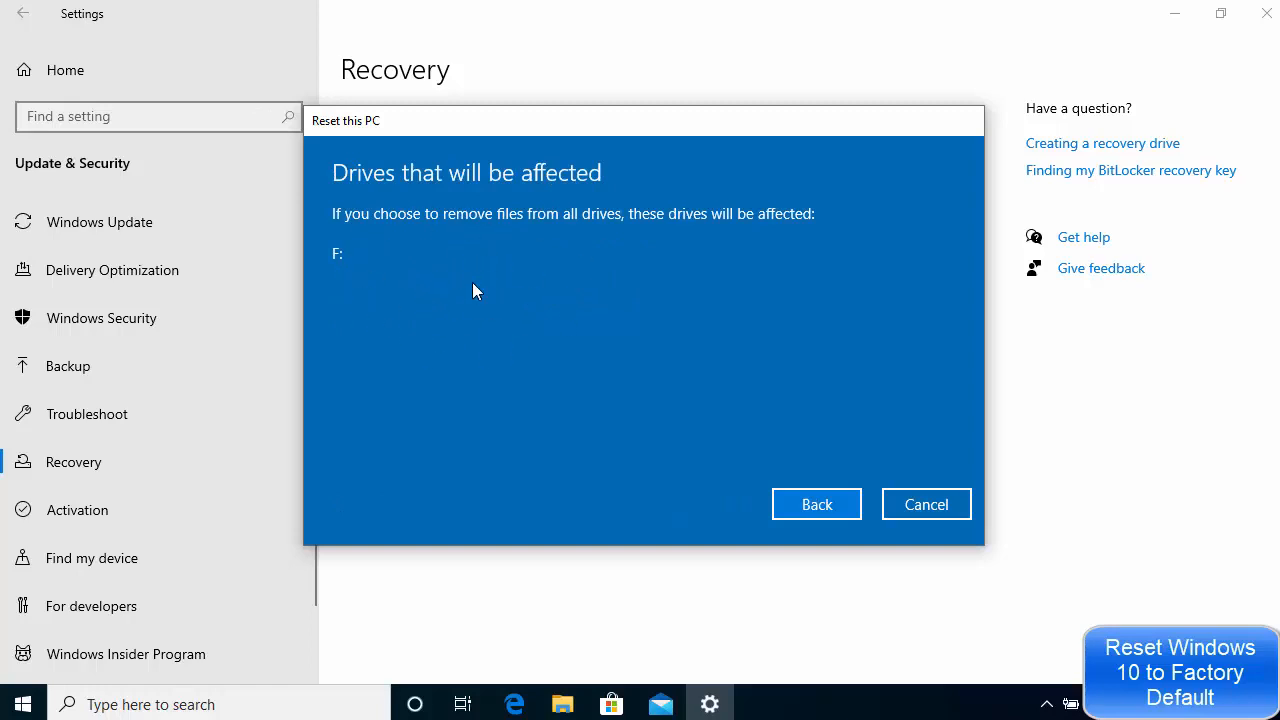
mouse_move(365, 250)
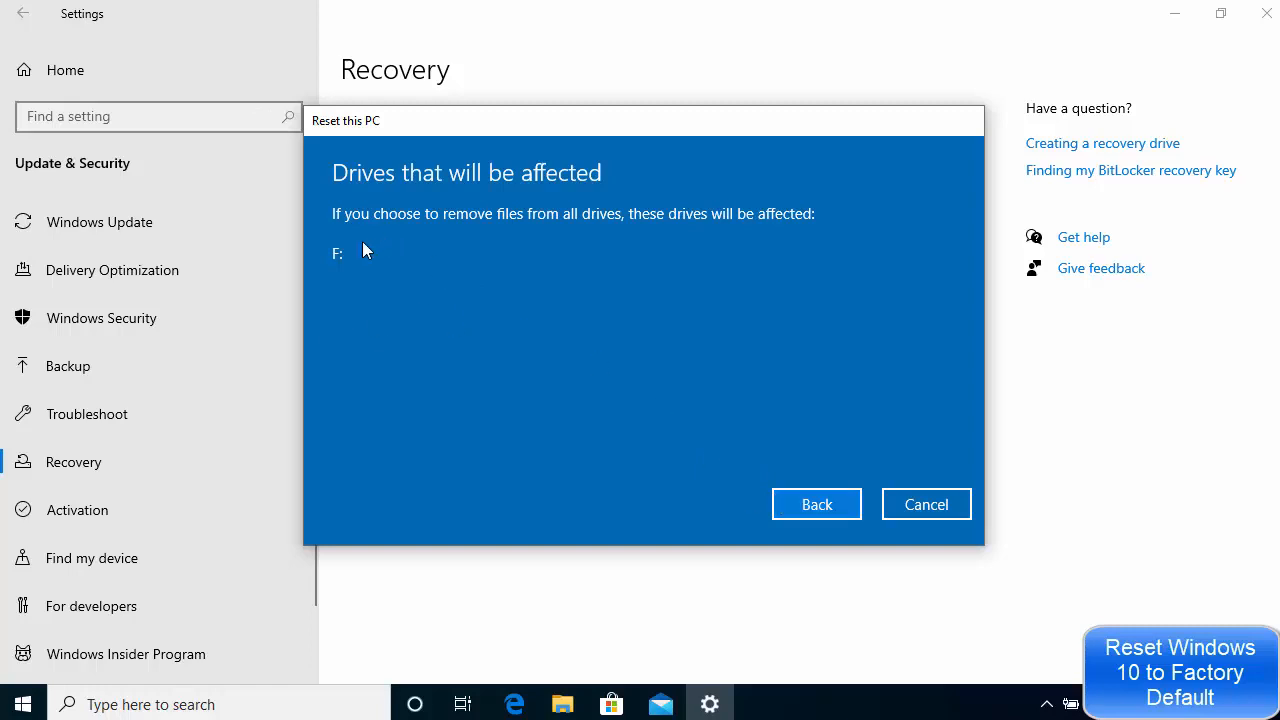
mouse_move(378, 243)
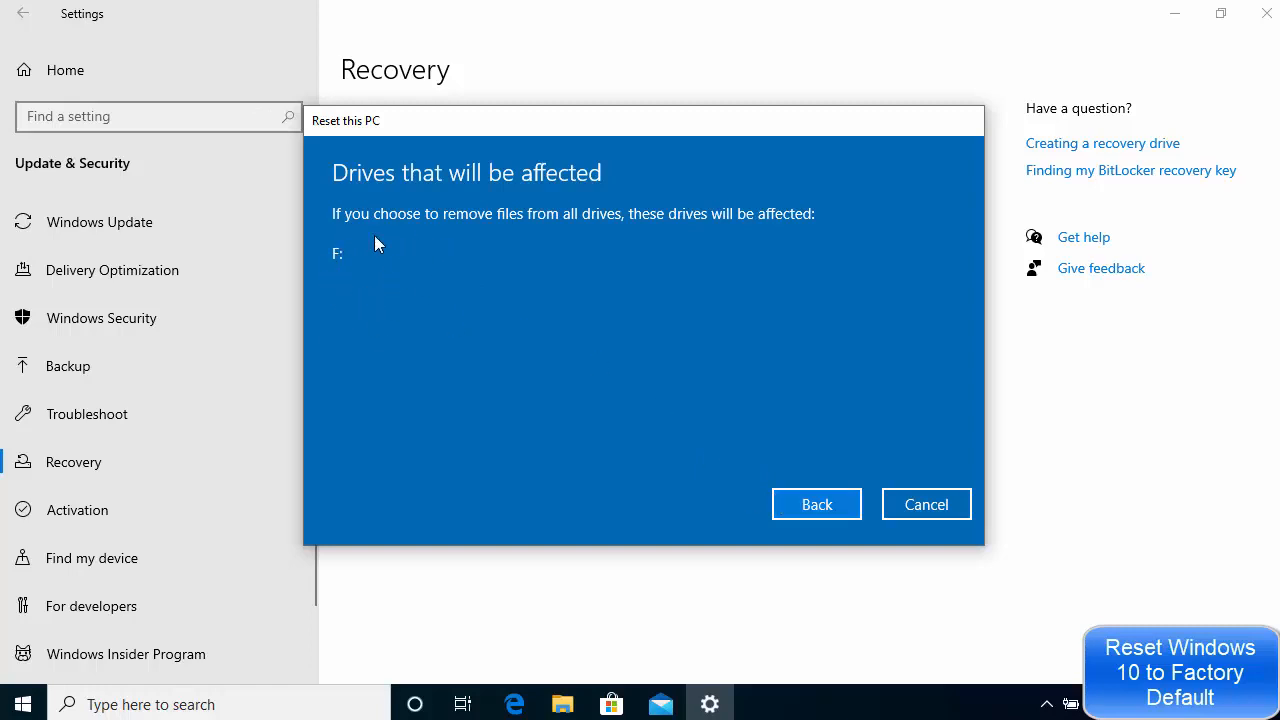
mouse_move(378, 228)
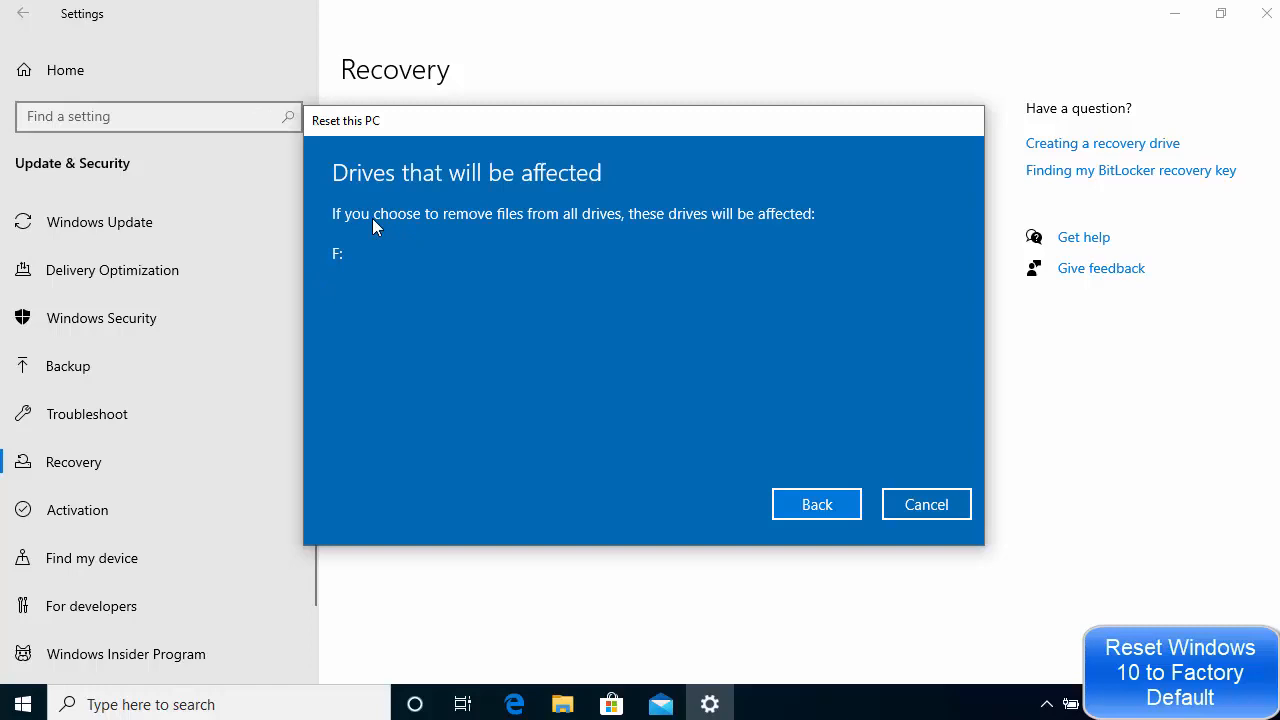
mouse_move(352, 297)
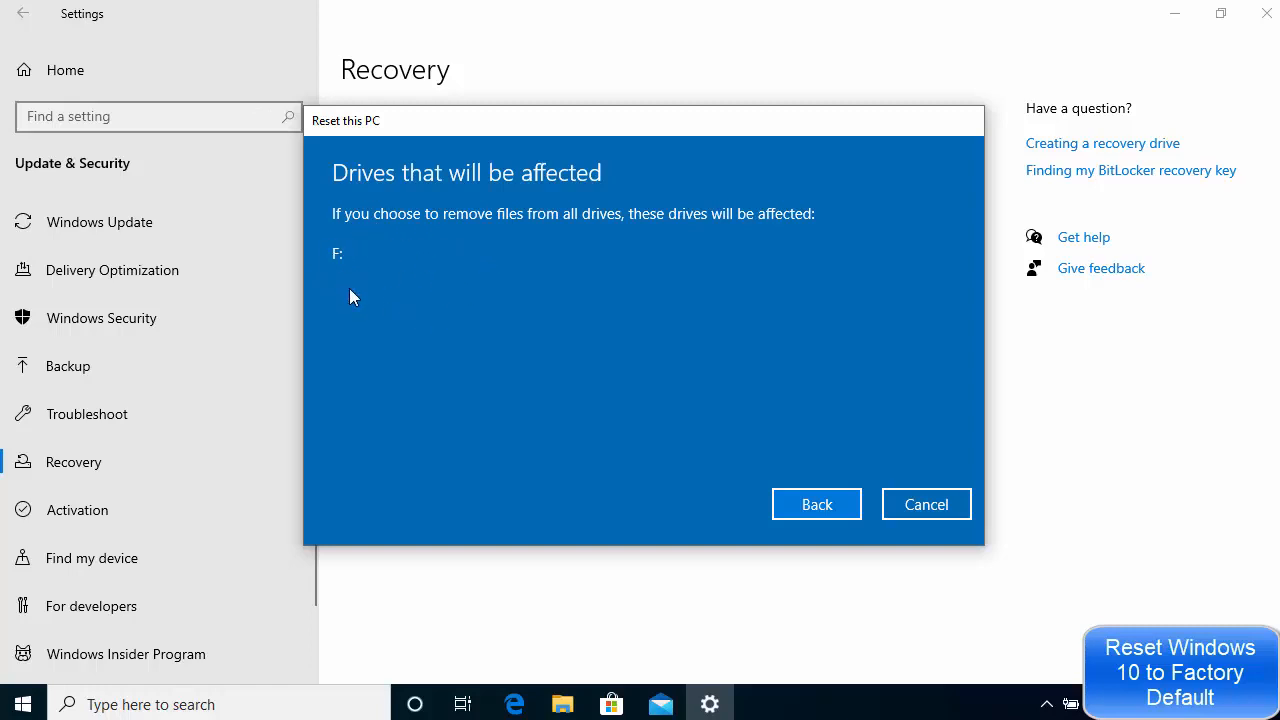
mouse_move(470, 253)
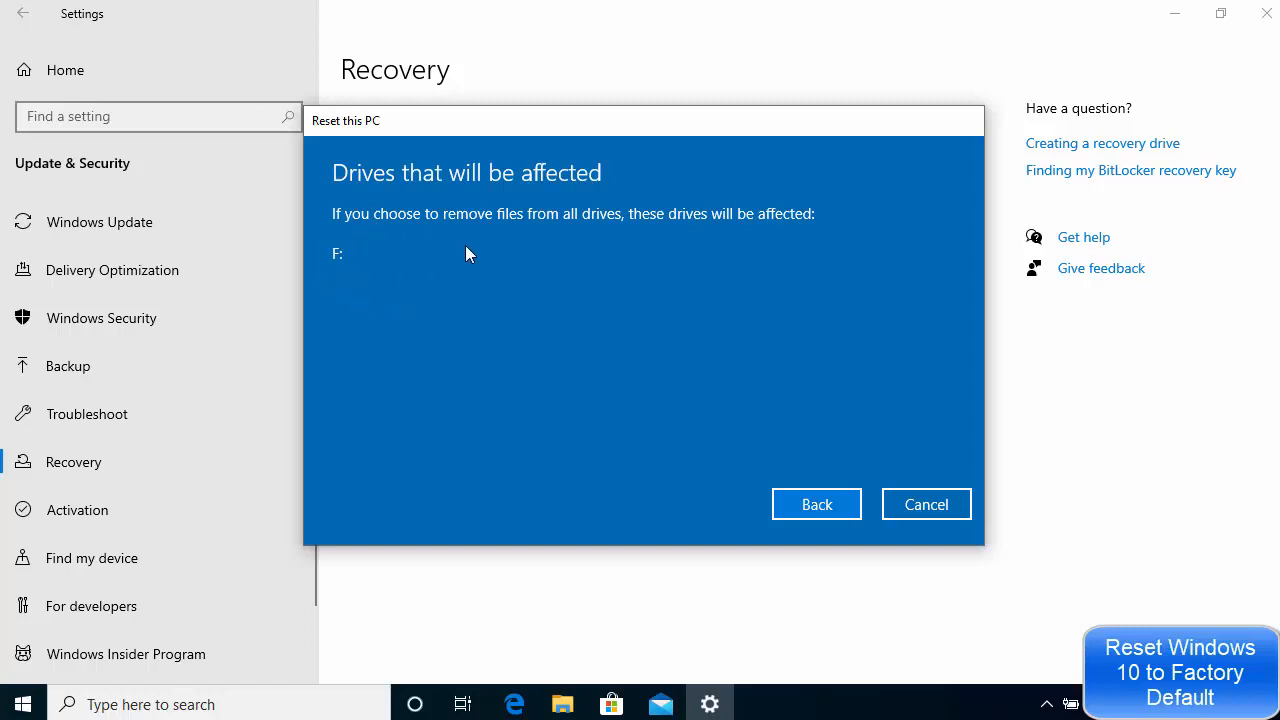
mouse_move(817, 504)
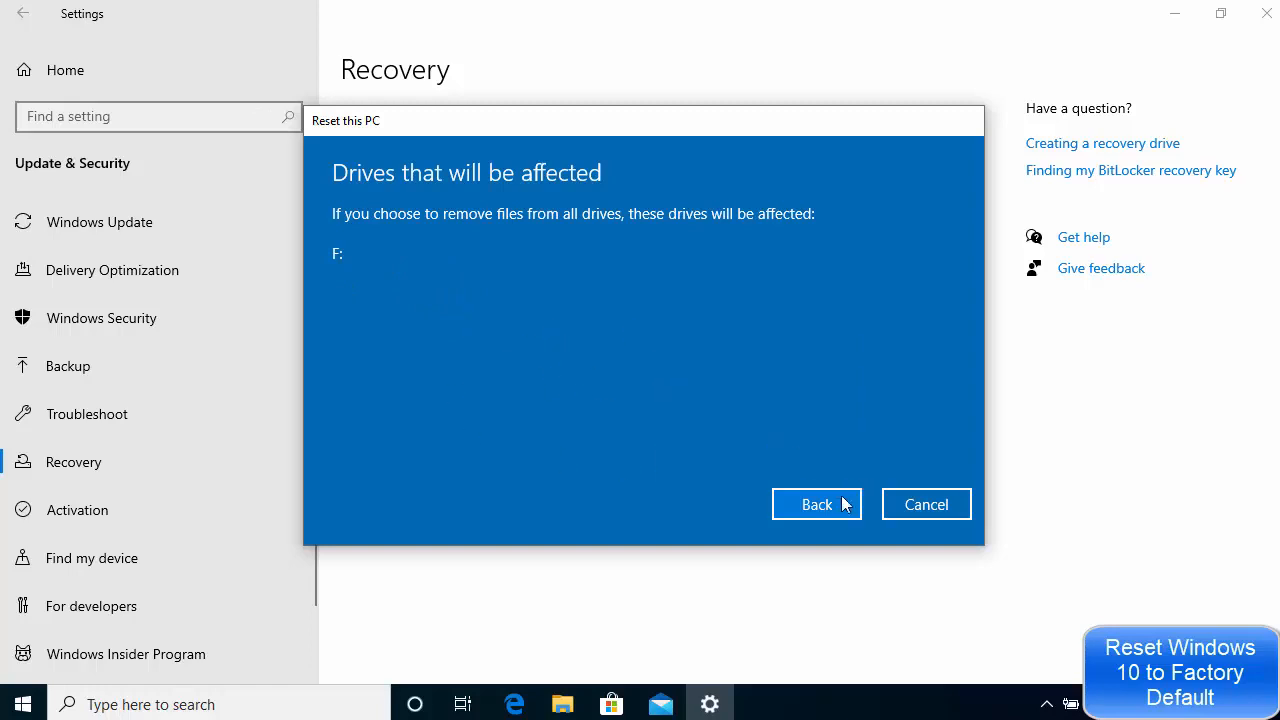
Step: Reopen Change settings and confirm drive cleaning and all-drives removal unchanged
click(816, 504)
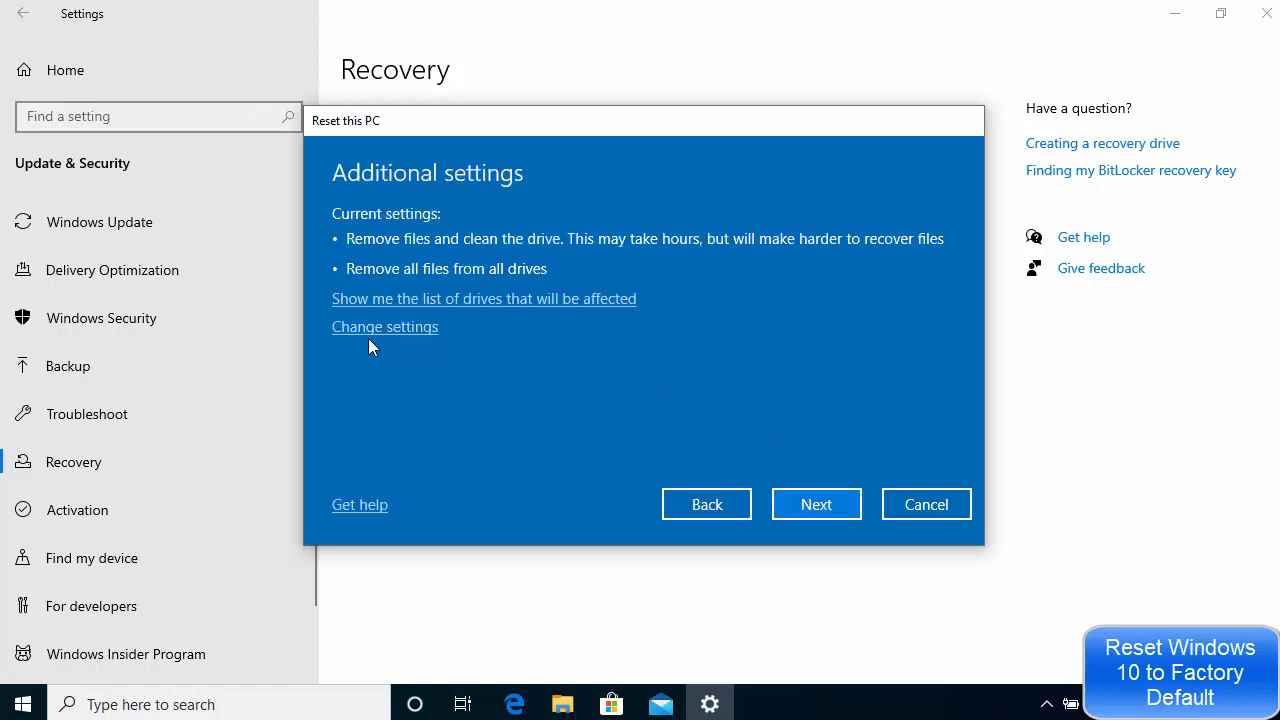
mouse_move(396, 335)
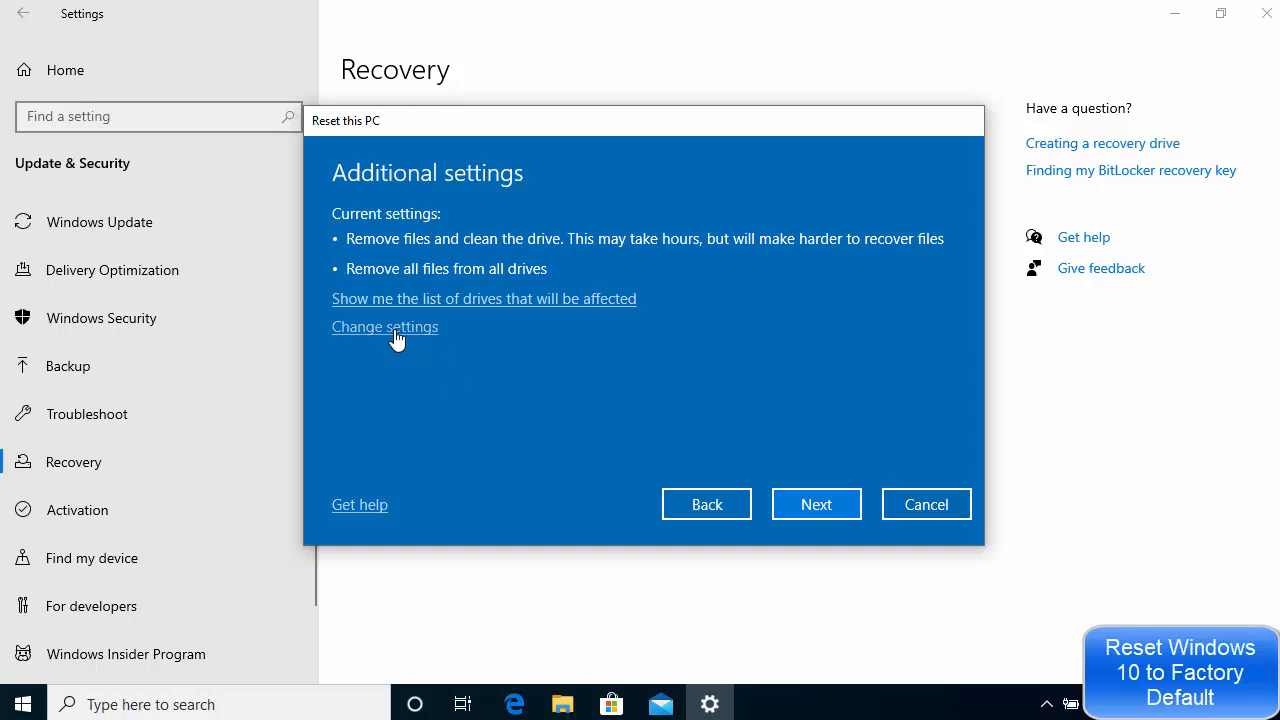
click(384, 327)
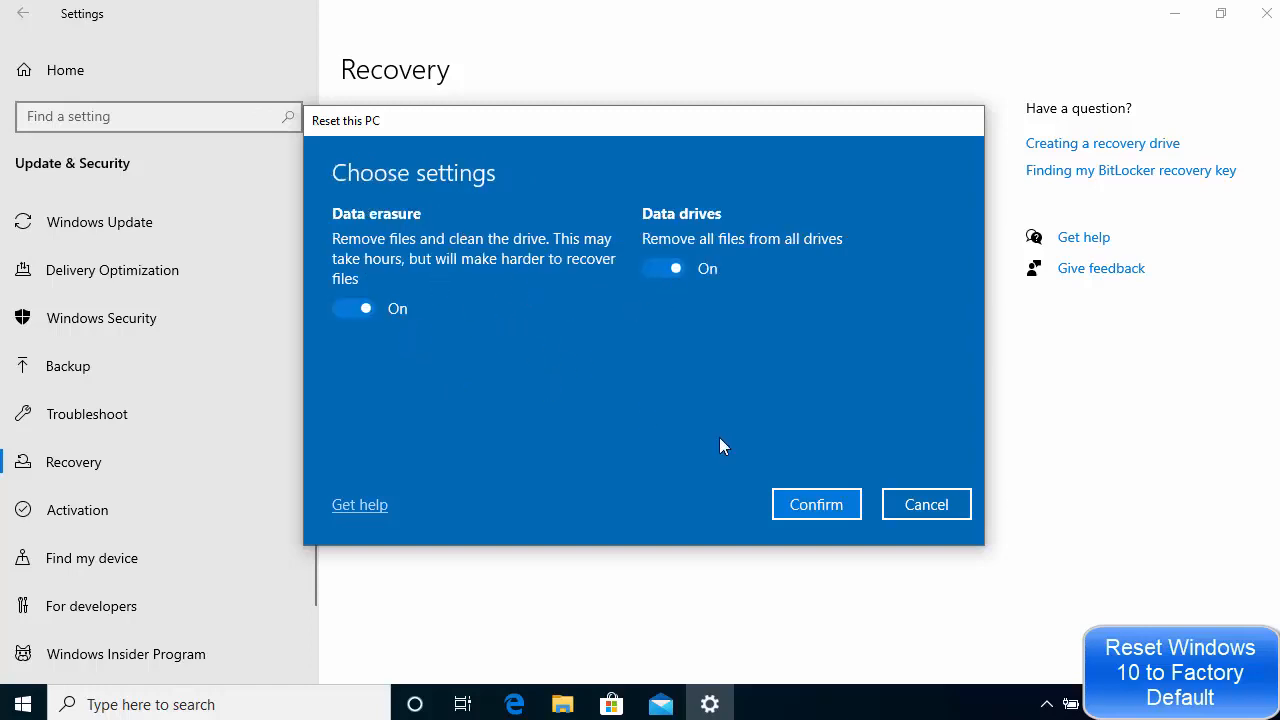
click(816, 503)
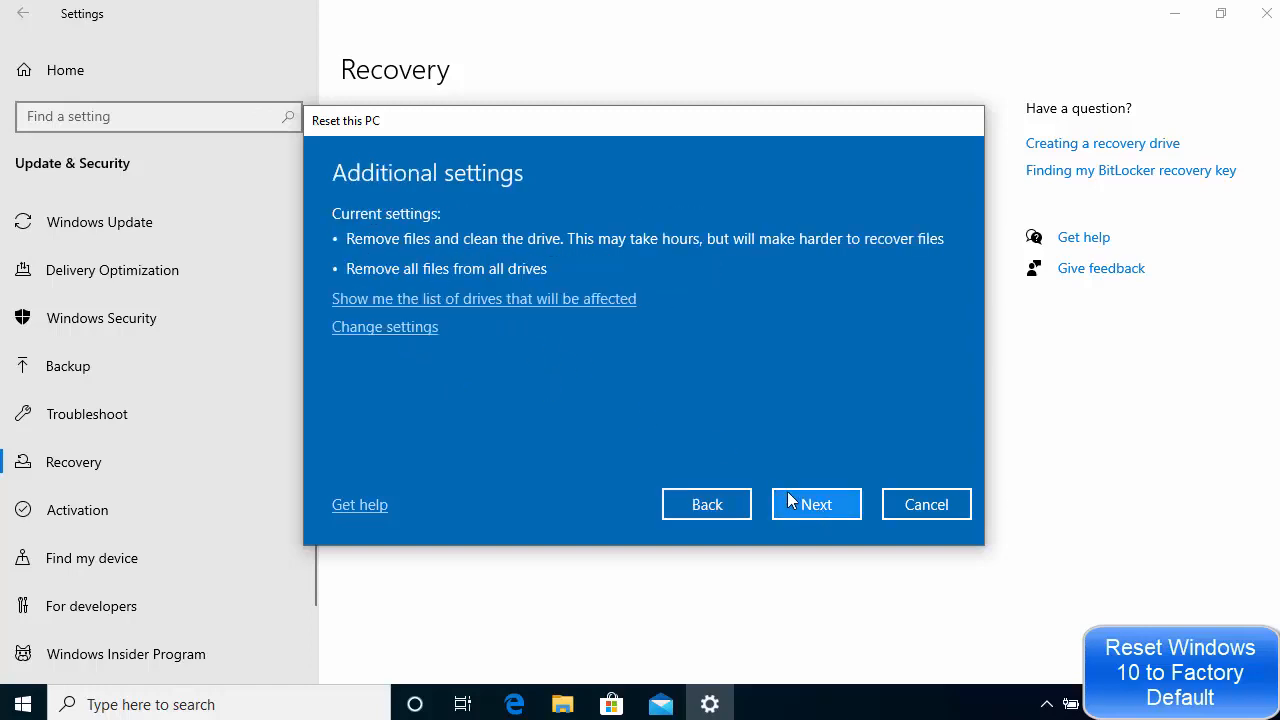
Step: Continue past Additional settings to the Ready to reset this PC summary
click(816, 503)
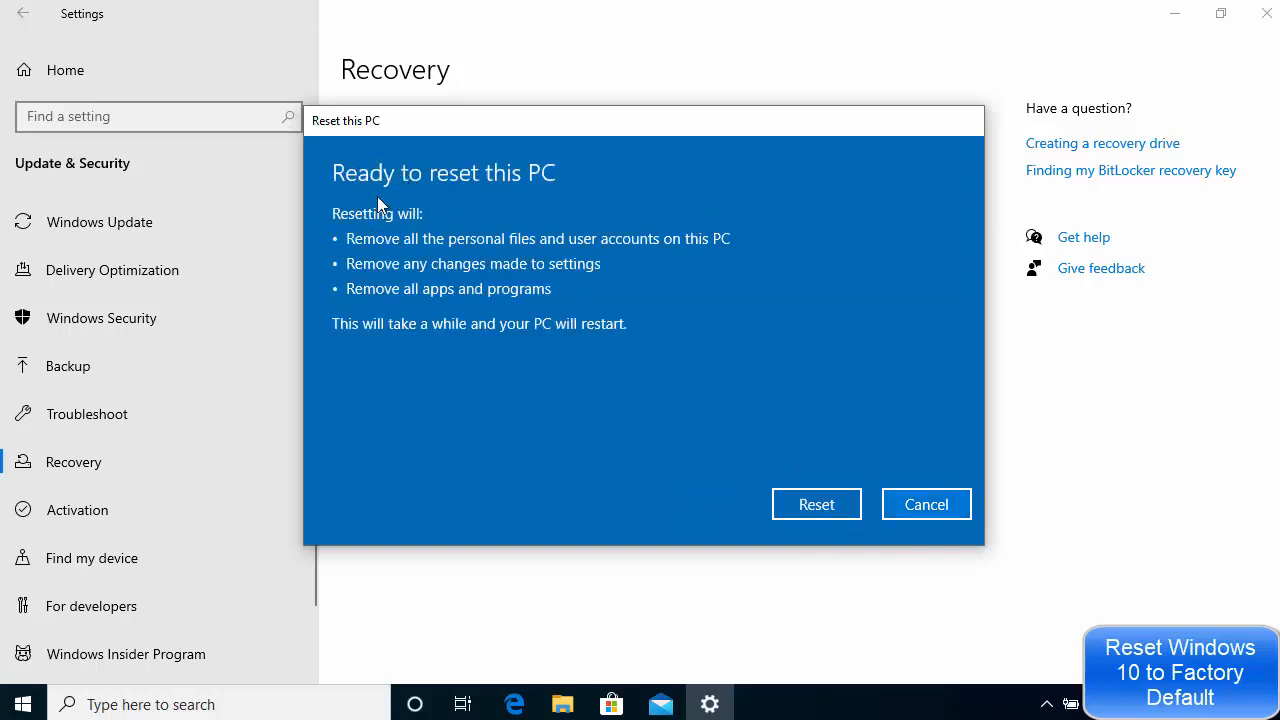
mouse_move(510, 200)
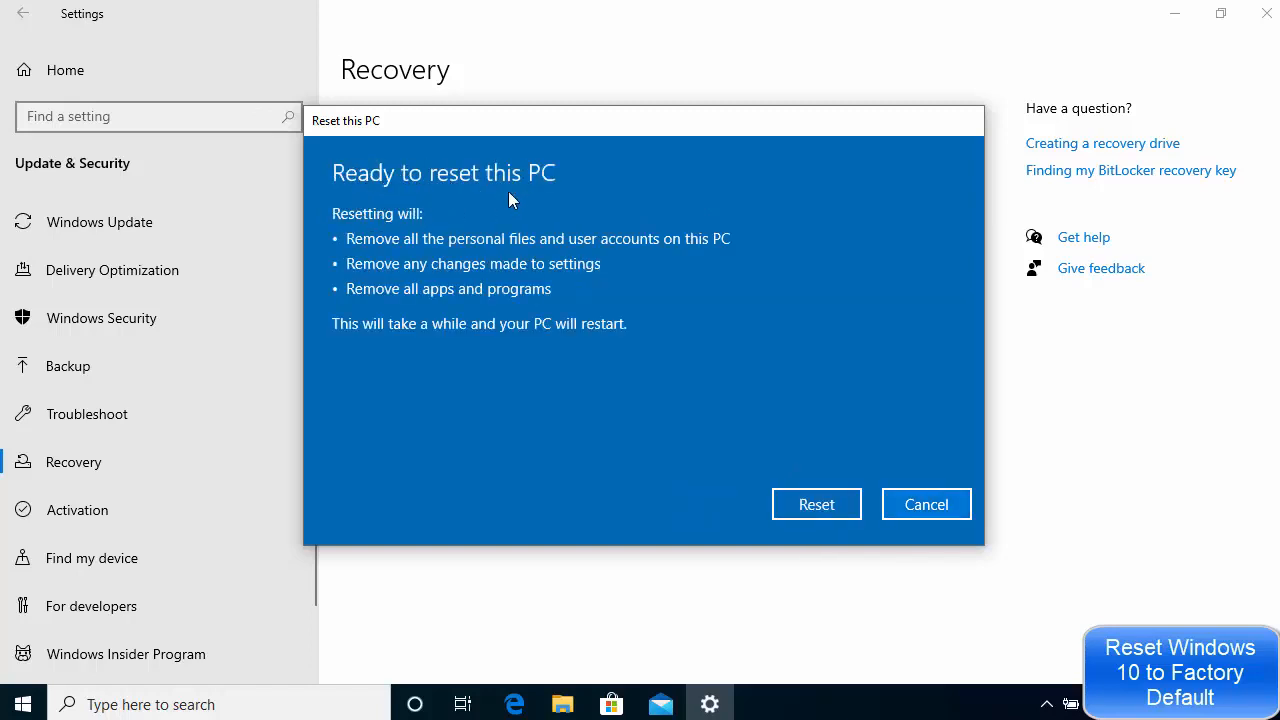
mouse_move(462, 250)
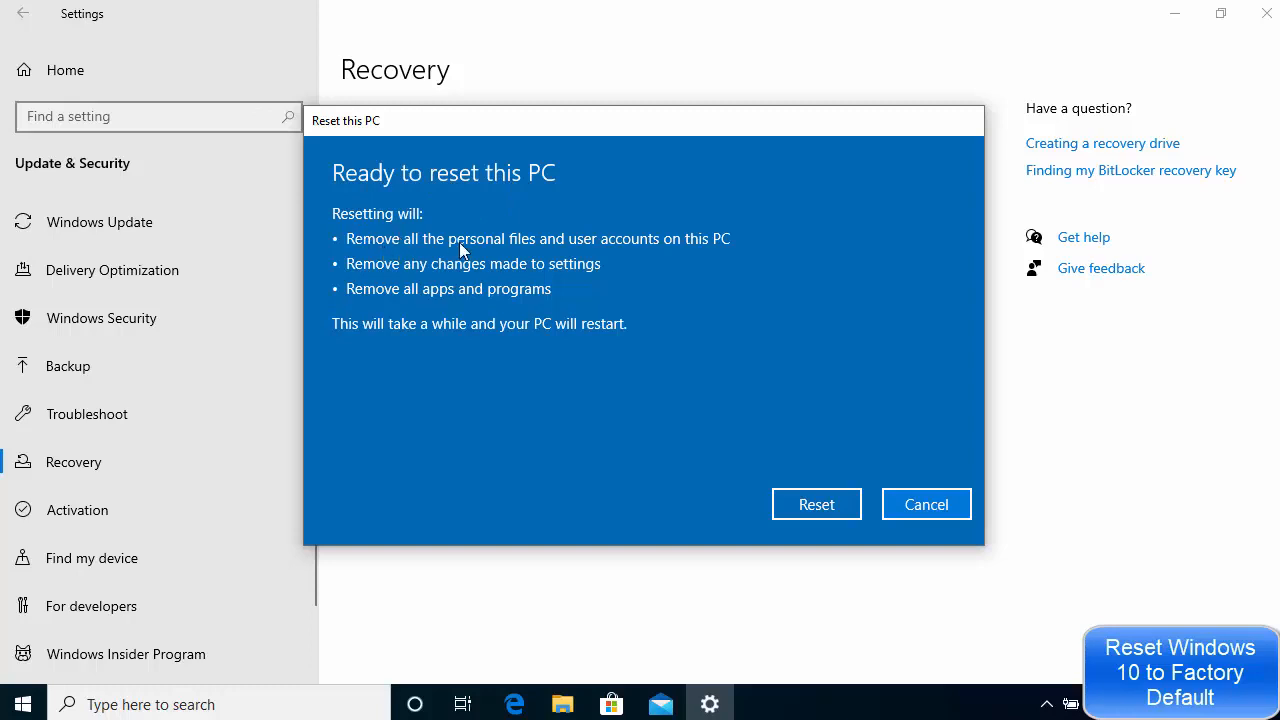
mouse_move(678, 258)
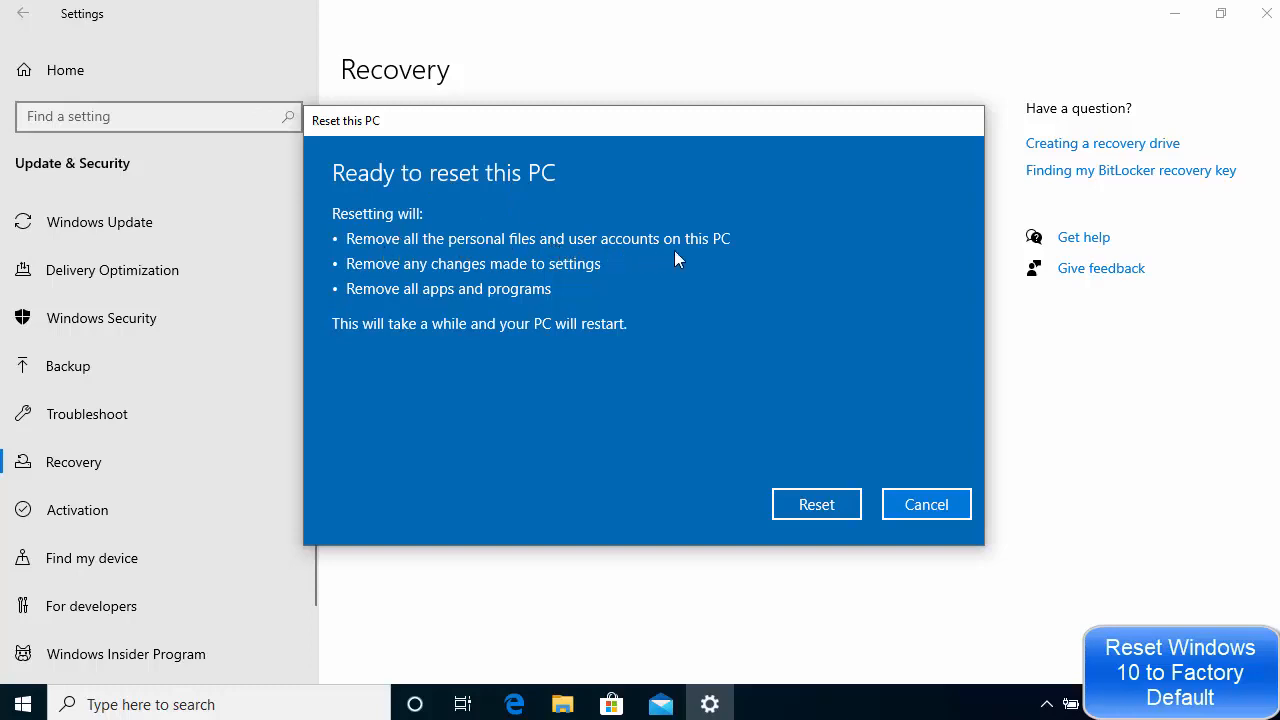
mouse_move(358, 293)
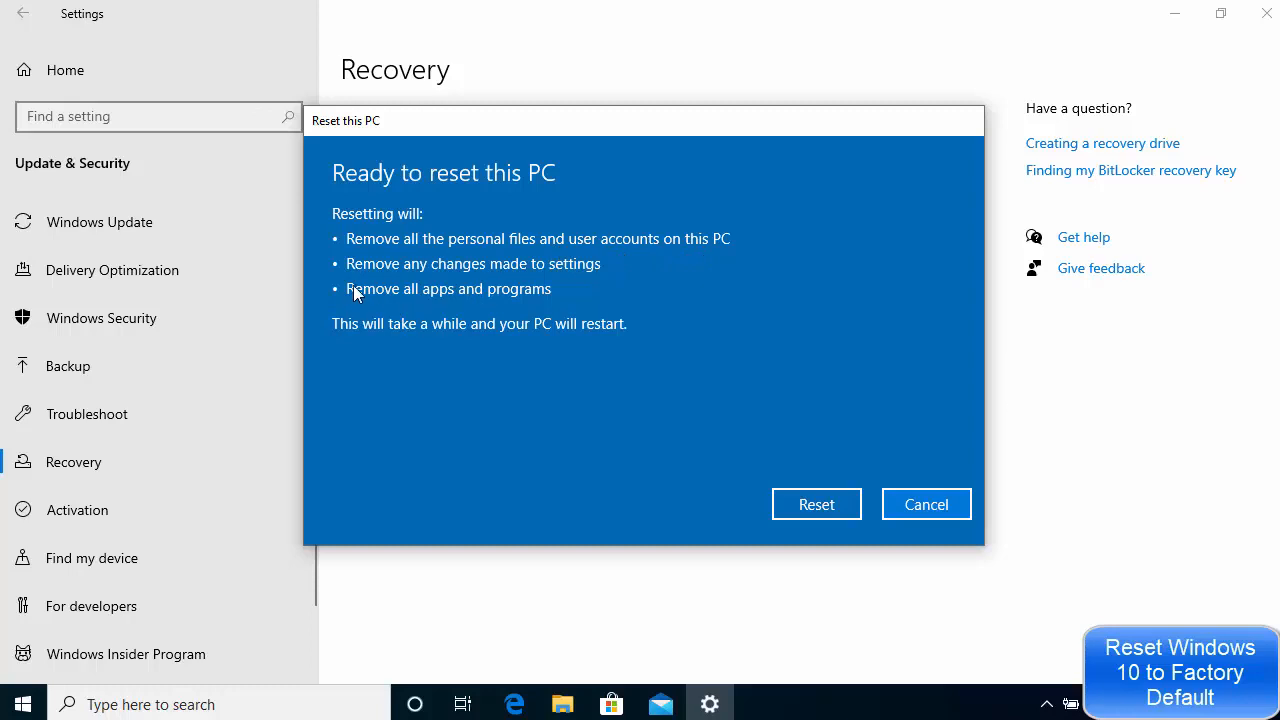
mouse_move(547, 281)
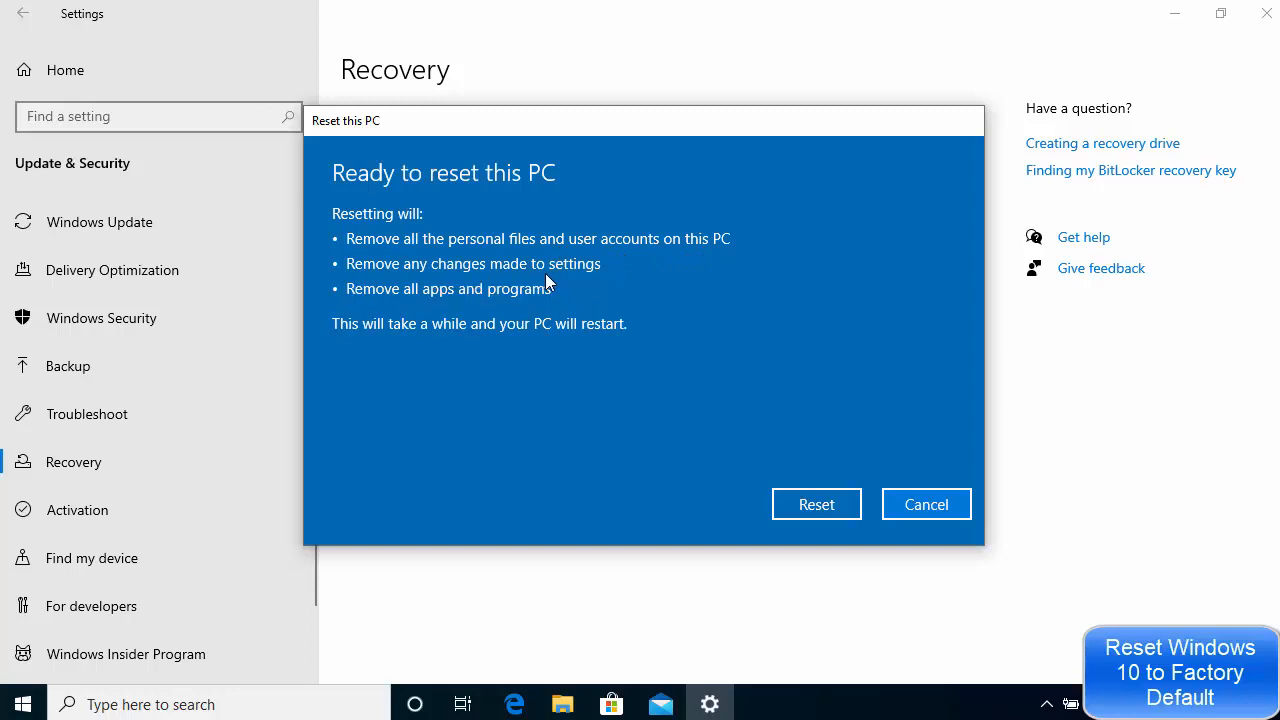
mouse_move(407, 308)
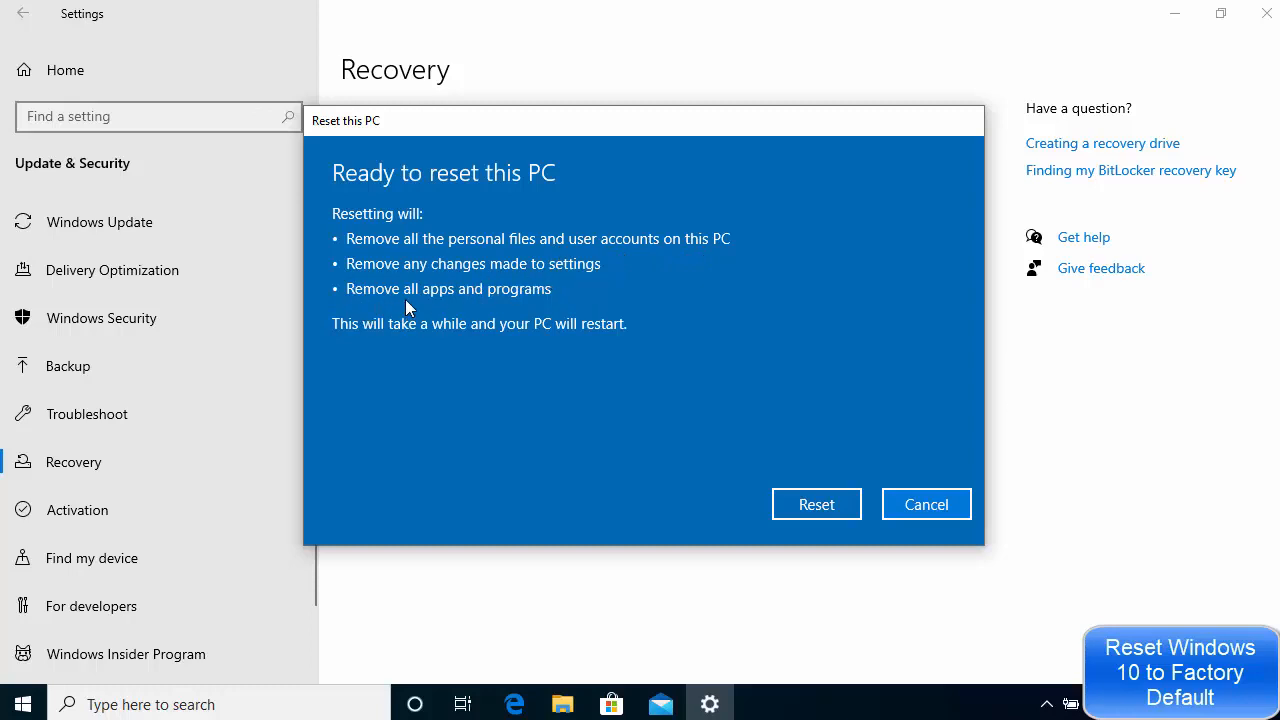
mouse_move(378, 348)
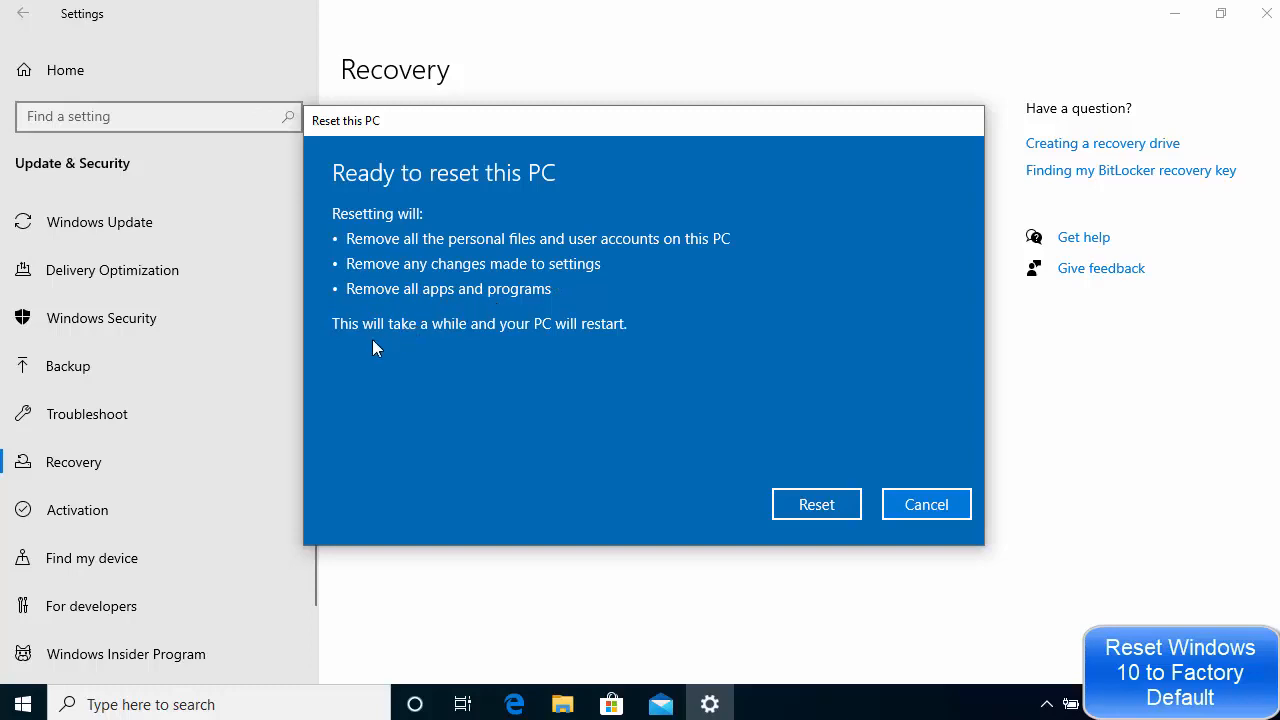
mouse_move(505, 342)
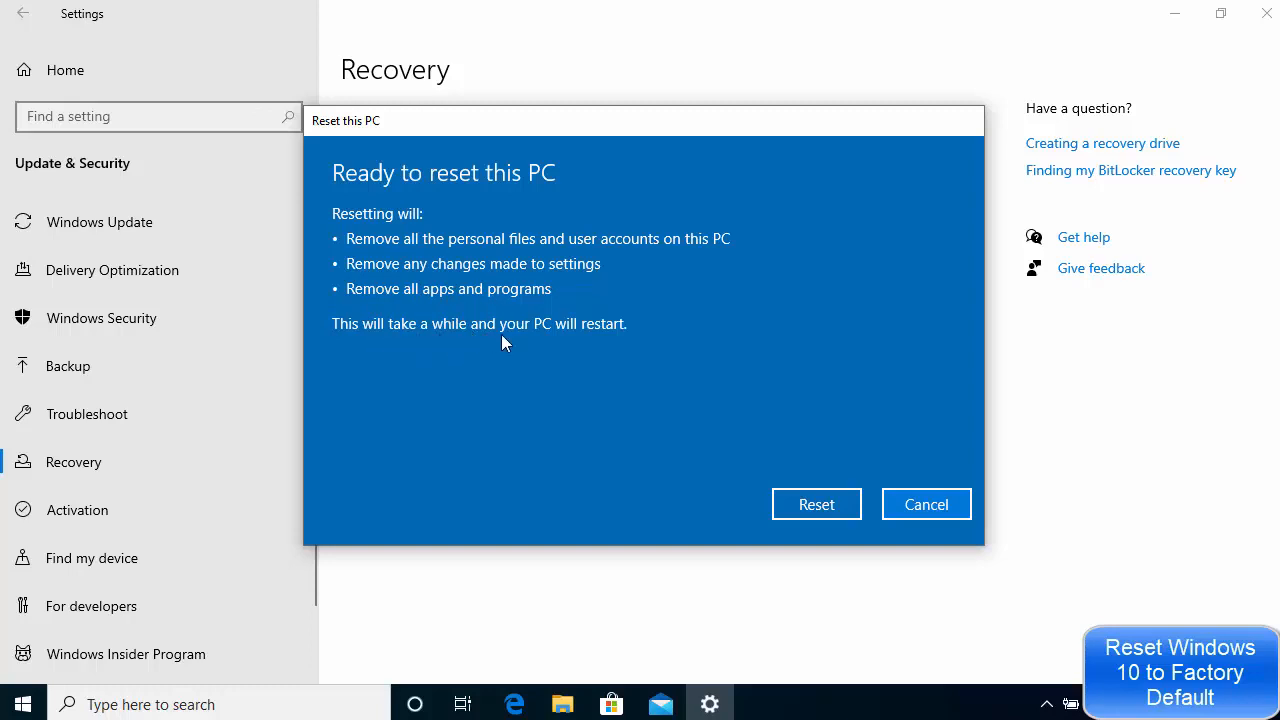
mouse_move(563, 358)
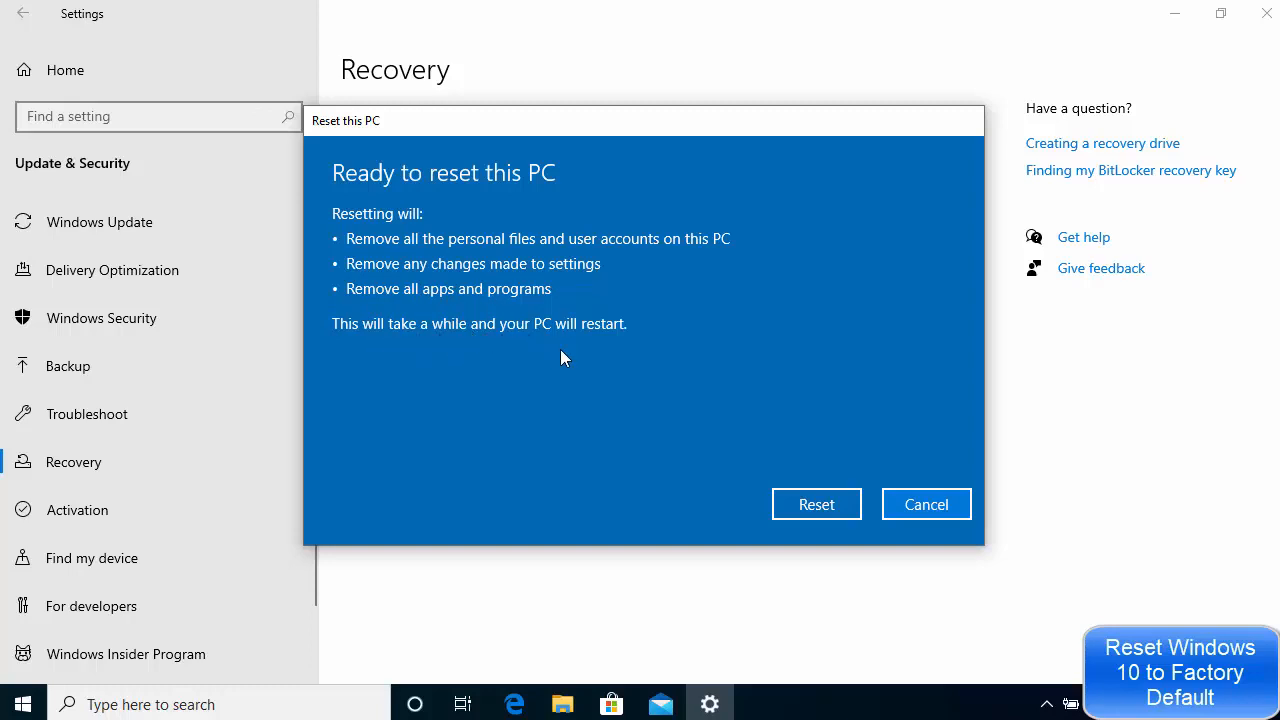
mouse_move(784, 489)
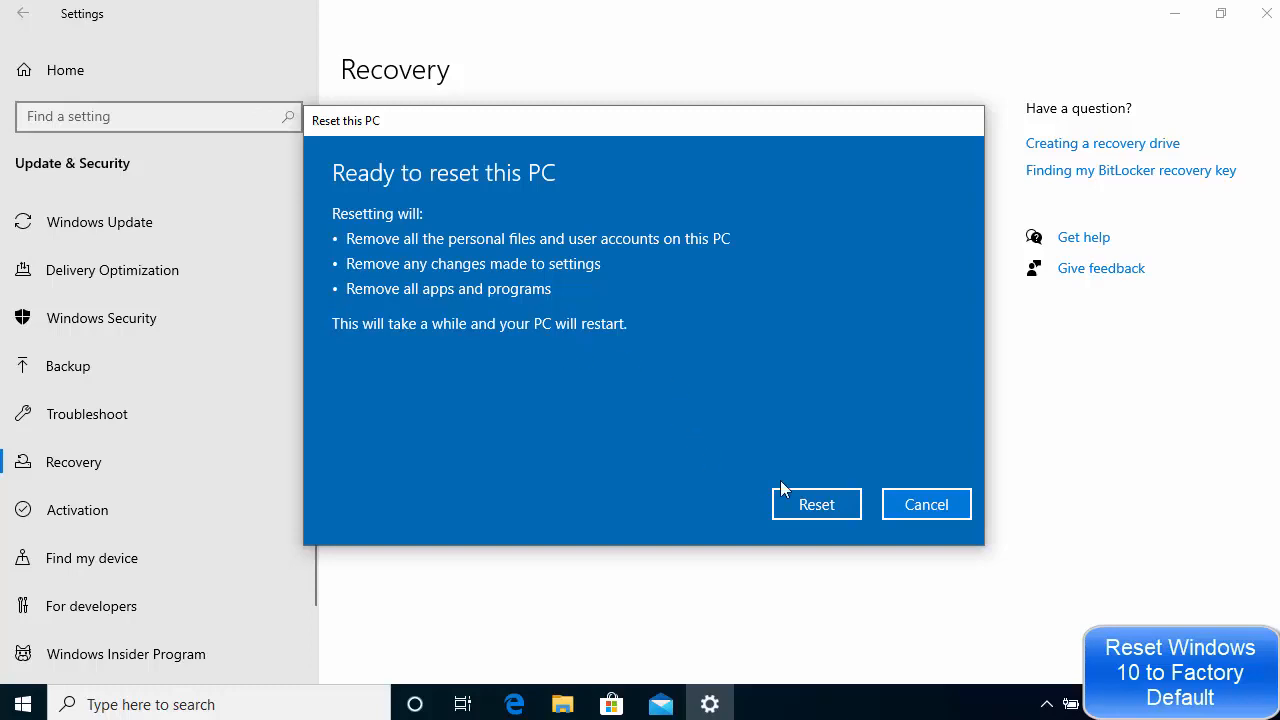
Step: Confirm Reset so Windows begins preparing the reset at 1% before restarting
click(816, 503)
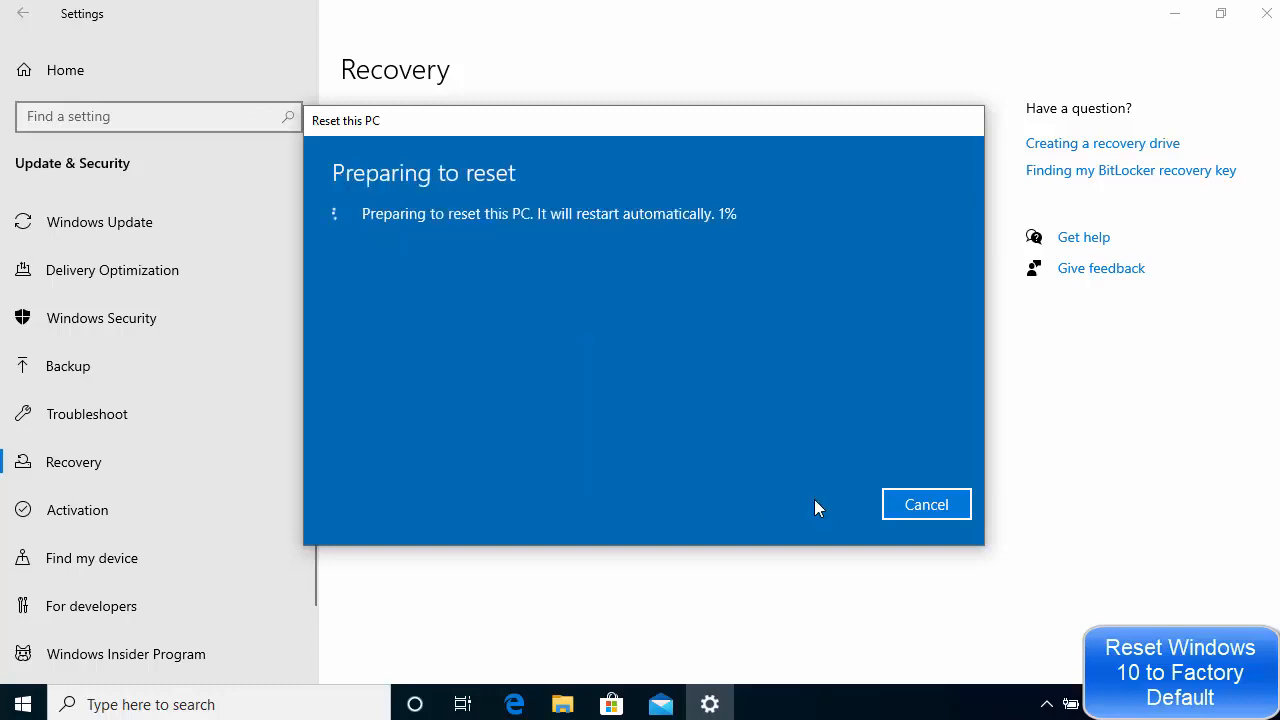
mouse_move(520, 255)
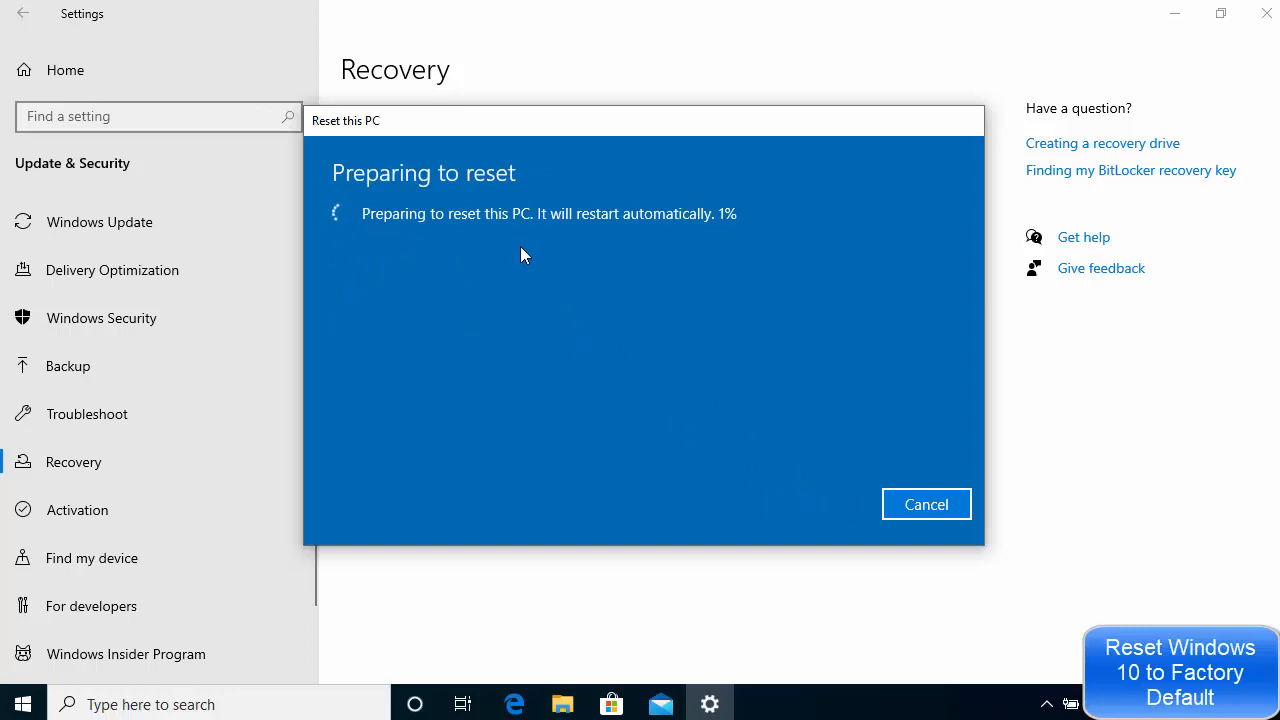
mouse_move(666, 291)
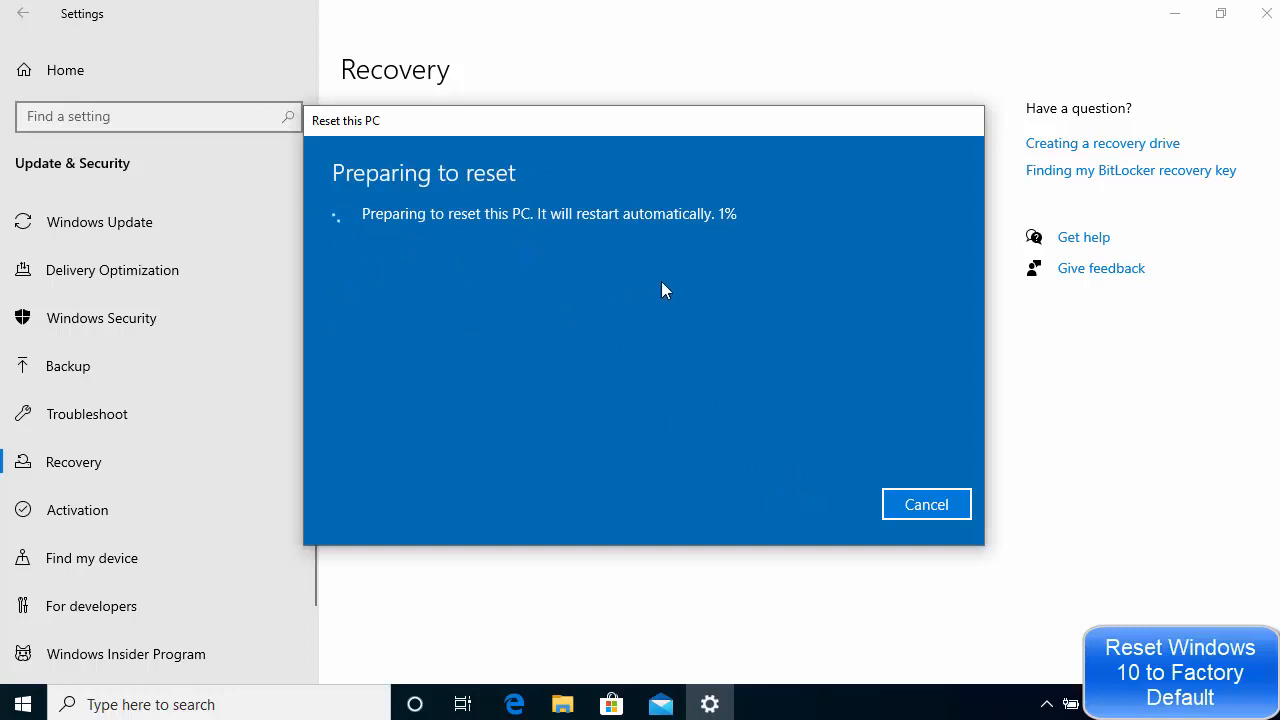
mouse_move(698, 382)
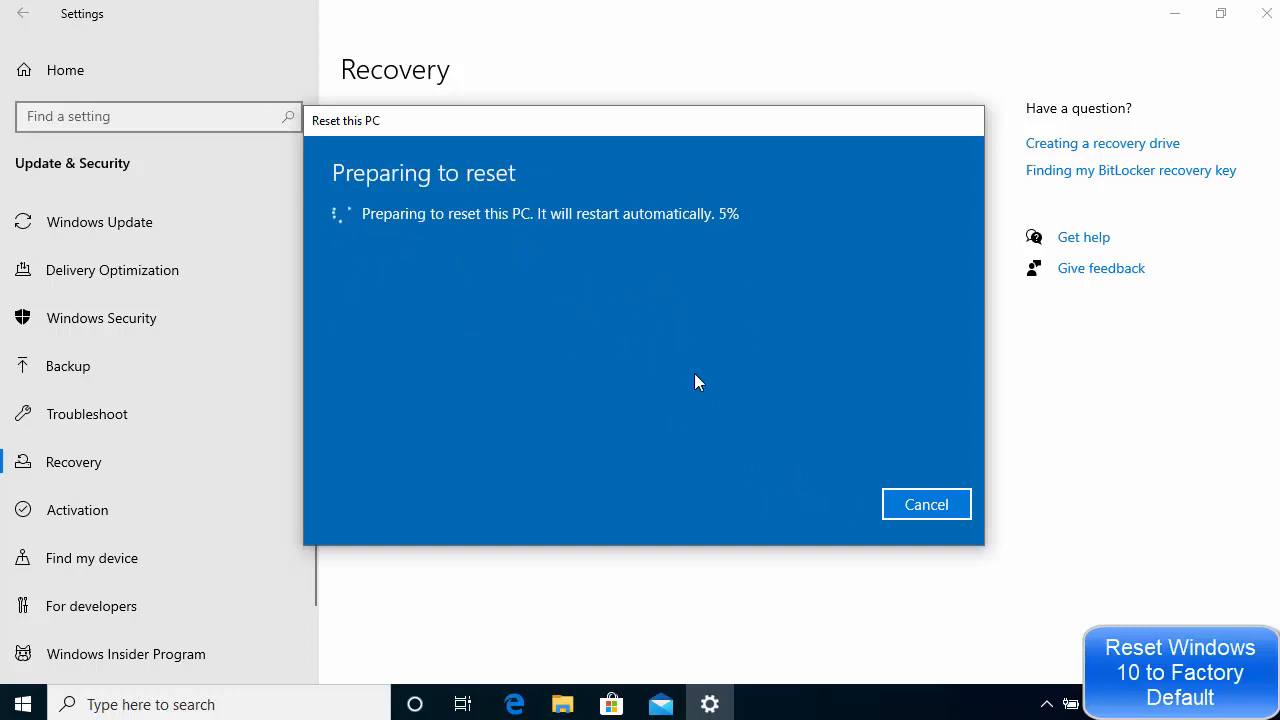
mouse_move(745, 427)
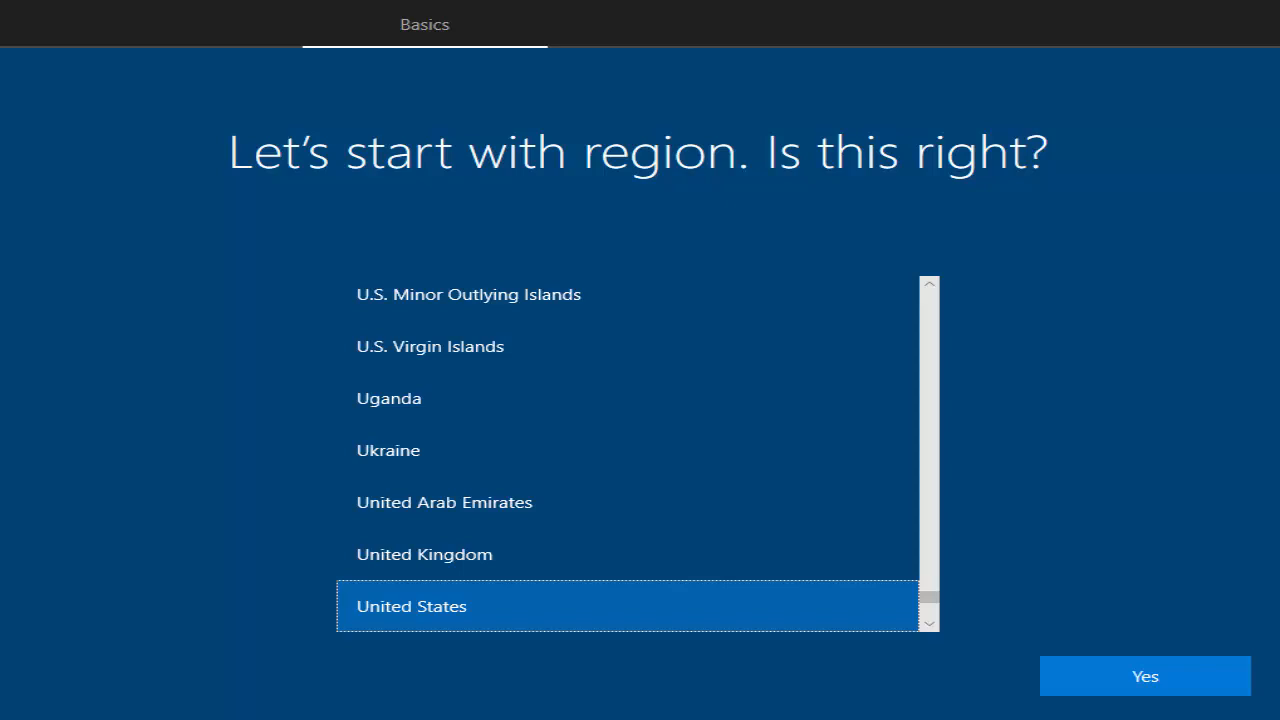
mouse_move(378, 405)
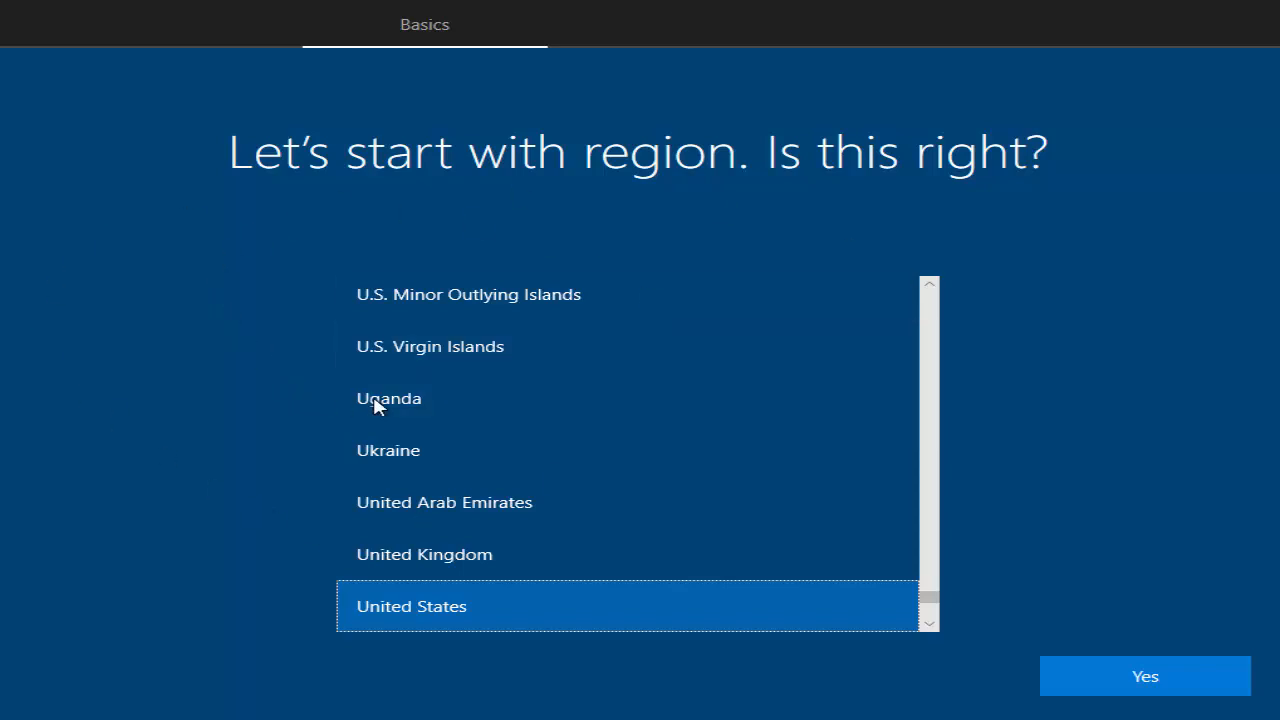
mouse_move(490, 450)
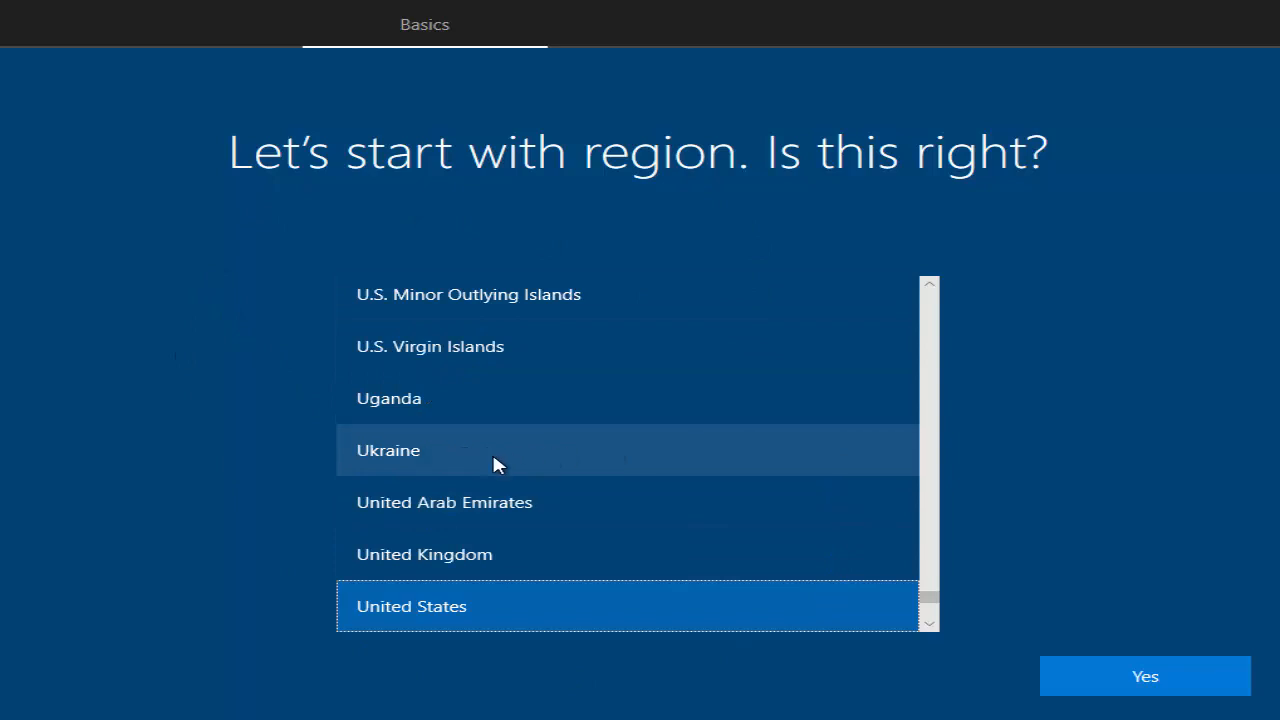
mouse_move(452, 606)
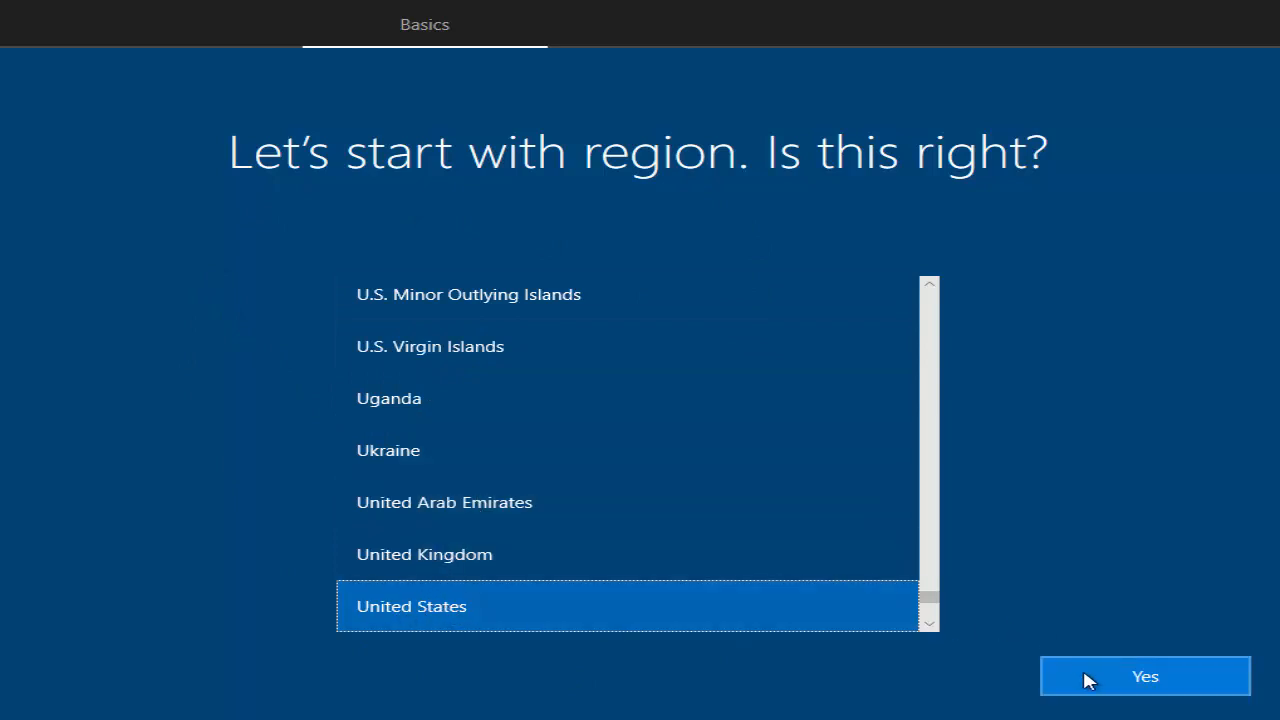
Step: Accept United States as the region with Yes, reaching the keyboard layout question
click(1145, 676)
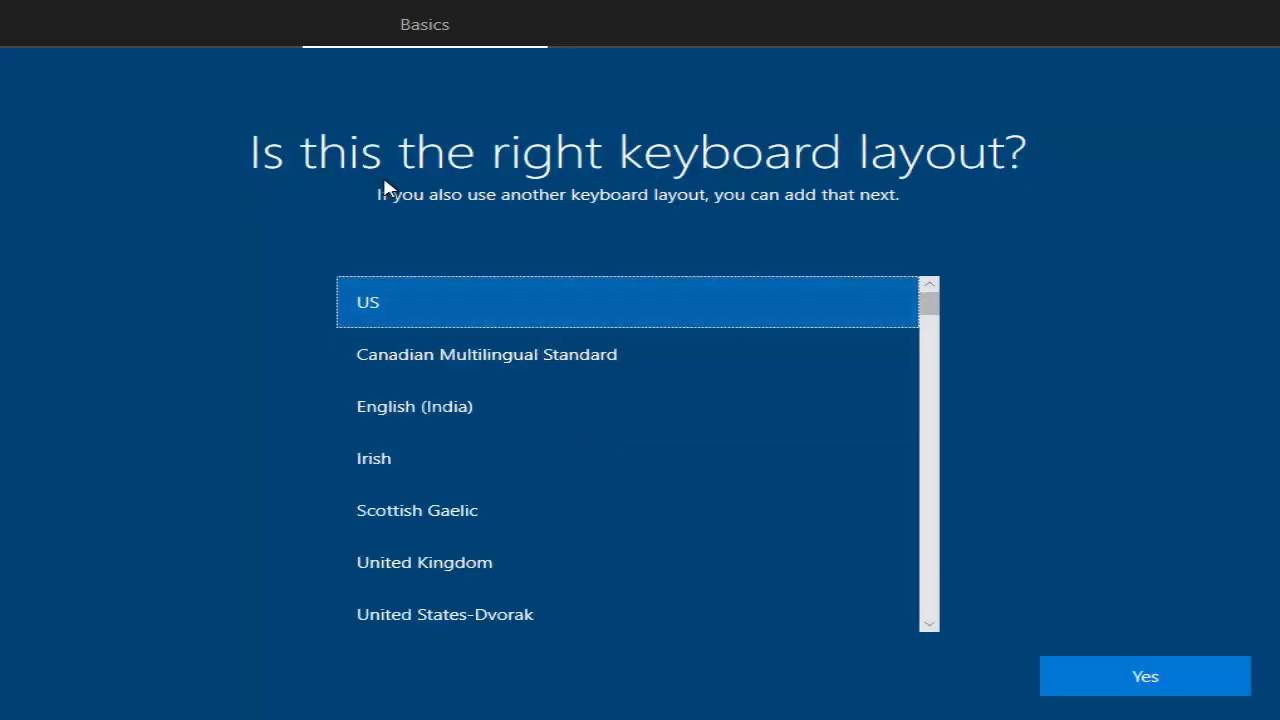
mouse_move(545, 270)
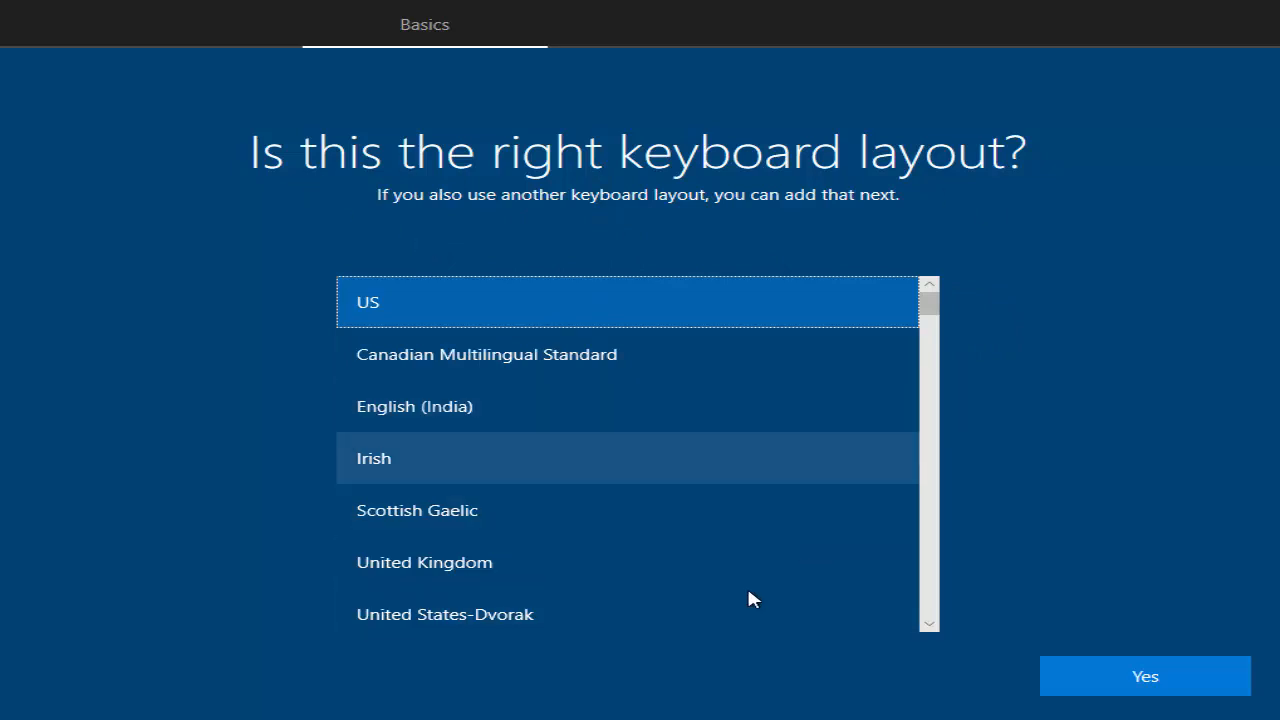
mouse_move(670, 645)
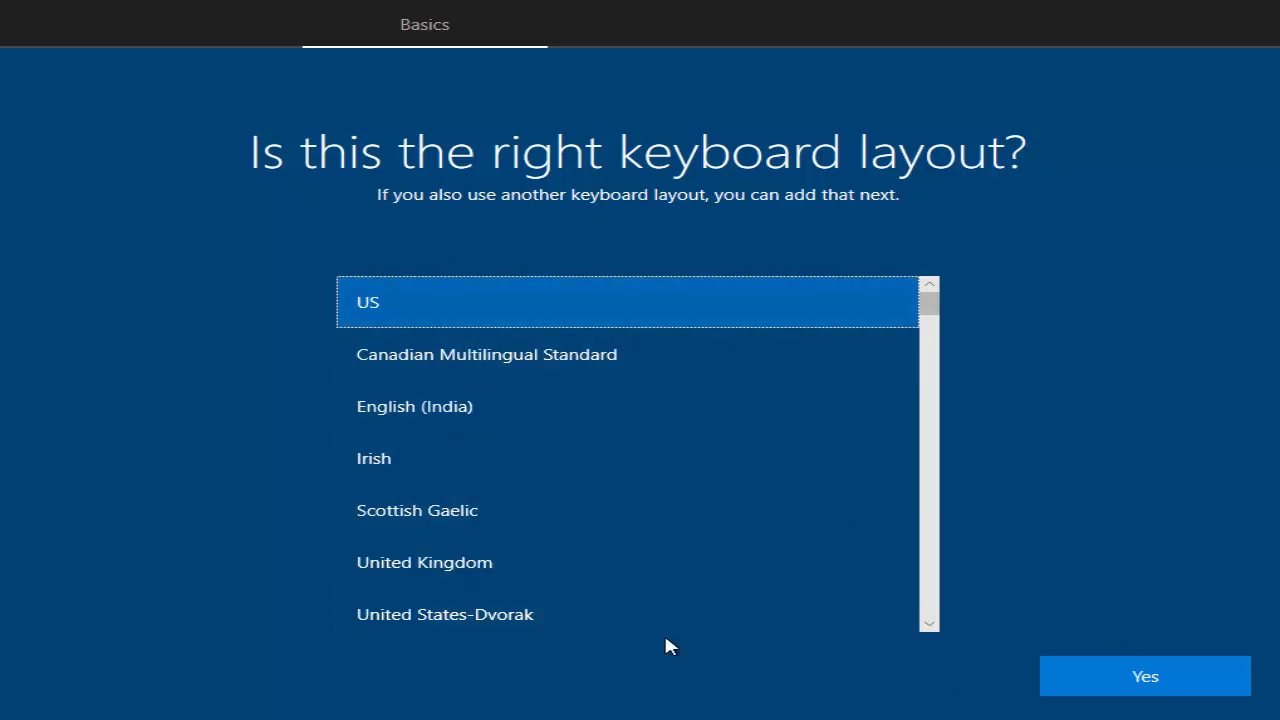
mouse_move(778, 203)
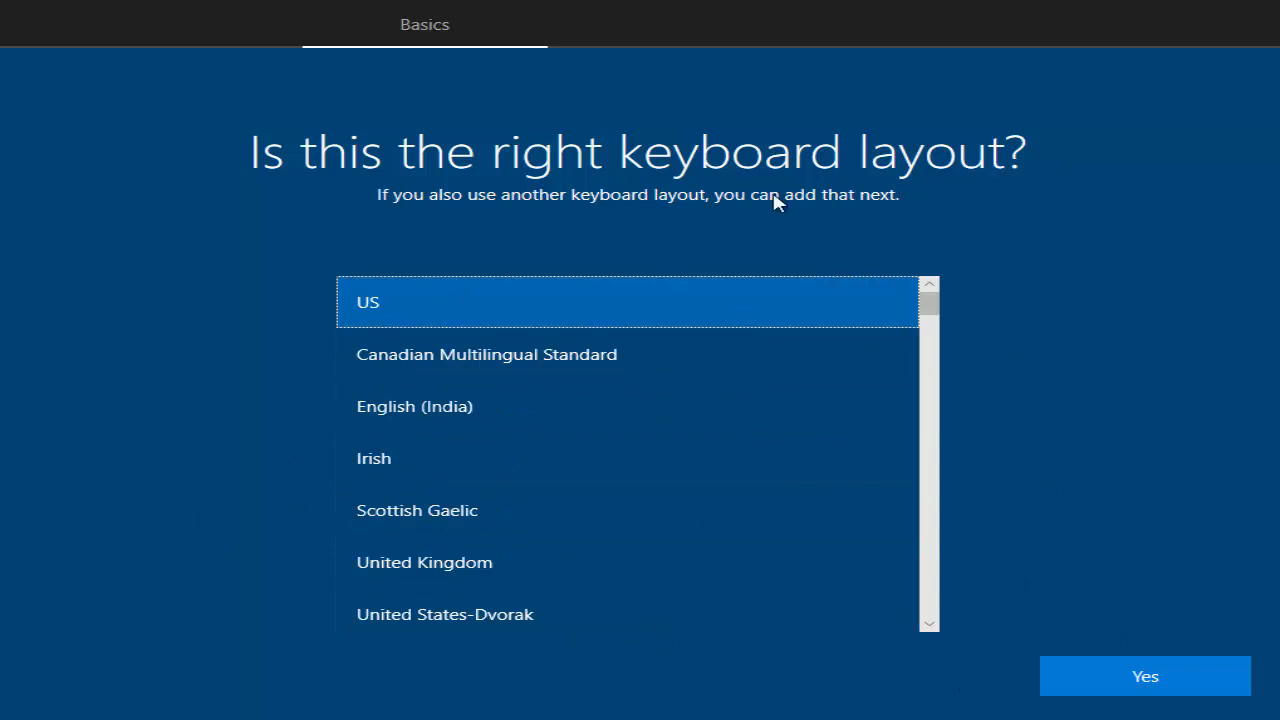
mouse_move(247, 327)
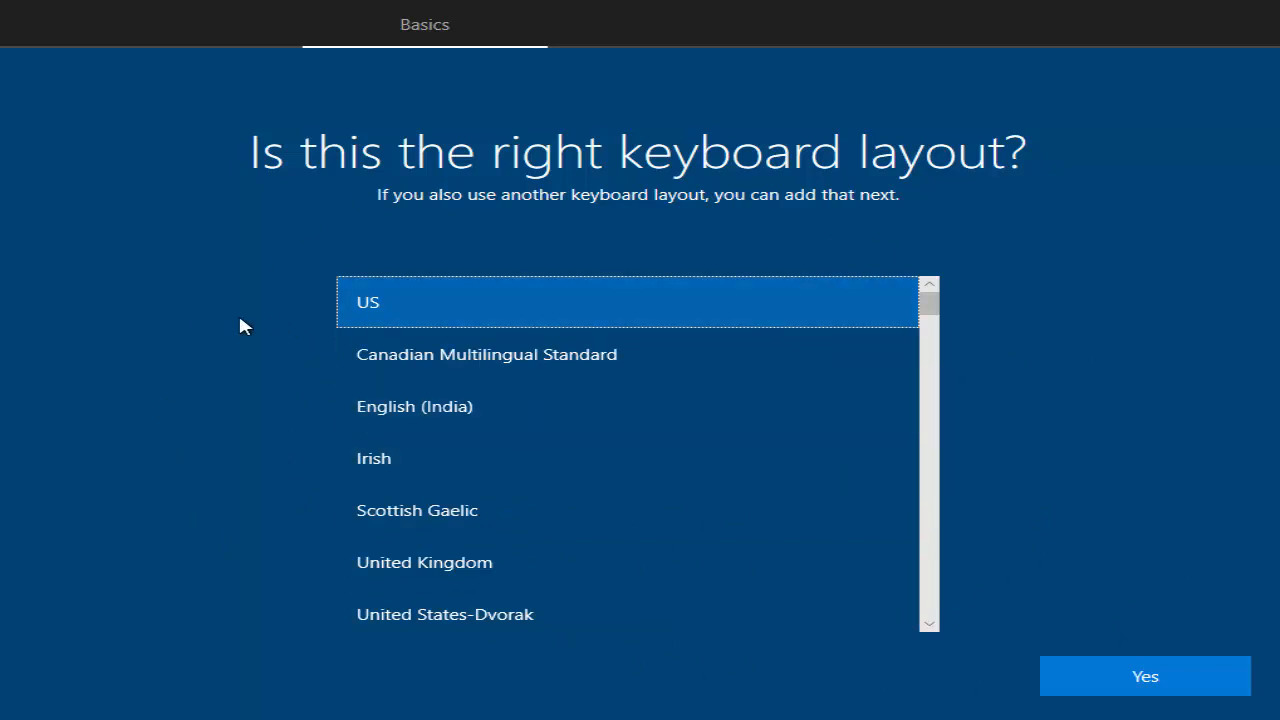
mouse_move(540, 203)
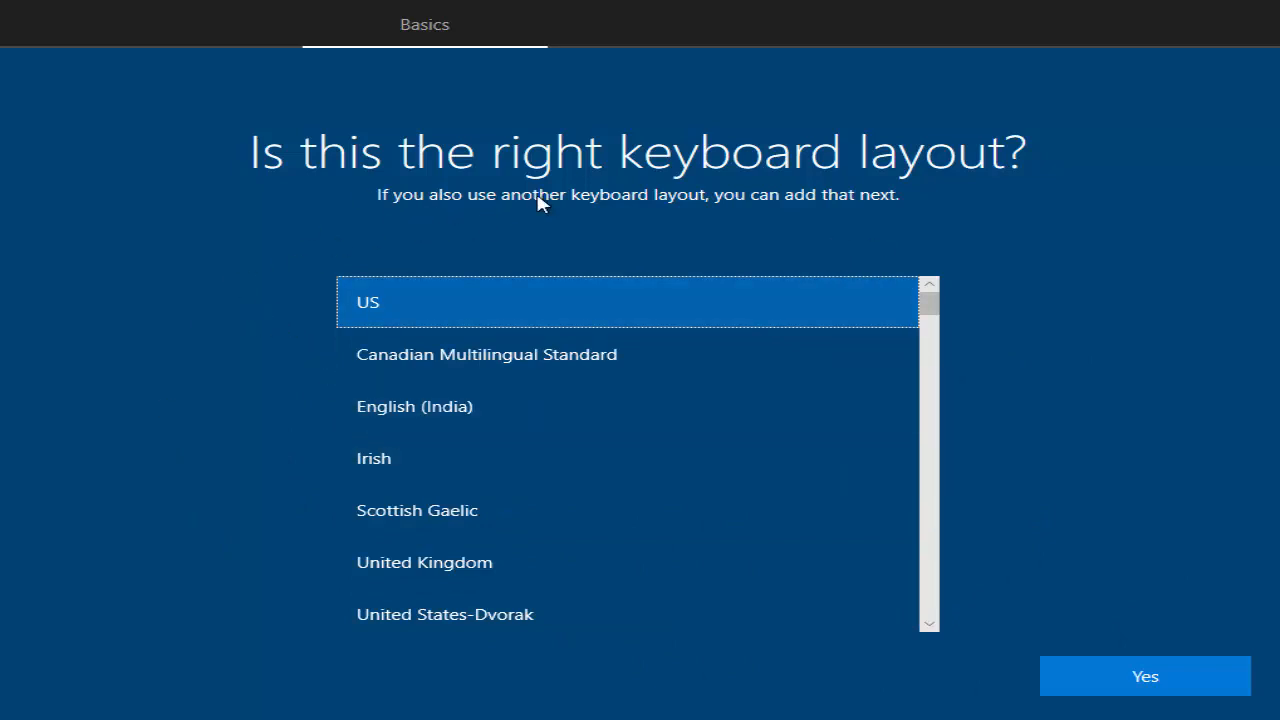
mouse_move(733, 238)
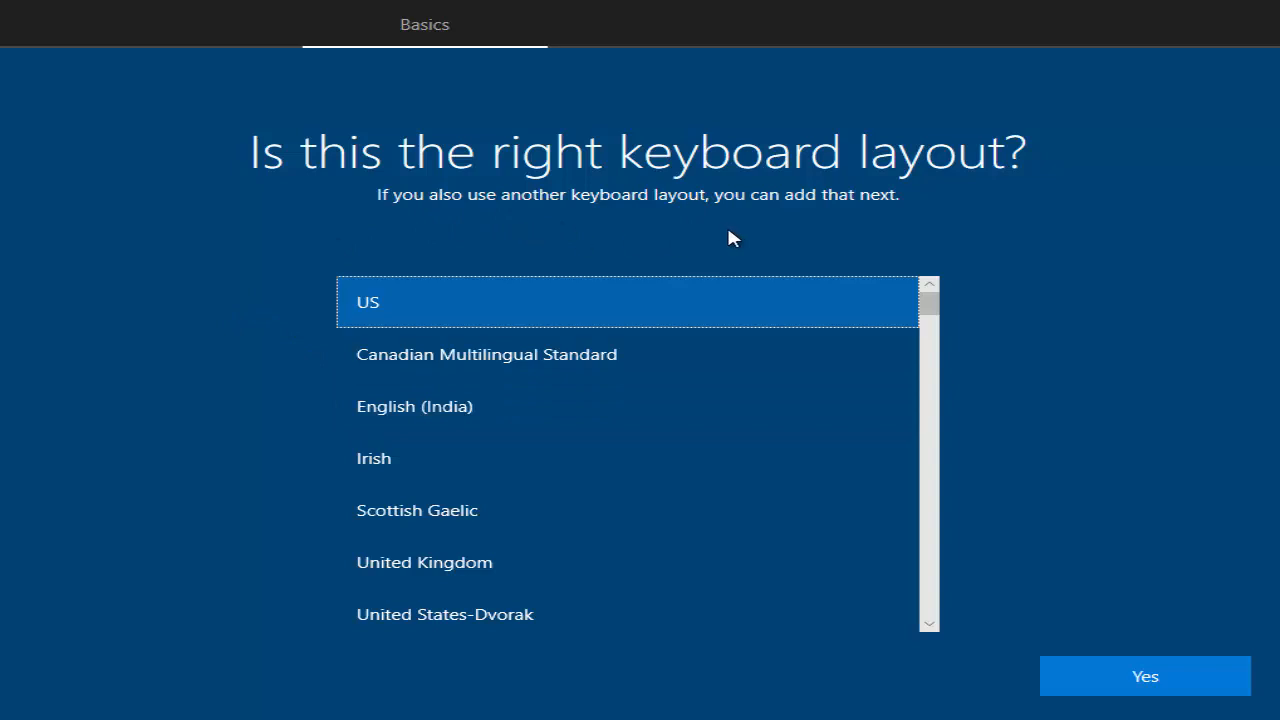
mouse_move(848, 232)
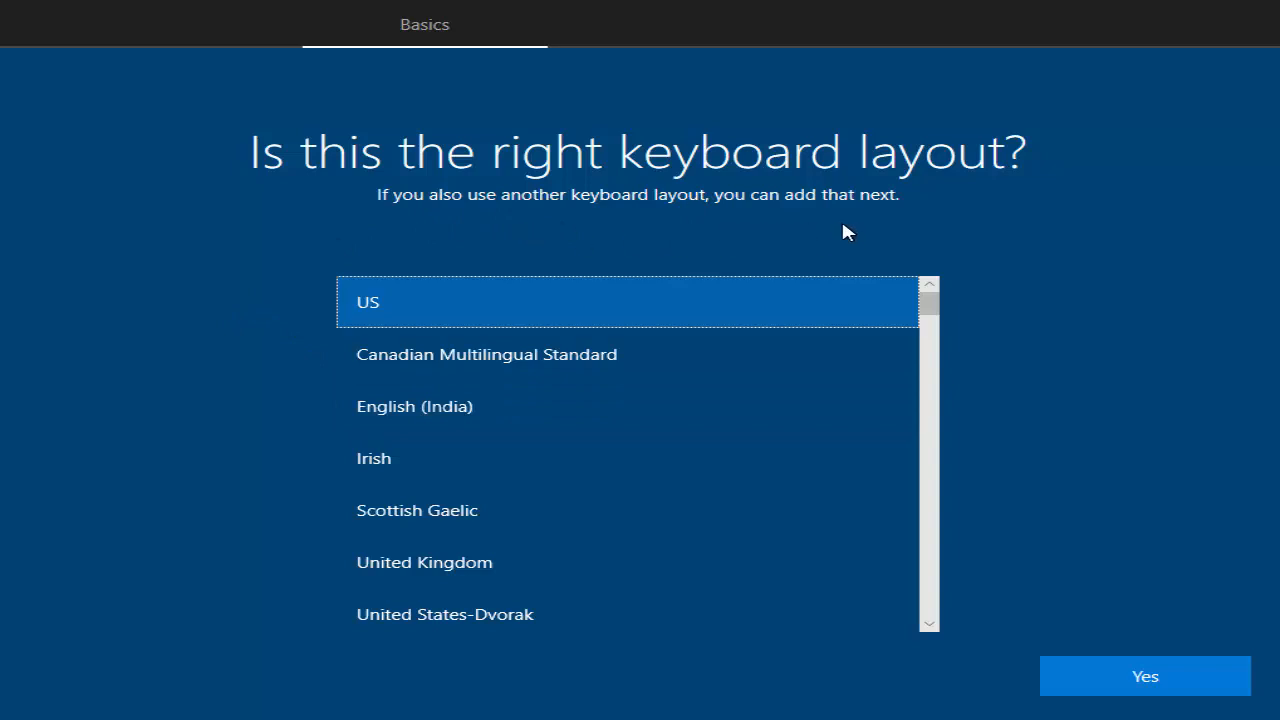